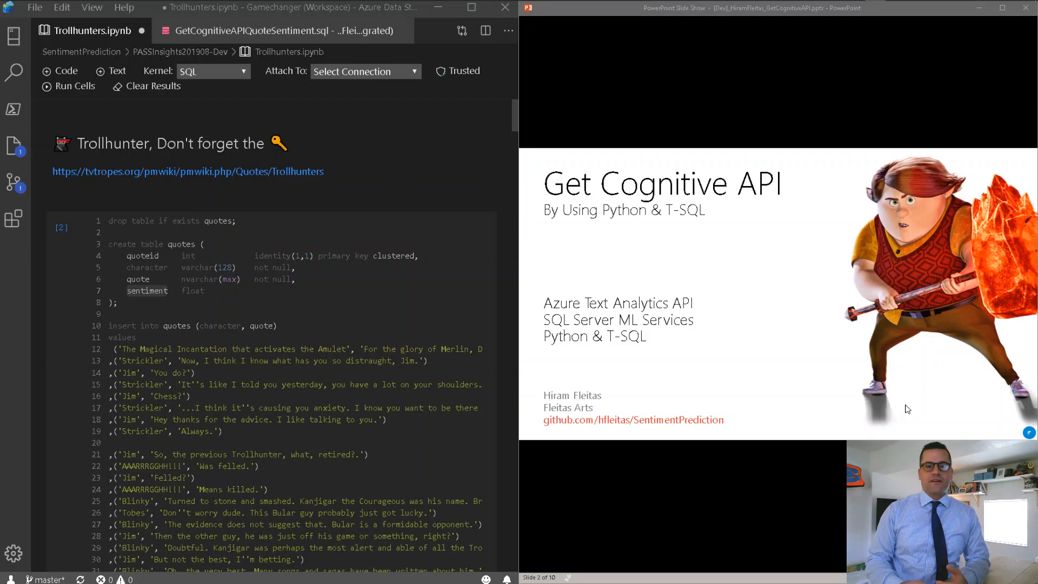
pyautogui.moveTo(687, 413)
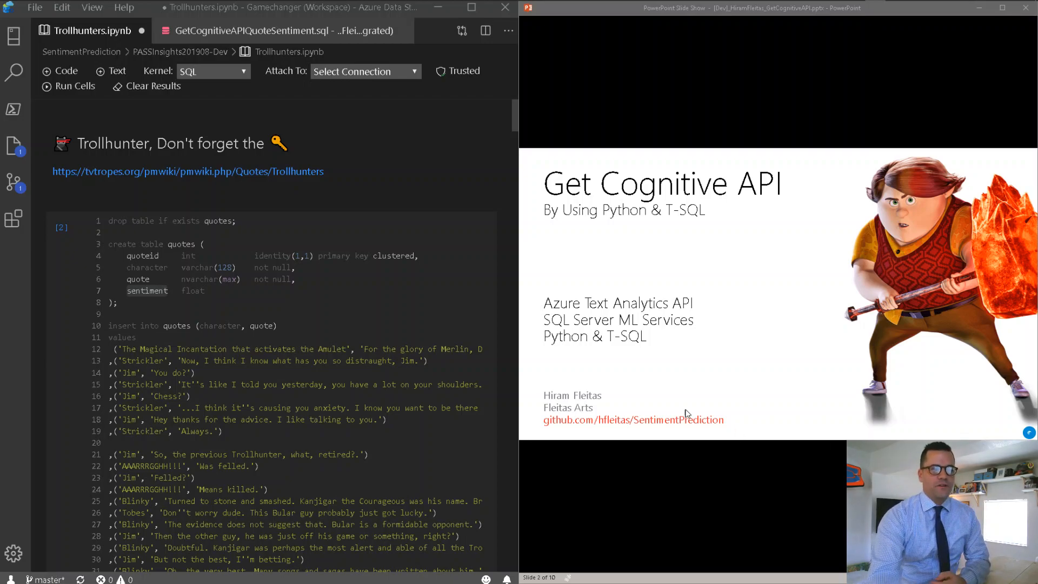
pyautogui.moveTo(578, 332)
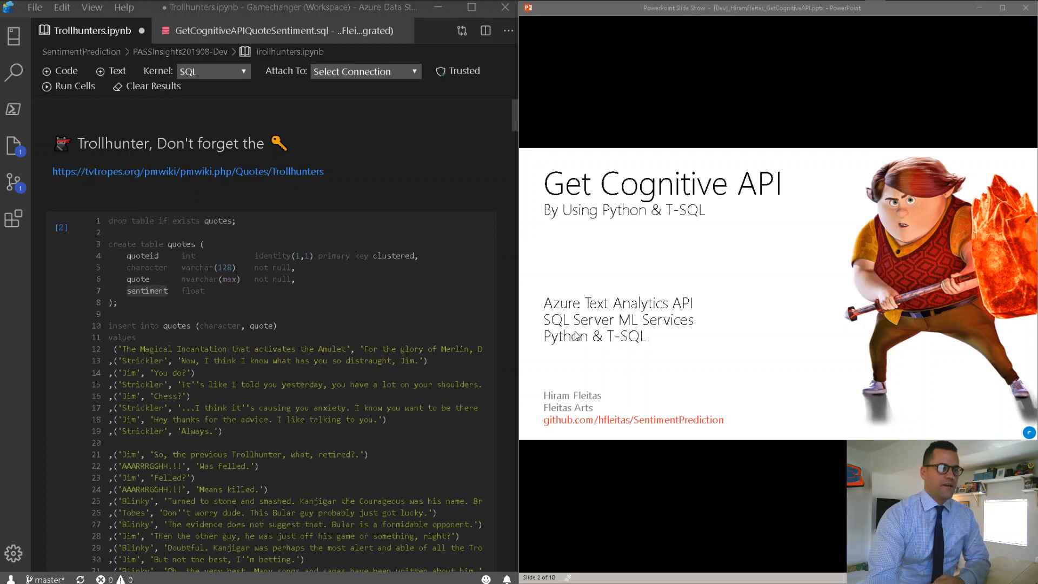
pyautogui.moveTo(568, 349)
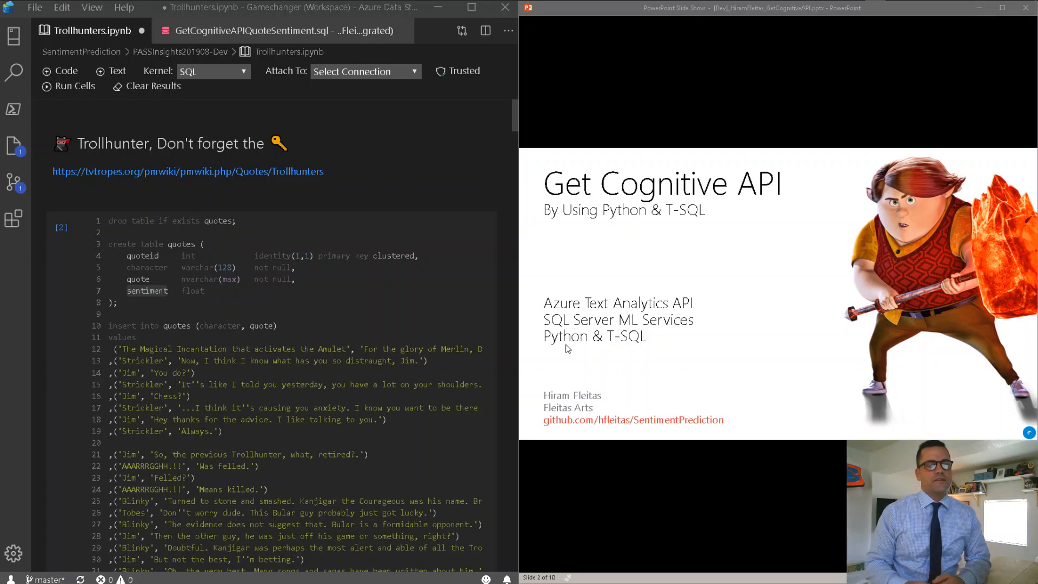
pyautogui.moveTo(668, 131)
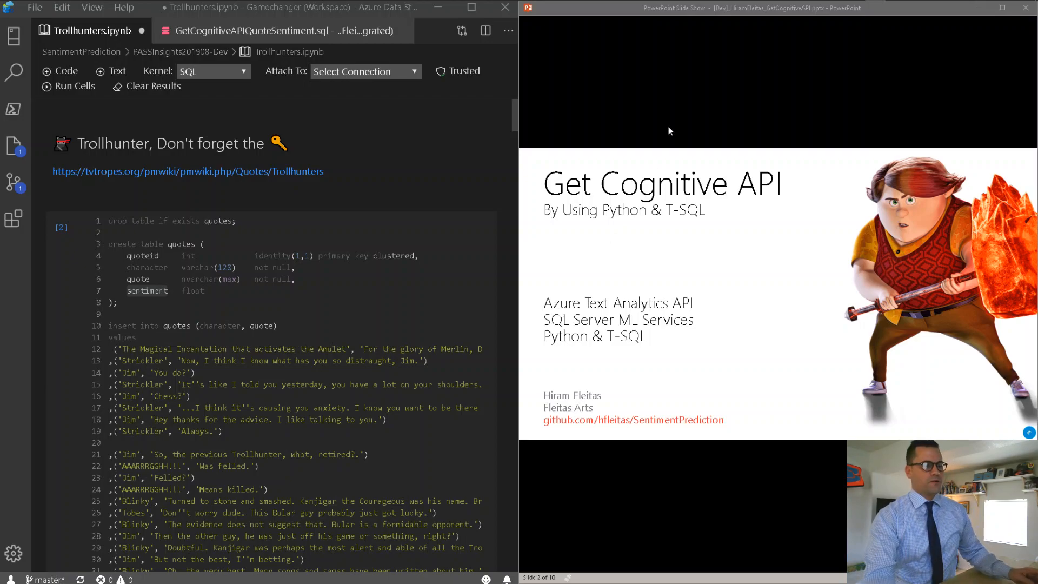
pyautogui.moveTo(593, 445)
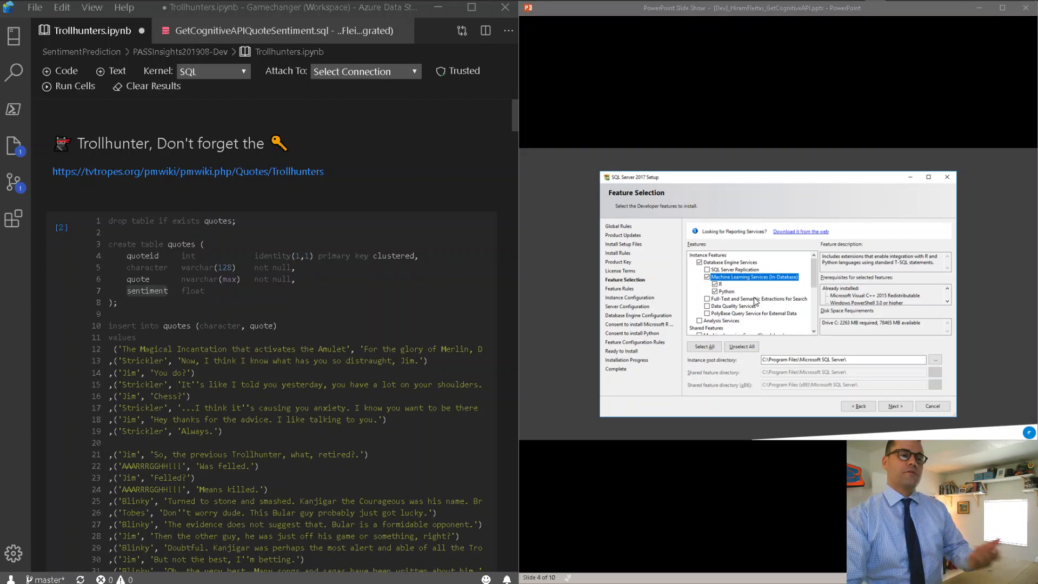
pyautogui.moveTo(718, 284)
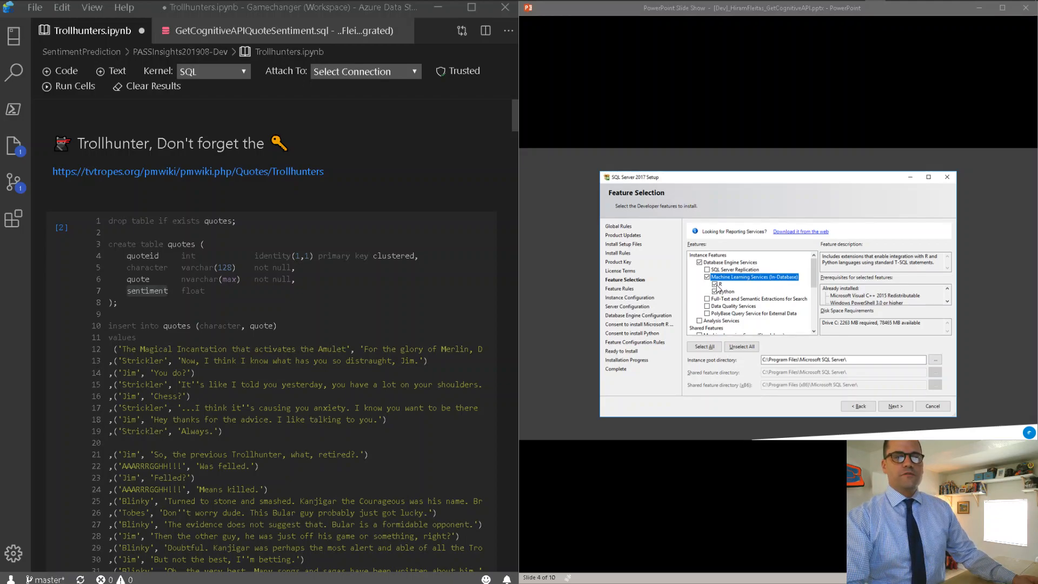
# Advance the slide show from the configuration script slide to the Trollhunters DEMO slide
pyautogui.click(707, 285)
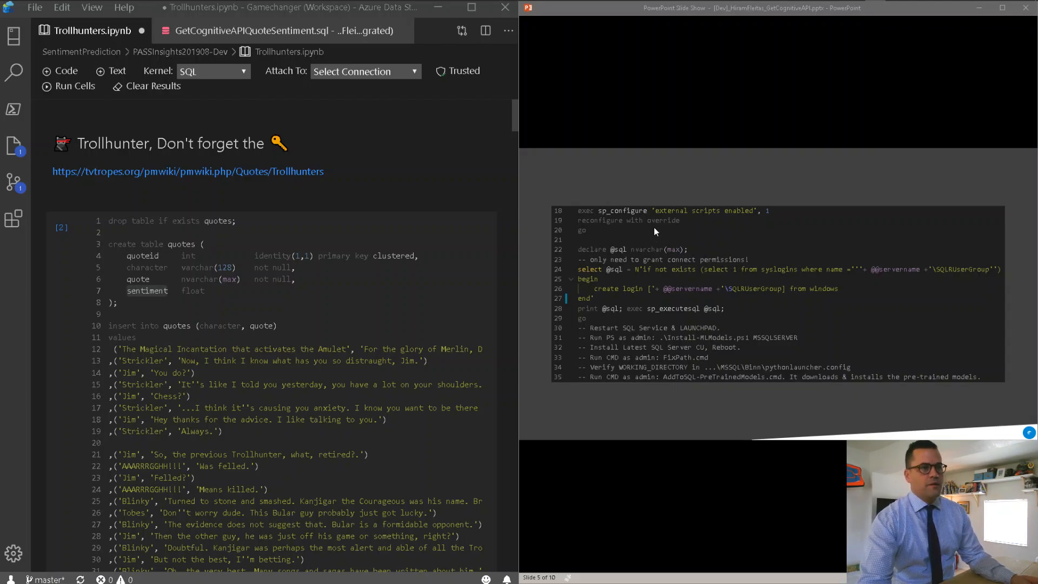
pyautogui.moveTo(745, 217)
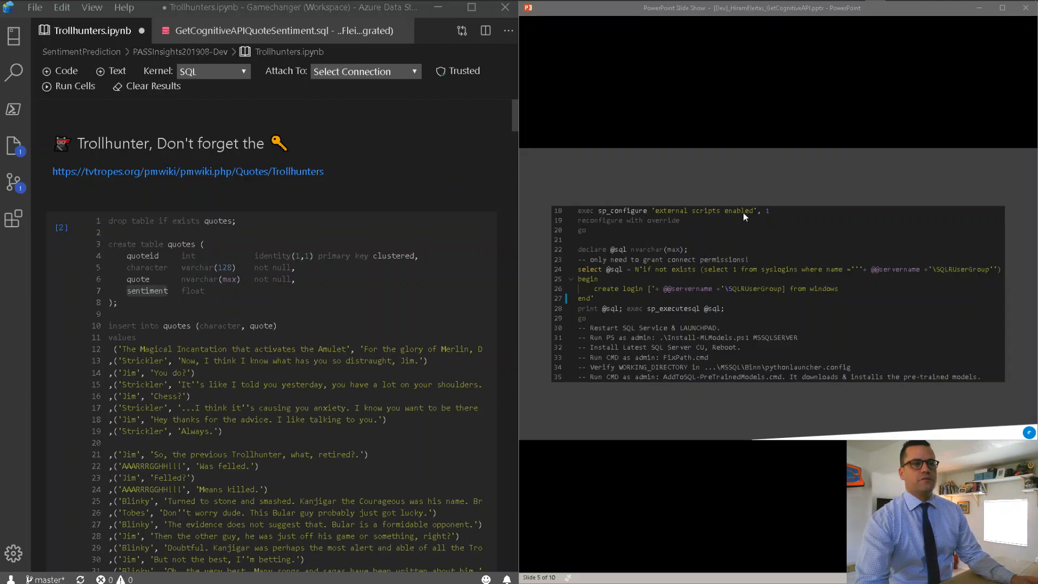
pyautogui.moveTo(602, 231)
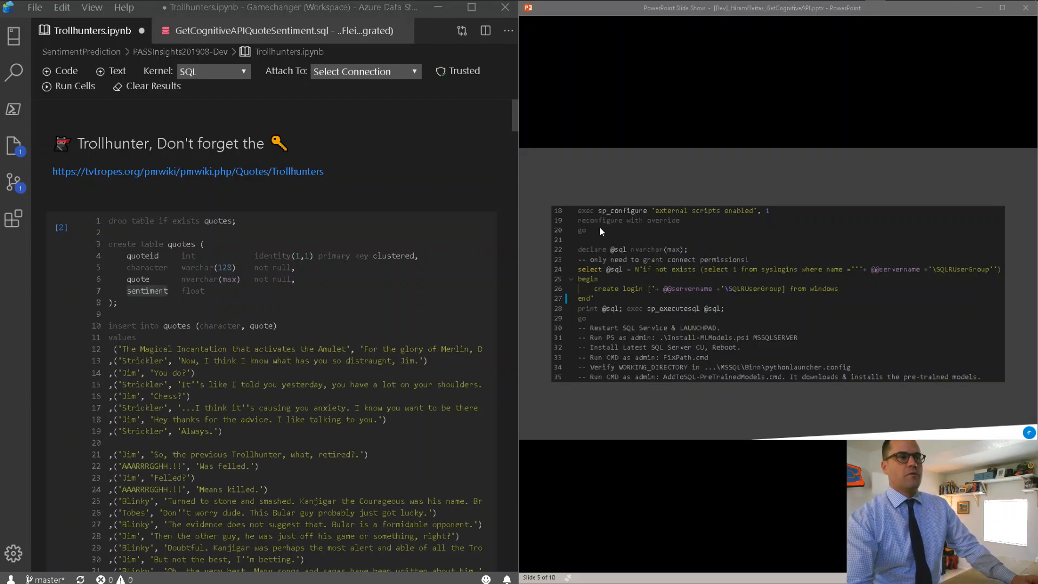
pyautogui.moveTo(620, 230)
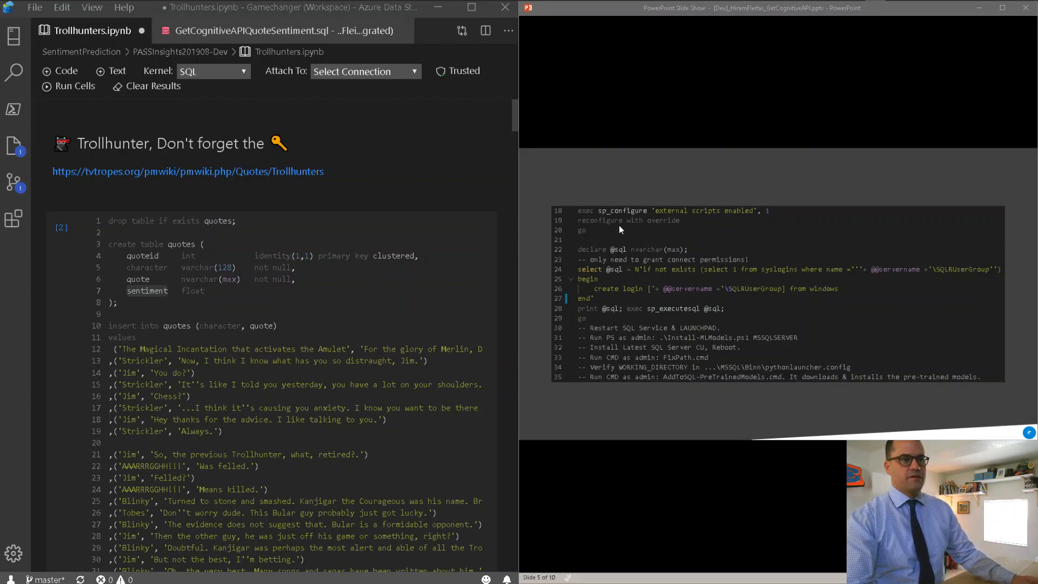
pyautogui.moveTo(781, 285)
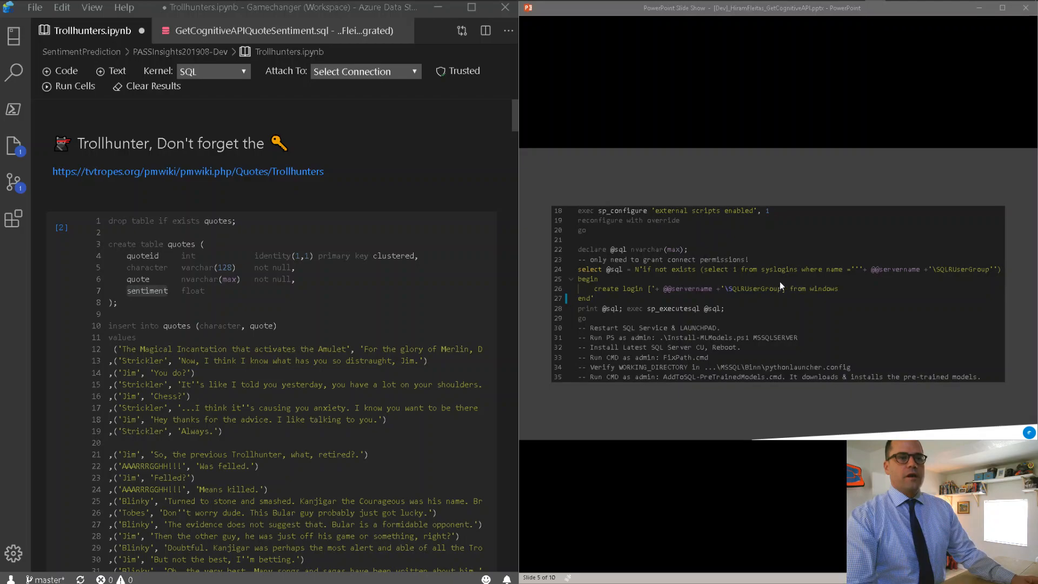
pyautogui.moveTo(946, 279)
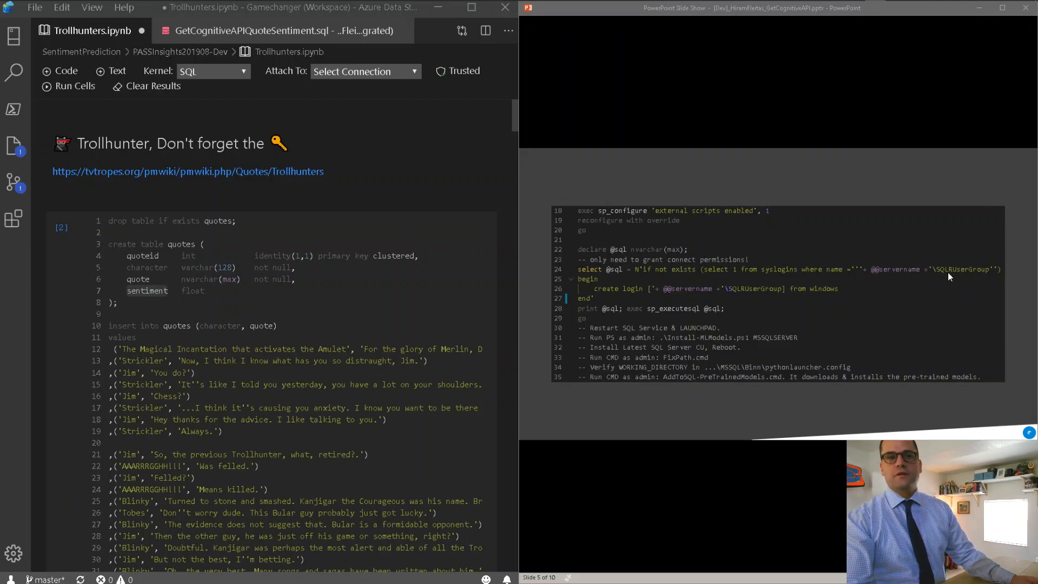
pyautogui.moveTo(718, 302)
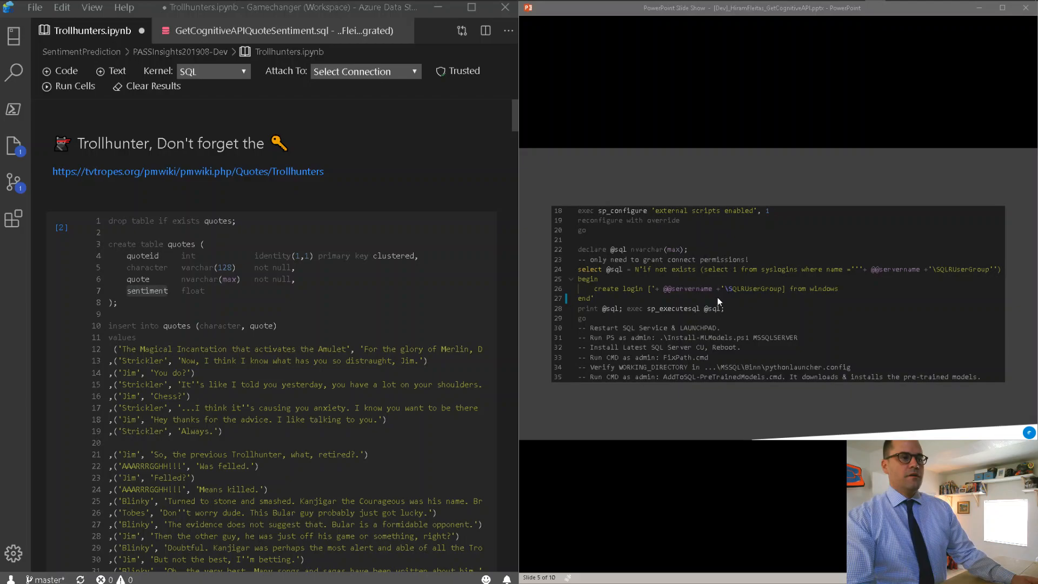
pyautogui.moveTo(649, 268)
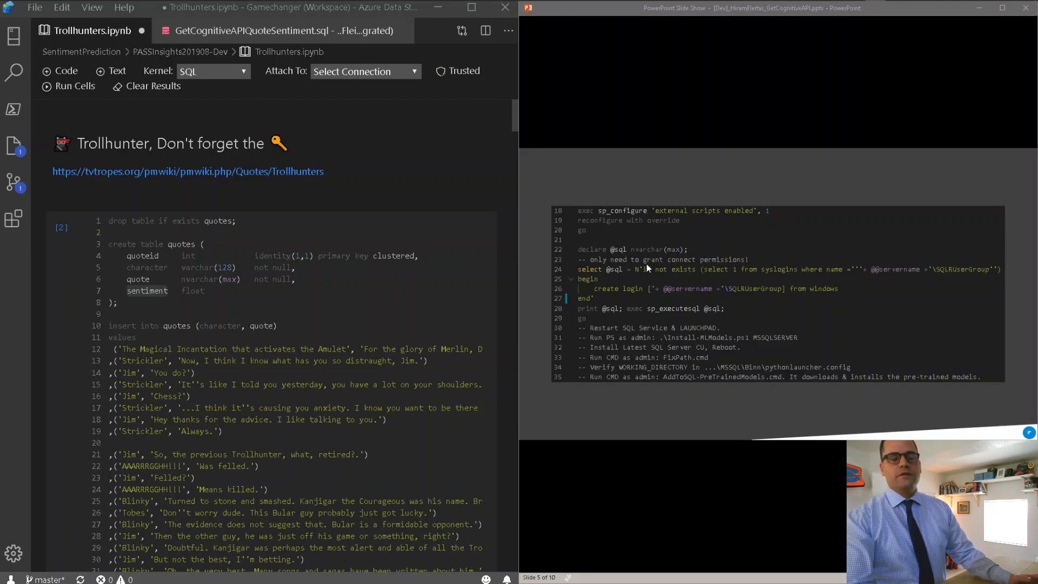
pyautogui.moveTo(589, 346)
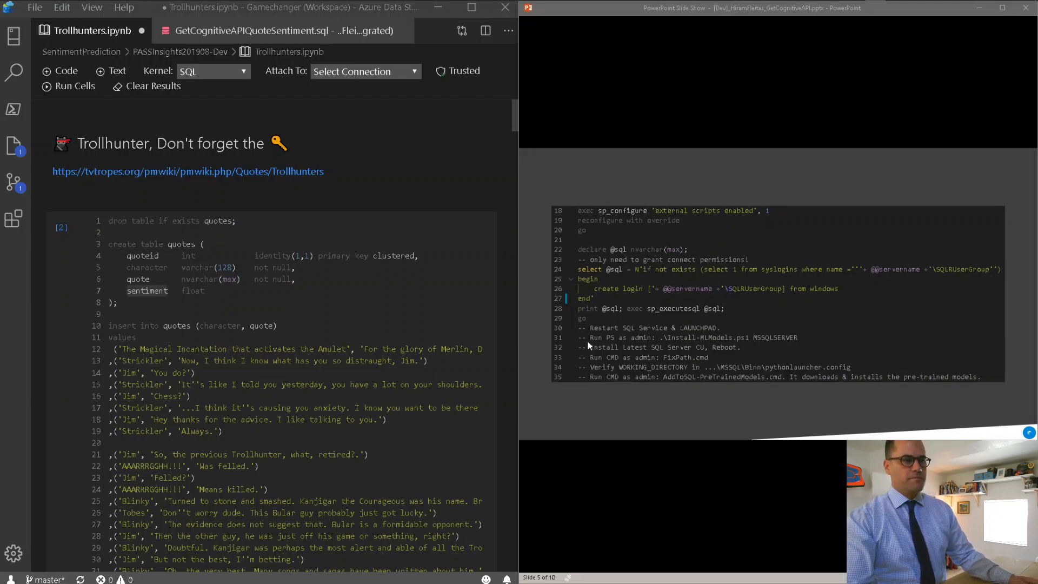
pyautogui.moveTo(665, 343)
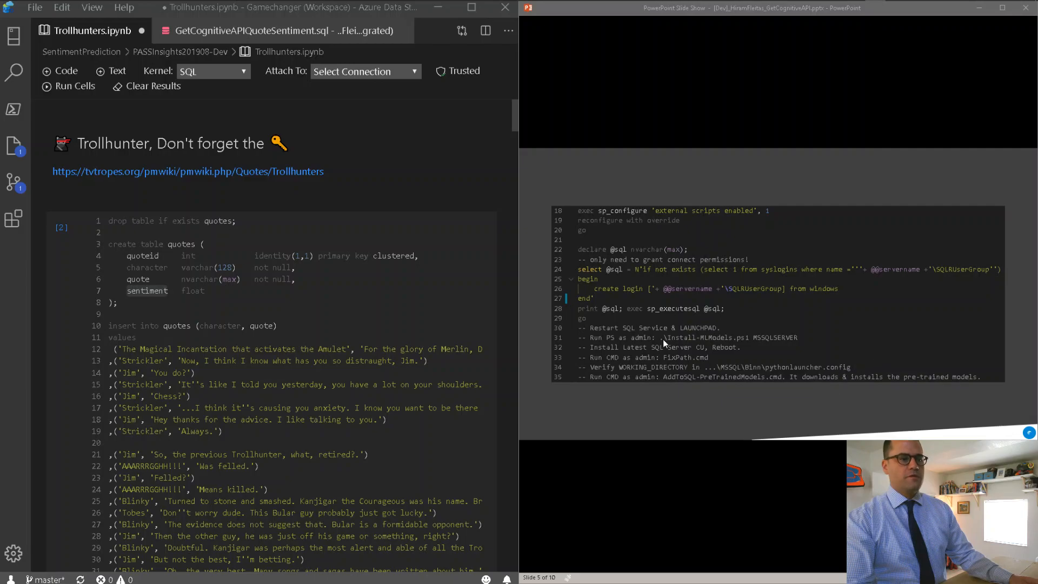
pyautogui.moveTo(600, 370)
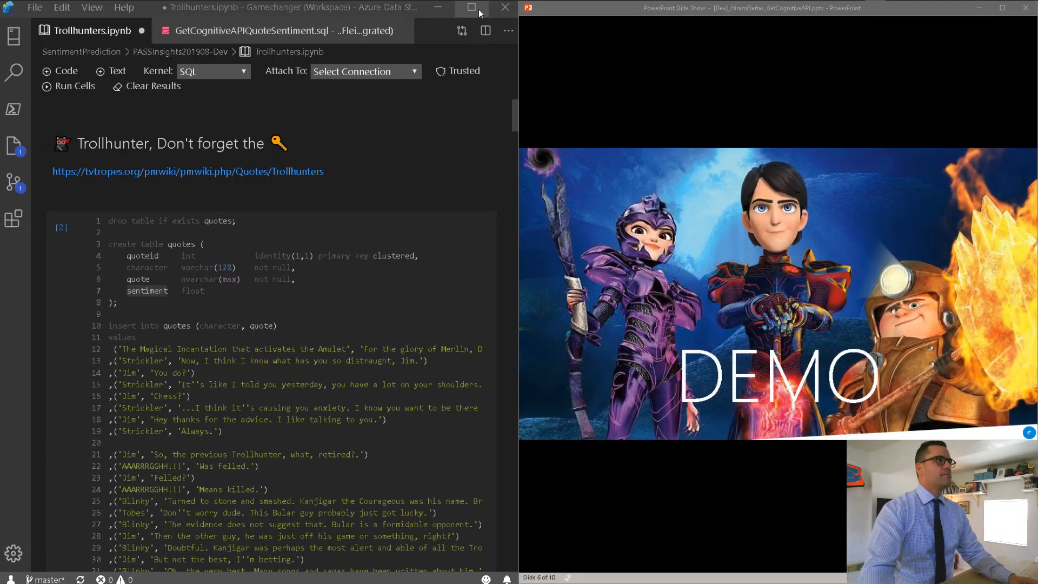
# Maximize the Trollhunters notebook and review the quotes cell down to its 72 rows affected output
pyautogui.click(472, 7)
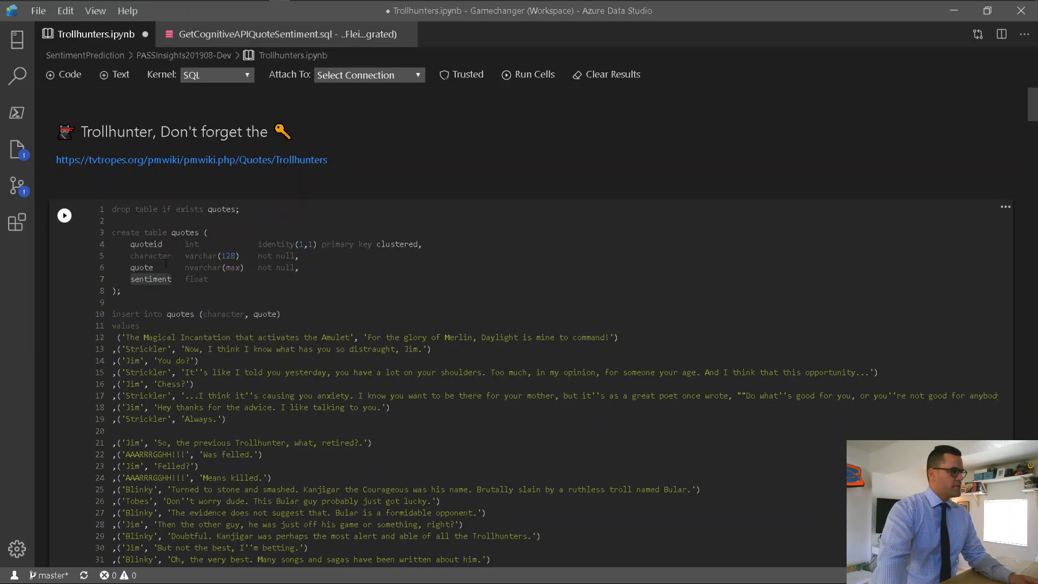
pyautogui.doubleClick(152, 255)
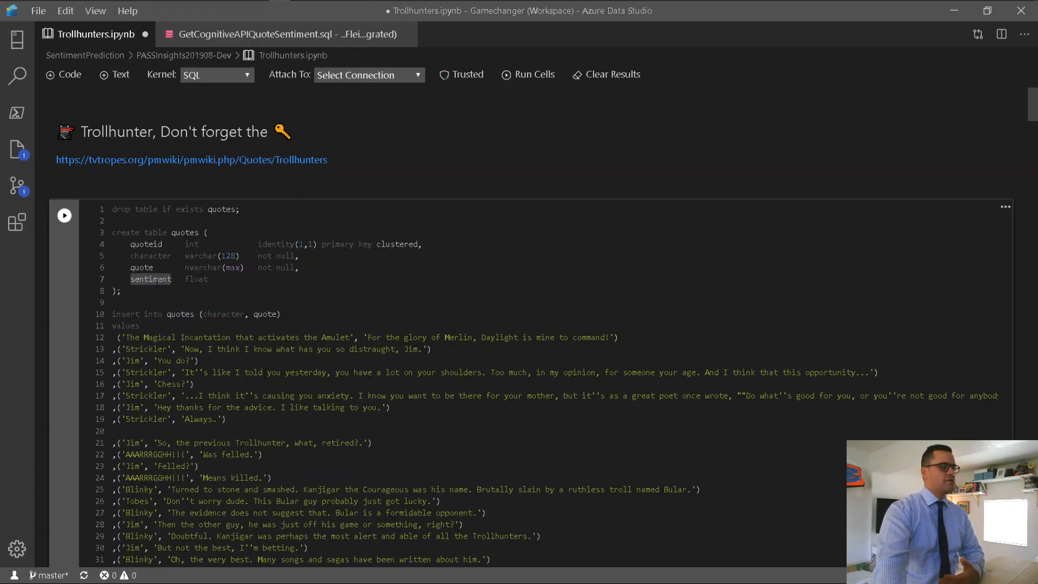
pyautogui.scroll(-3)
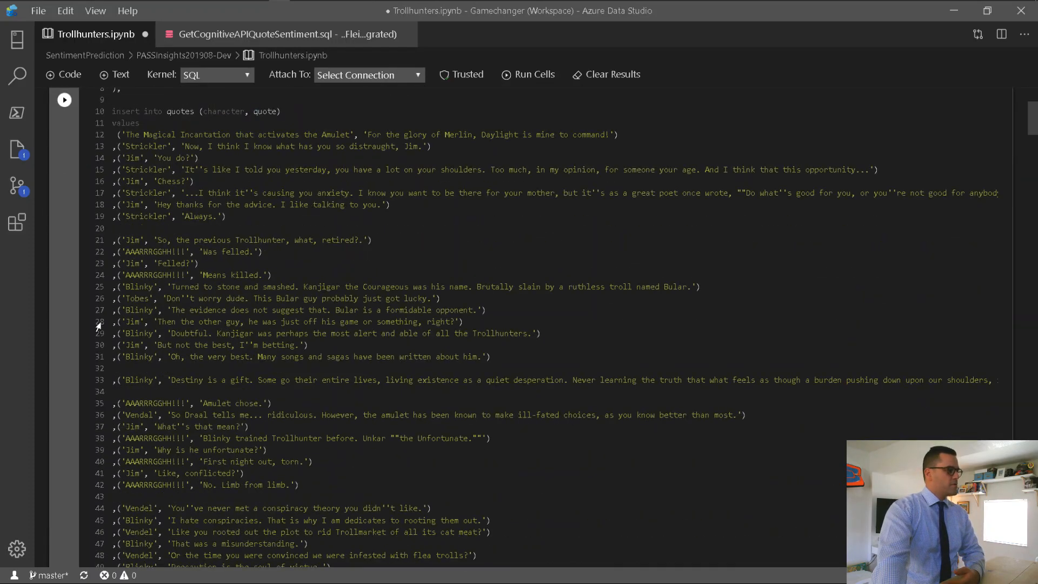
pyautogui.scroll(-3)
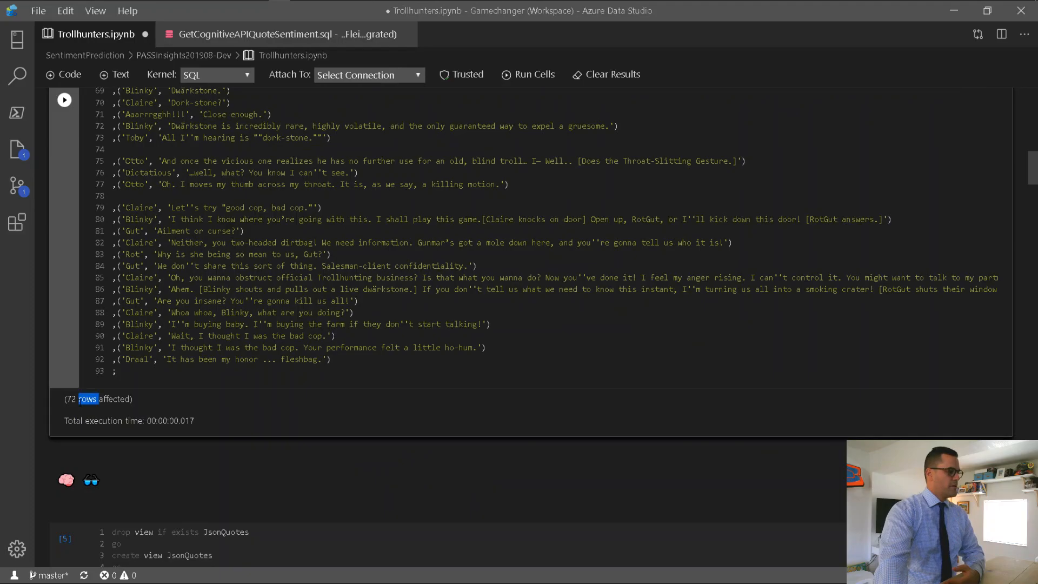
pyautogui.scroll(-3)
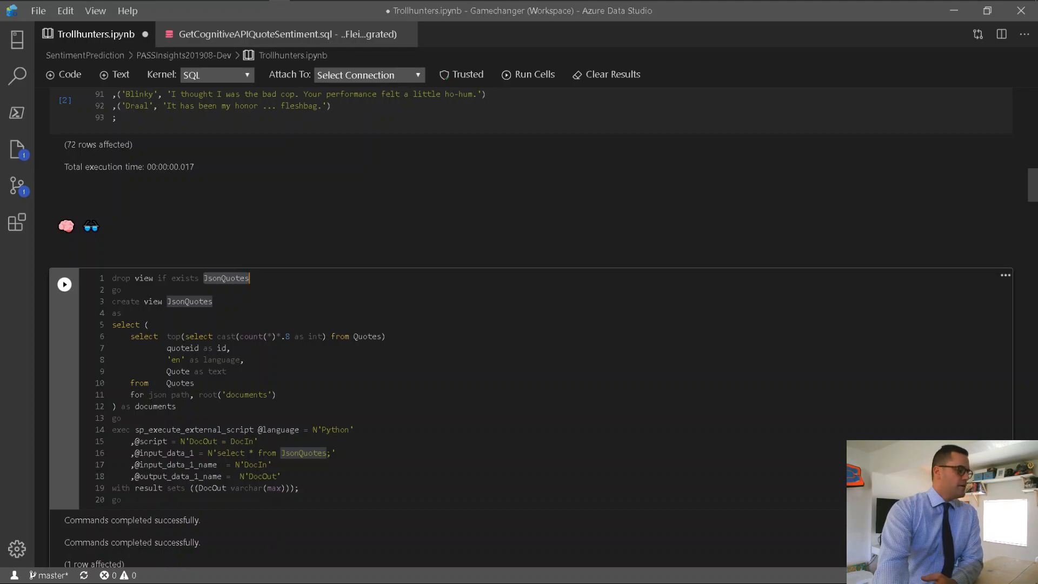
pyautogui.click(132, 395)
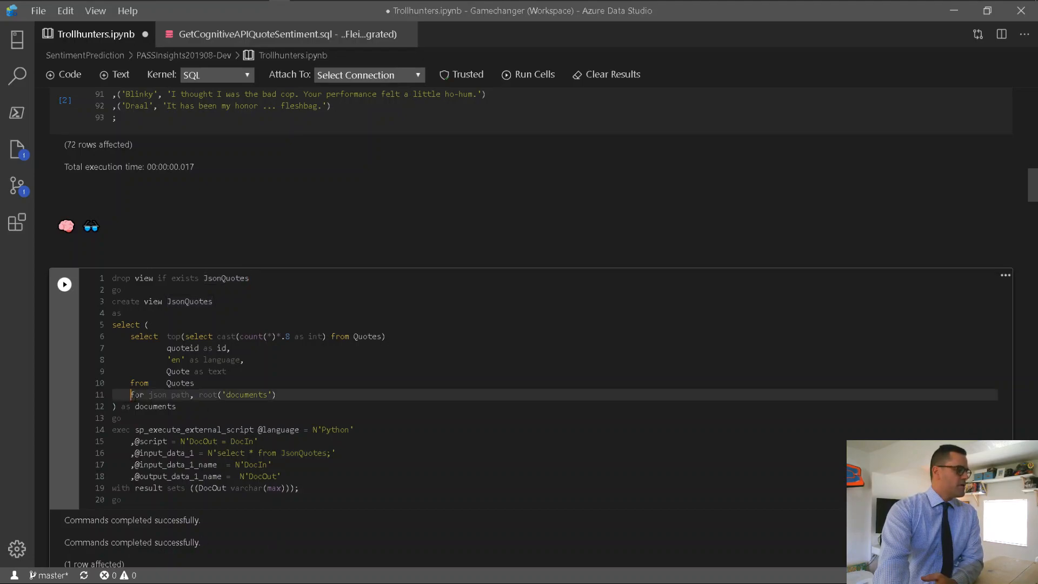
pyautogui.doubleClick(169, 395)
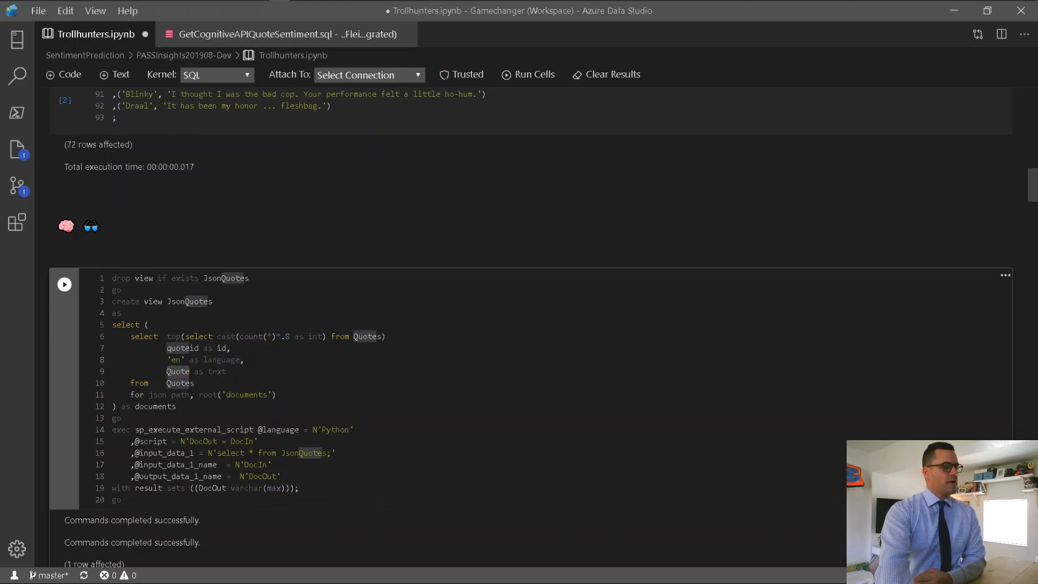
pyautogui.scroll(-3)
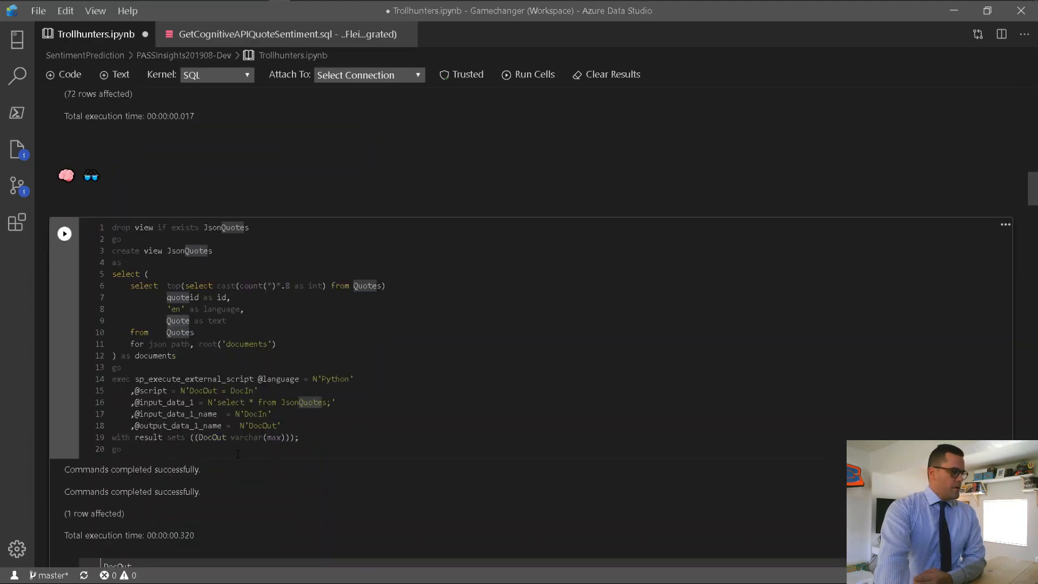
pyautogui.click(154, 356)
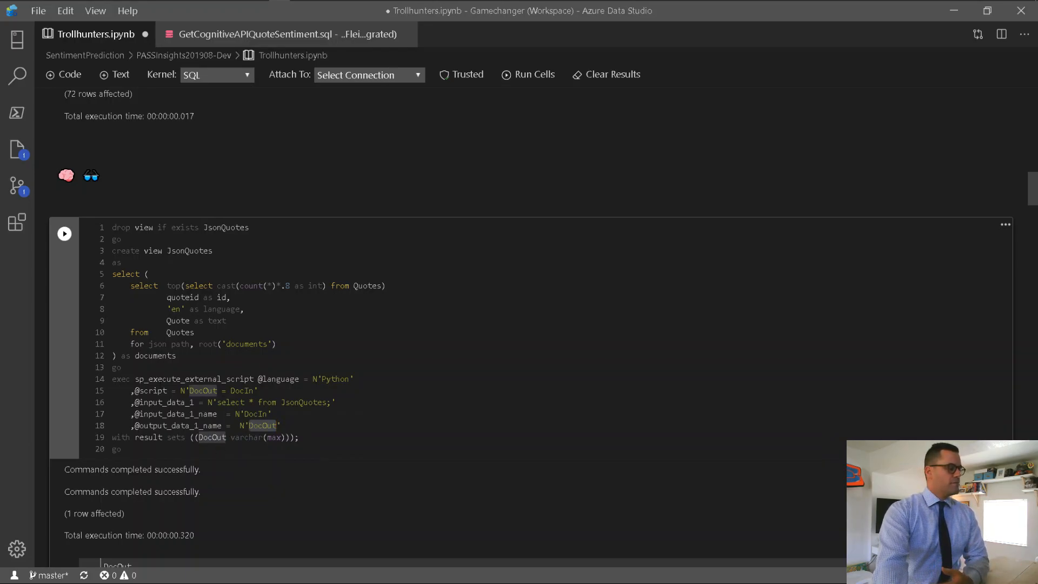
pyautogui.scroll(-3)
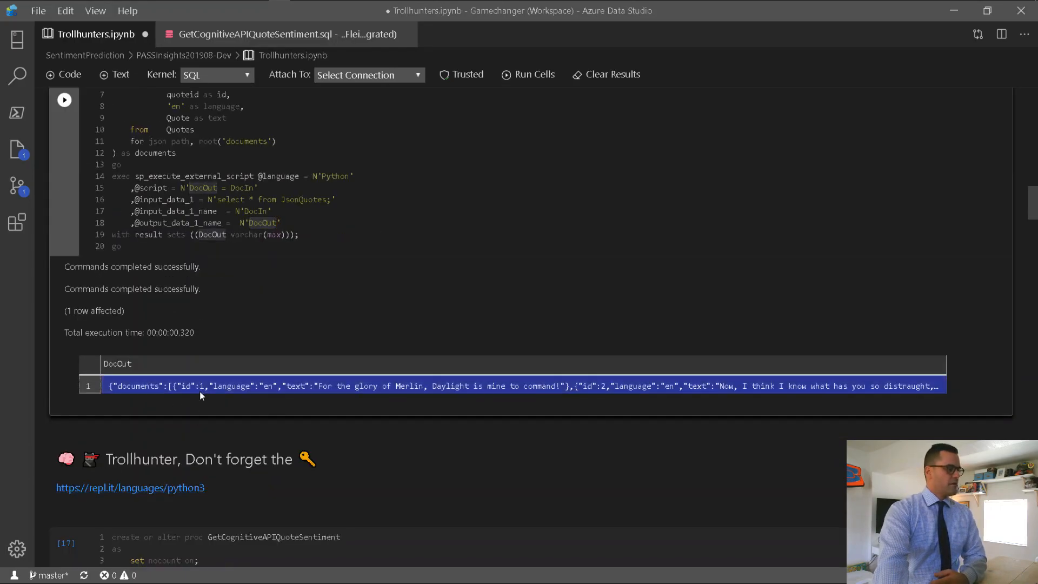
pyautogui.moveTo(340, 389)
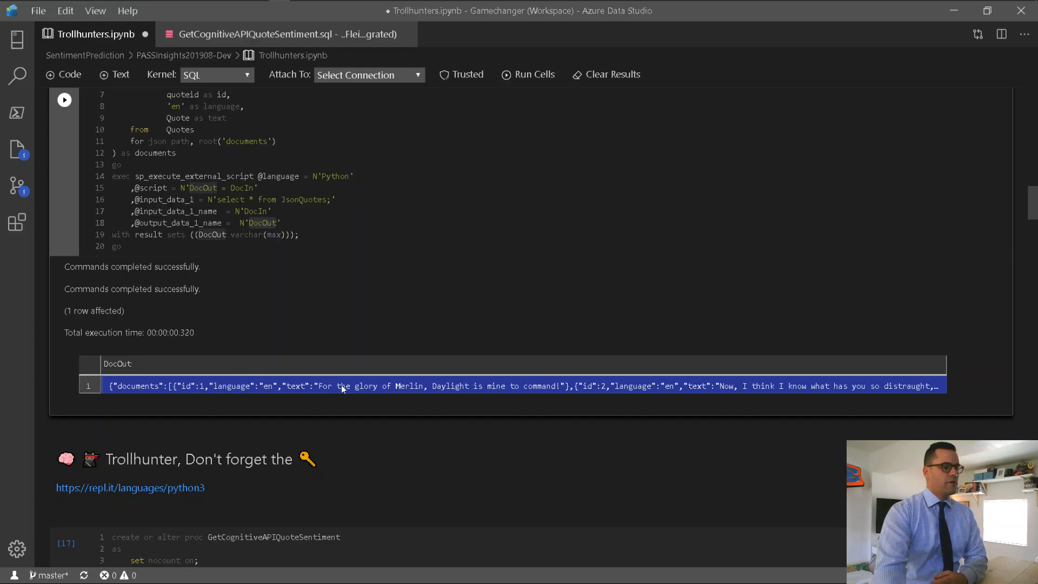
pyautogui.moveTo(242, 398)
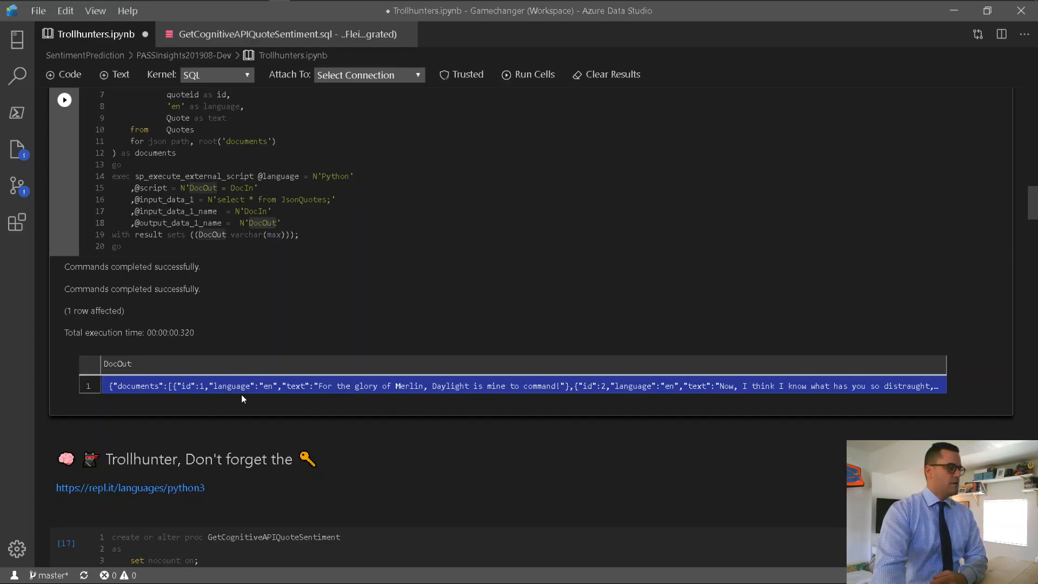
pyautogui.moveTo(146, 387)
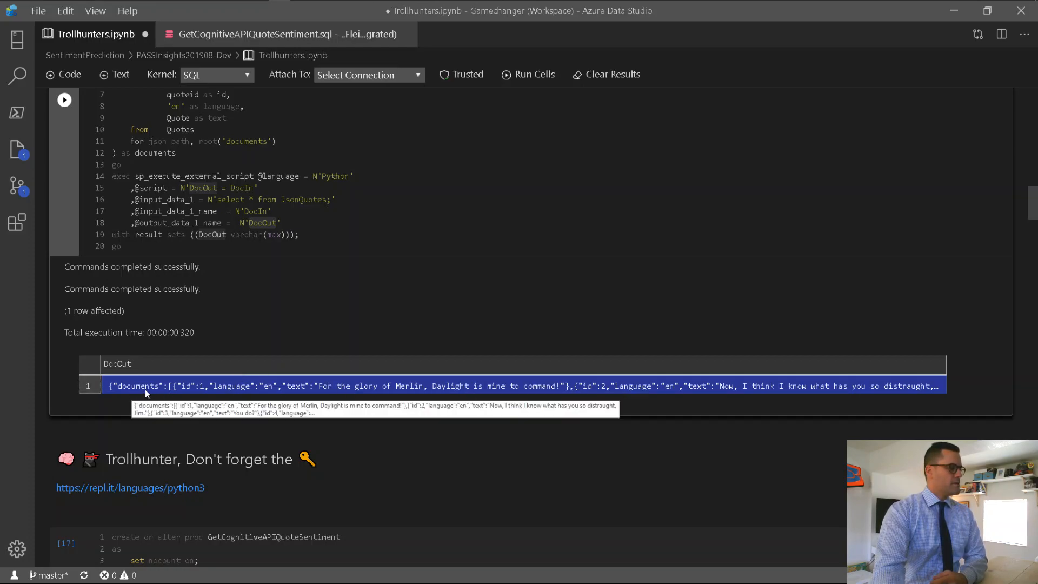
pyautogui.moveTo(290, 391)
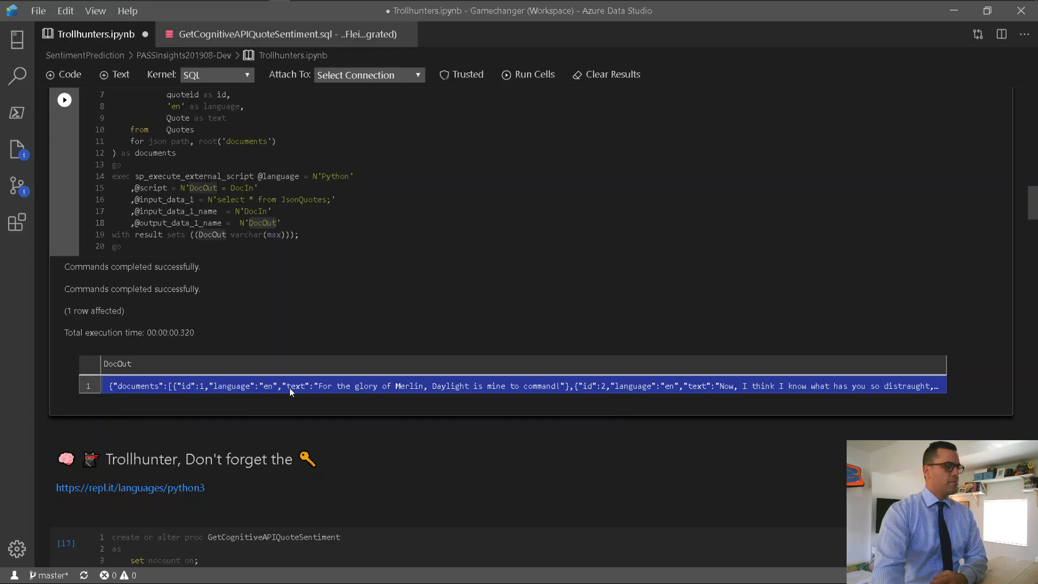
pyautogui.moveTo(310, 392)
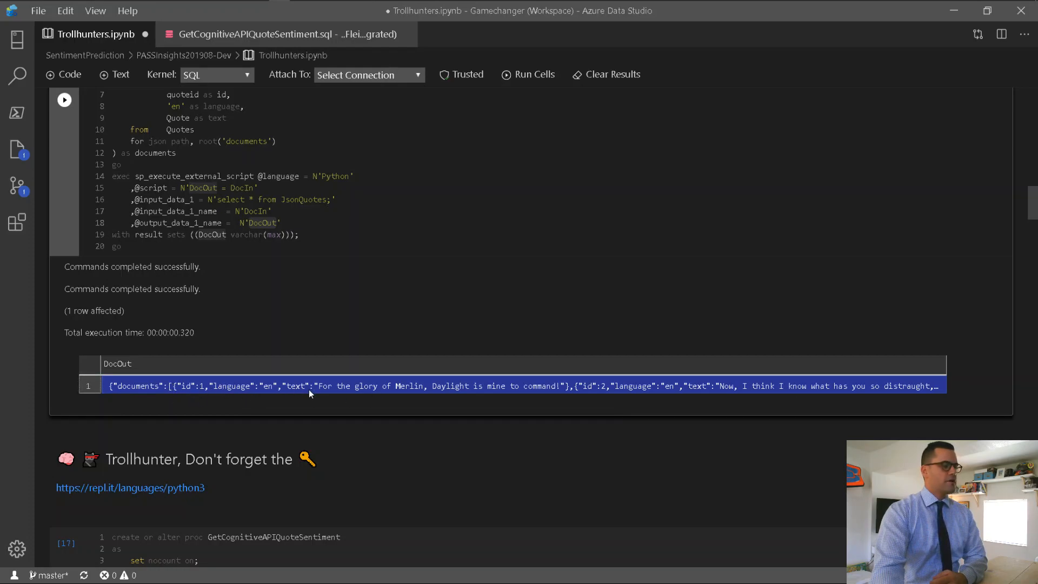
pyautogui.moveTo(370, 485)
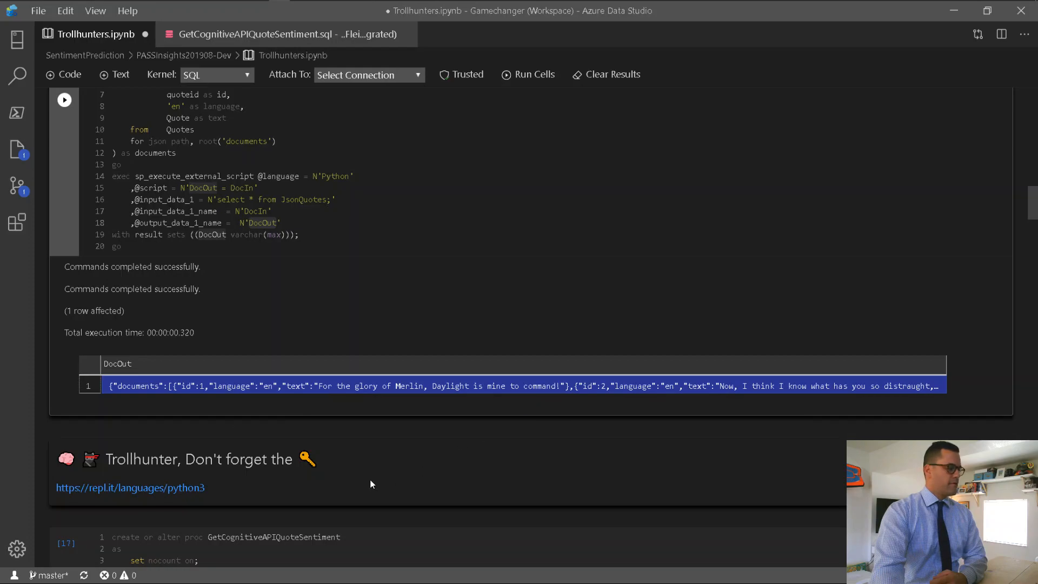
pyautogui.moveTo(165, 423)
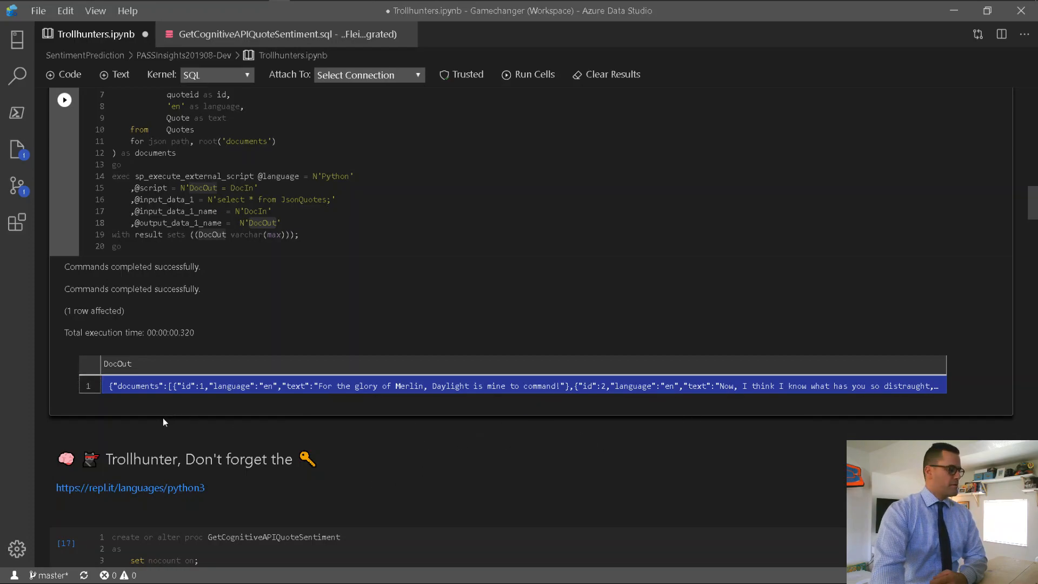
# Reach the GetCognitiveAPIQuoteSentiment procedure cell and select its mykey subscription key placeholder
pyautogui.scroll(-3)
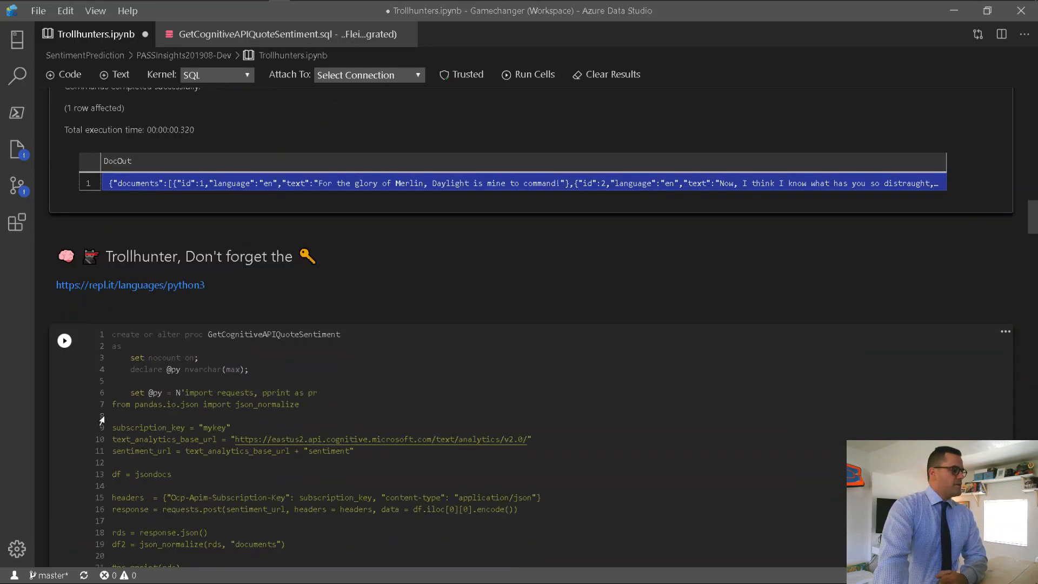
pyautogui.scroll(-3)
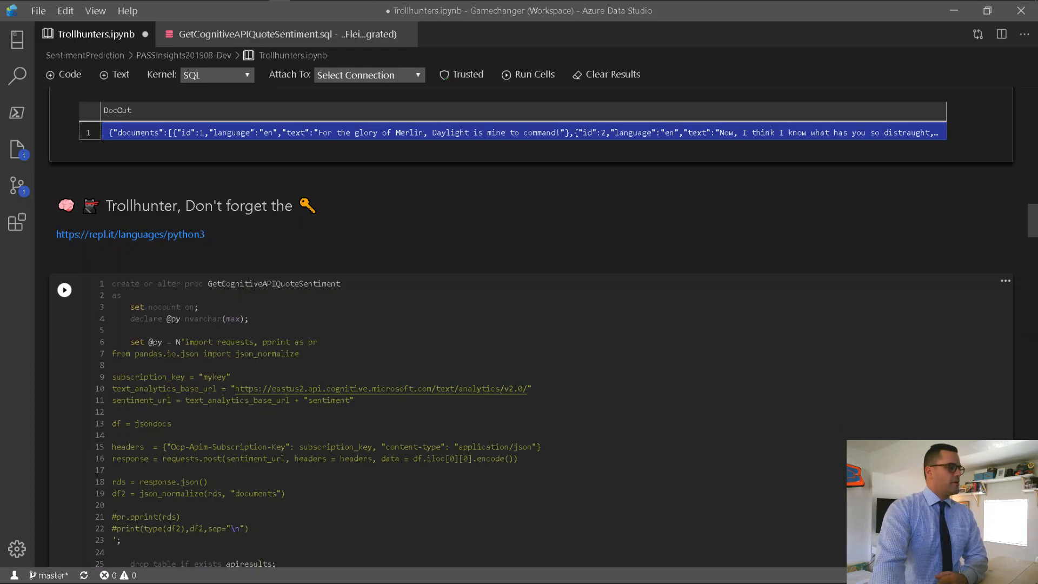
pyautogui.doubleClick(274, 284)
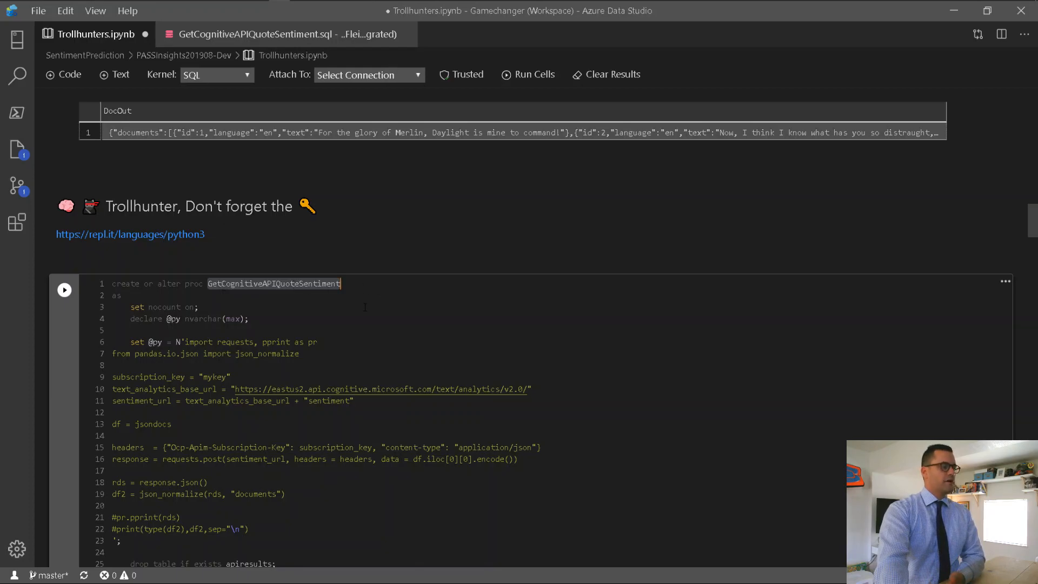
pyautogui.scroll(-3)
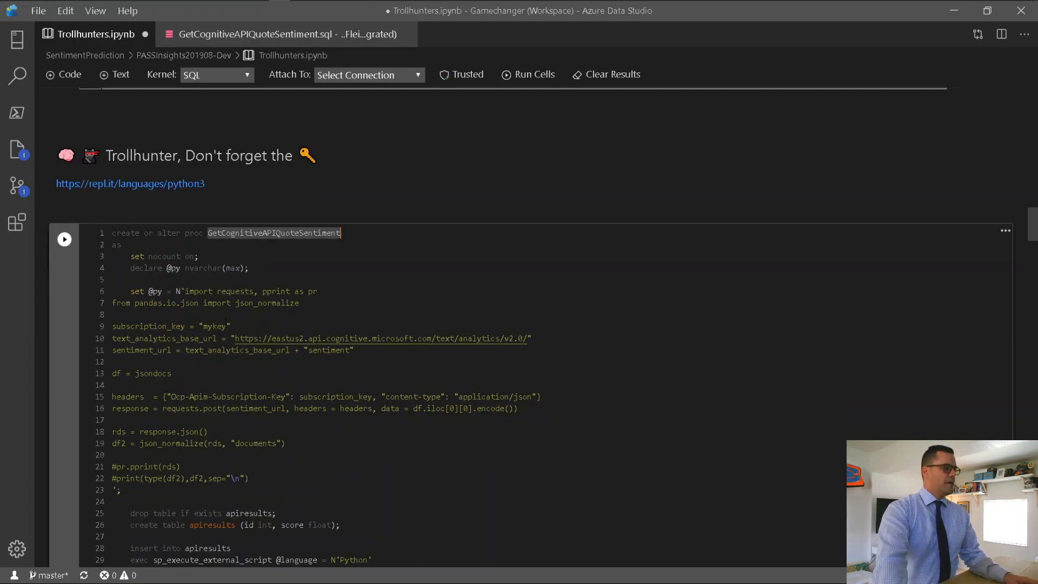
pyautogui.doubleClick(213, 325)
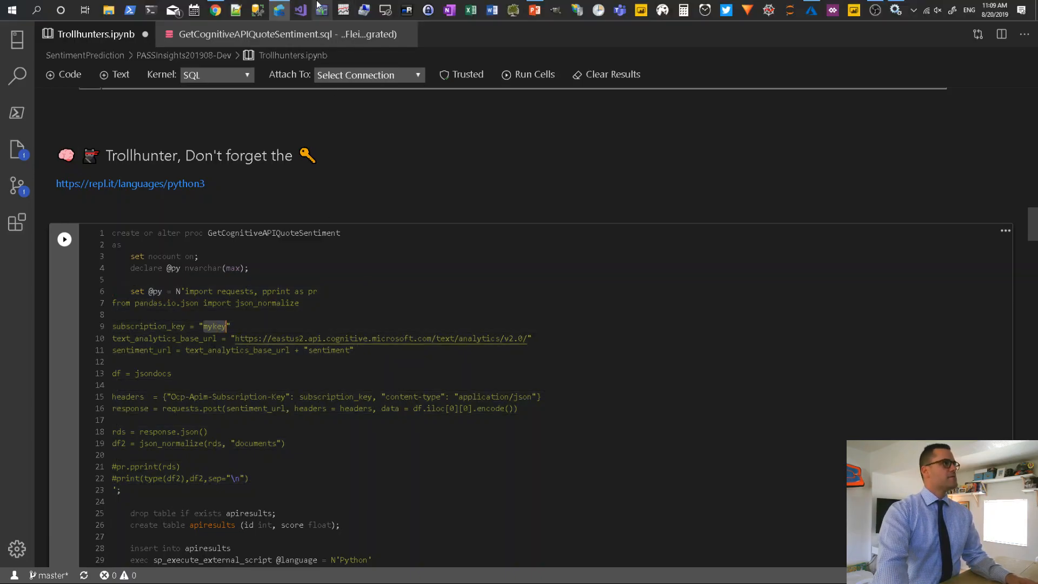
pyautogui.moveTo(214, 10)
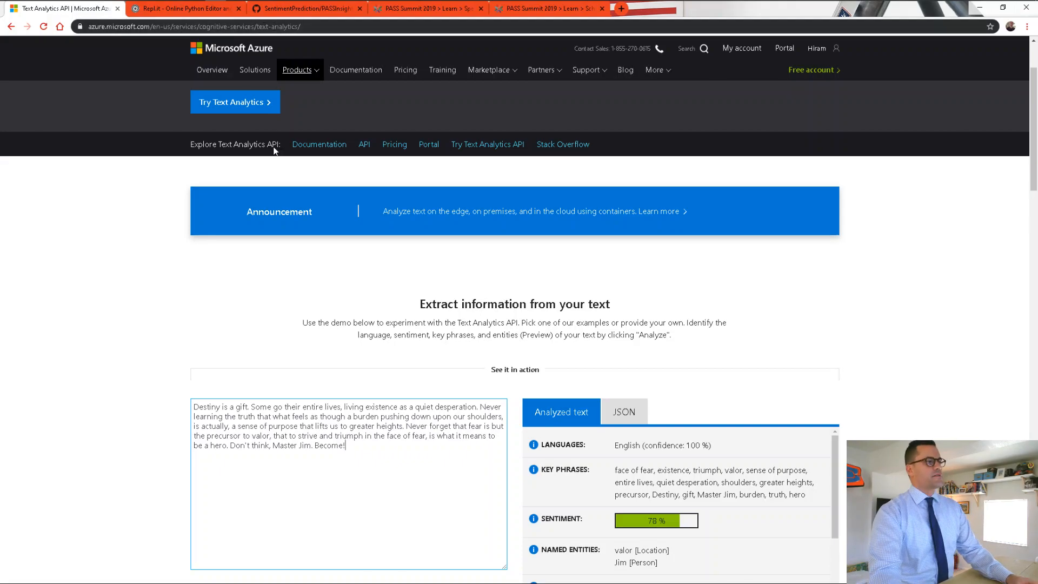
# Review the Text Analytics demo page and copy Key1 for the trollhunters resource in the Azure portal
pyautogui.scroll(3)
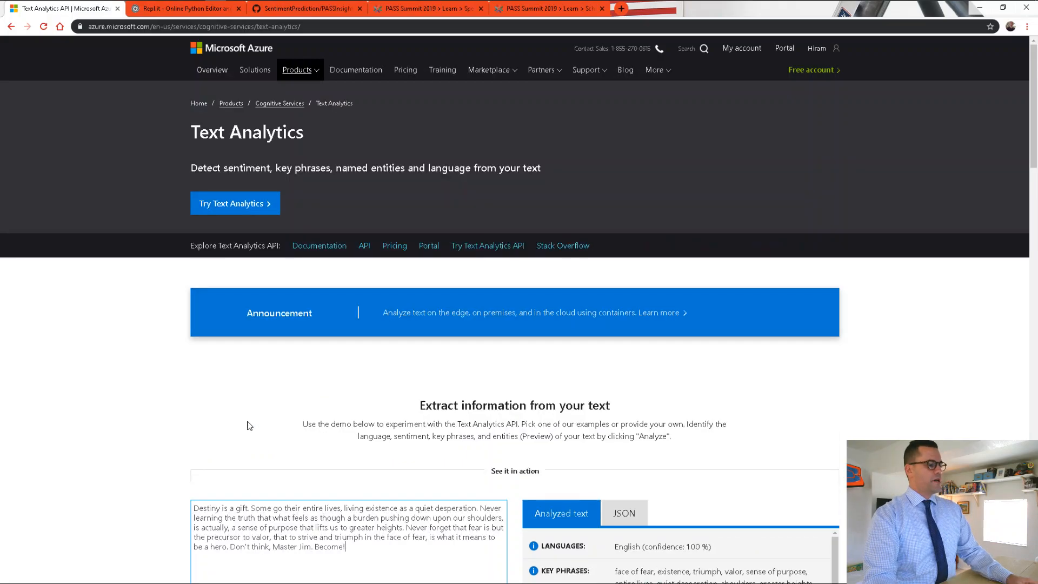
pyautogui.scroll(-3)
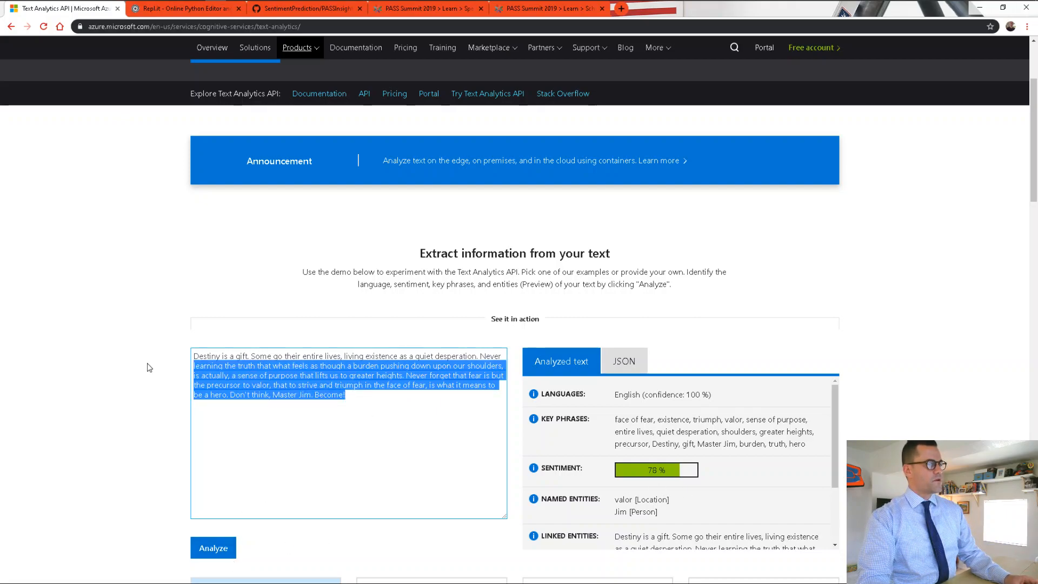
pyautogui.click(470, 451)
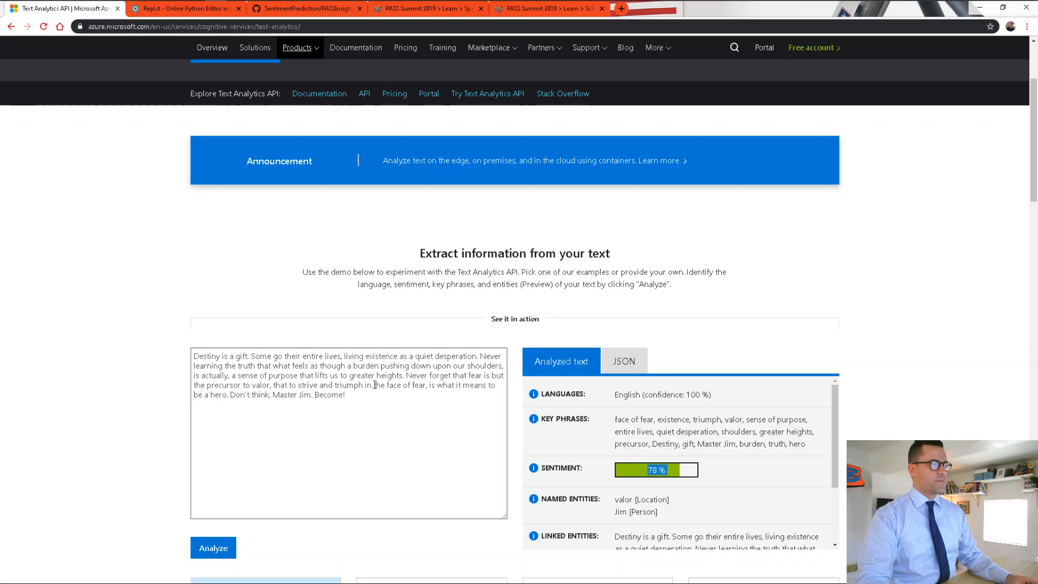
pyautogui.scroll(3)
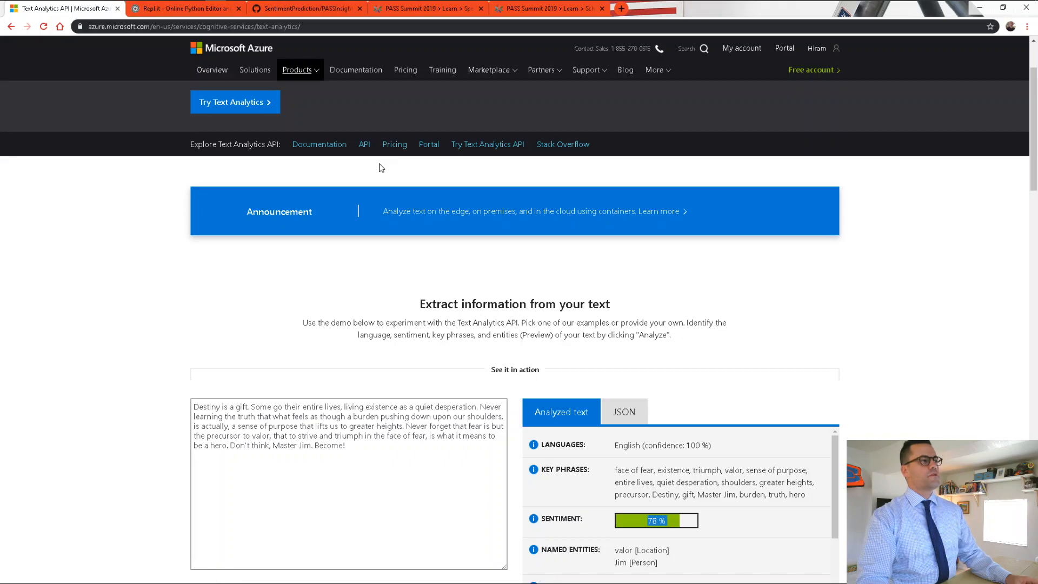
pyautogui.moveTo(369, 173)
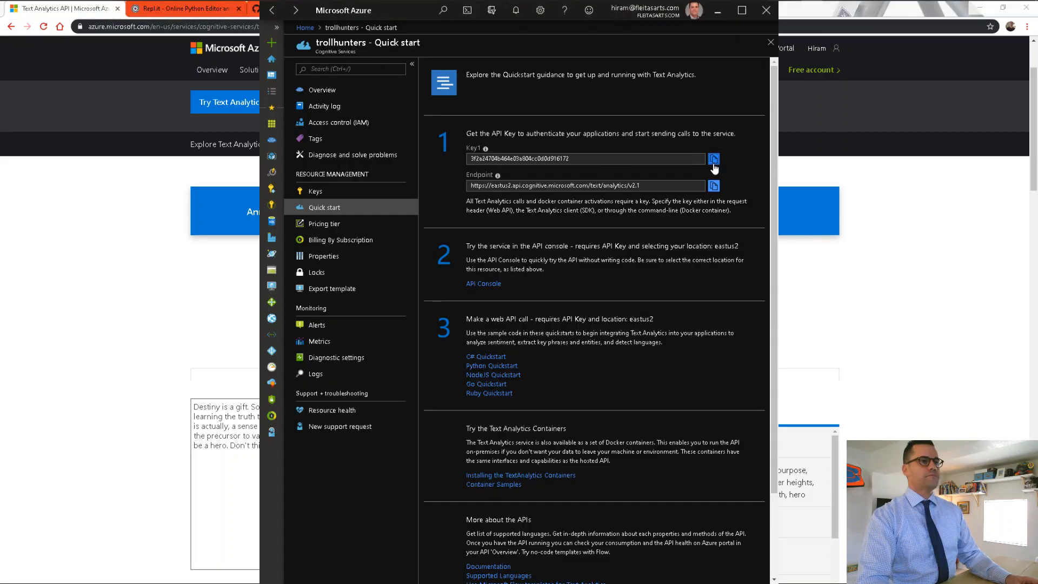
pyautogui.click(714, 159)
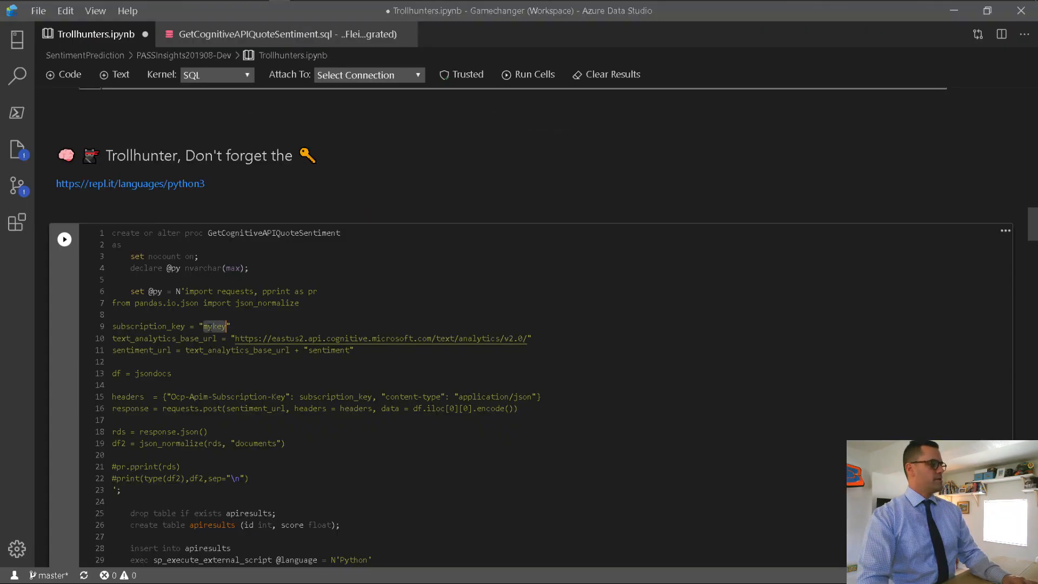
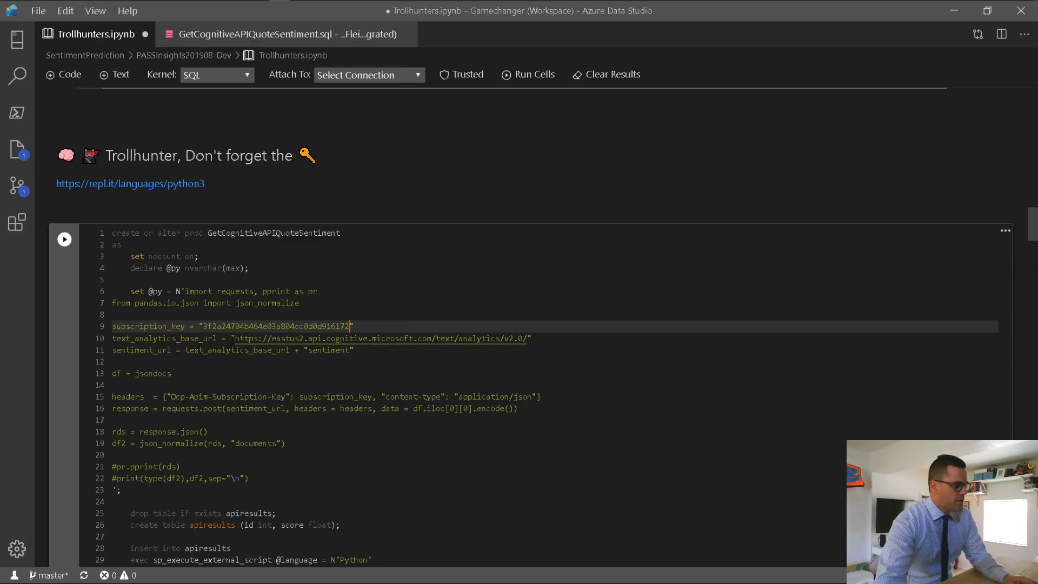
pyautogui.doubleClick(381, 338)
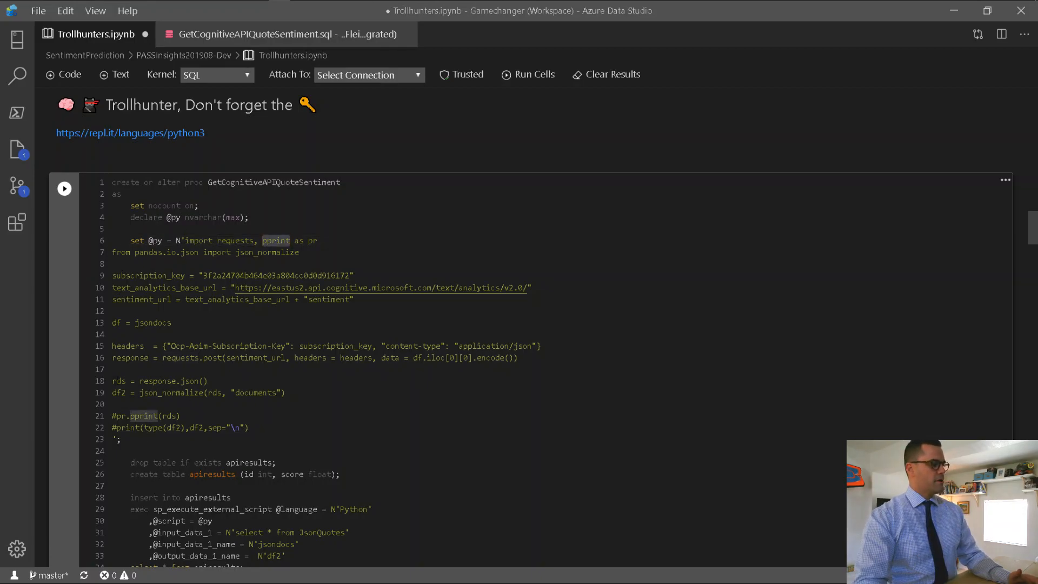
pyautogui.doubleClick(119, 381)
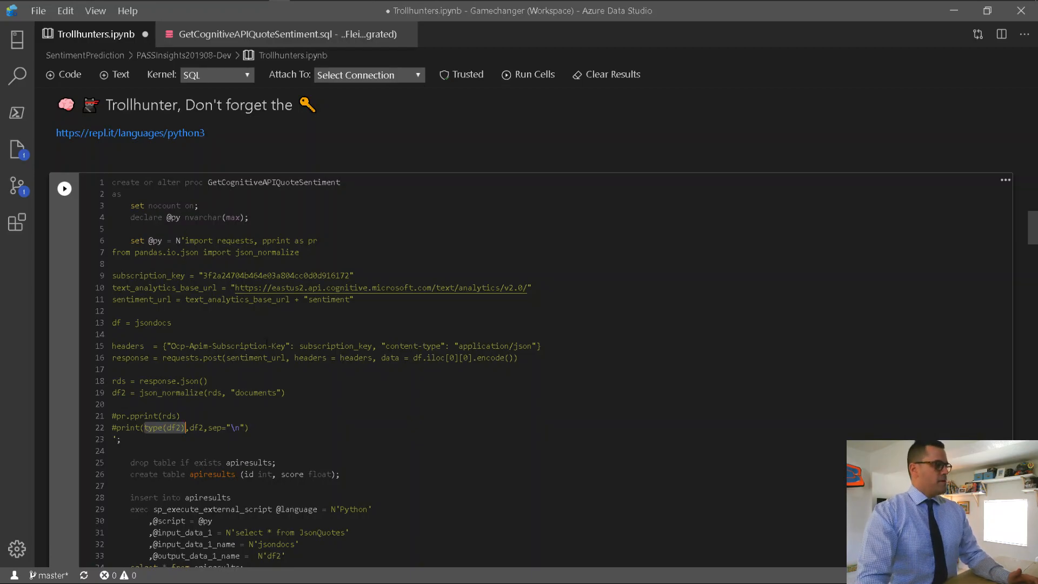
# Walk through the procedure's Python, highlighting the jsondocs input data frame and the response variable
pyautogui.scroll(-3)
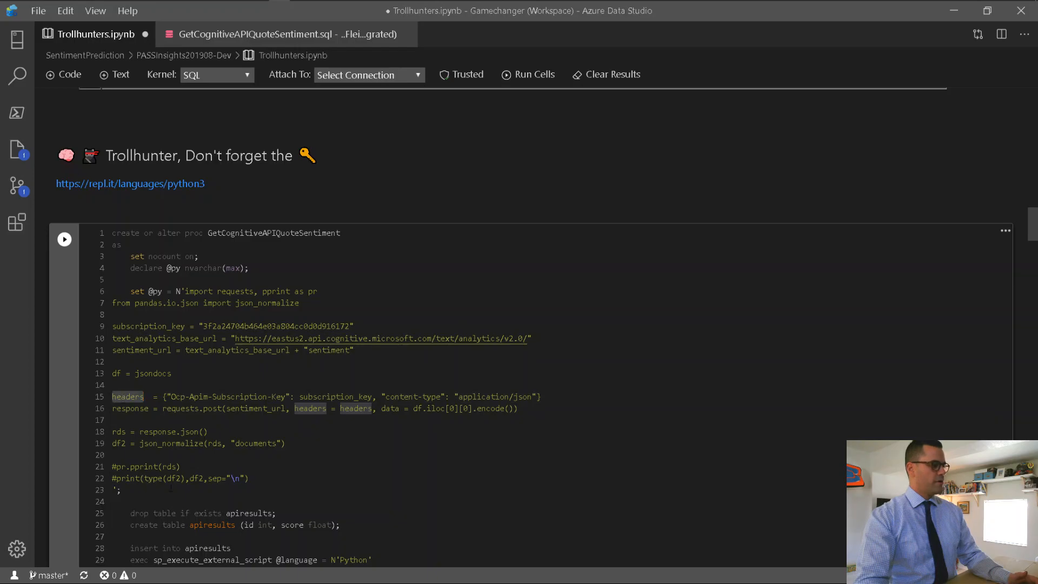
pyautogui.doubleClick(152, 373)
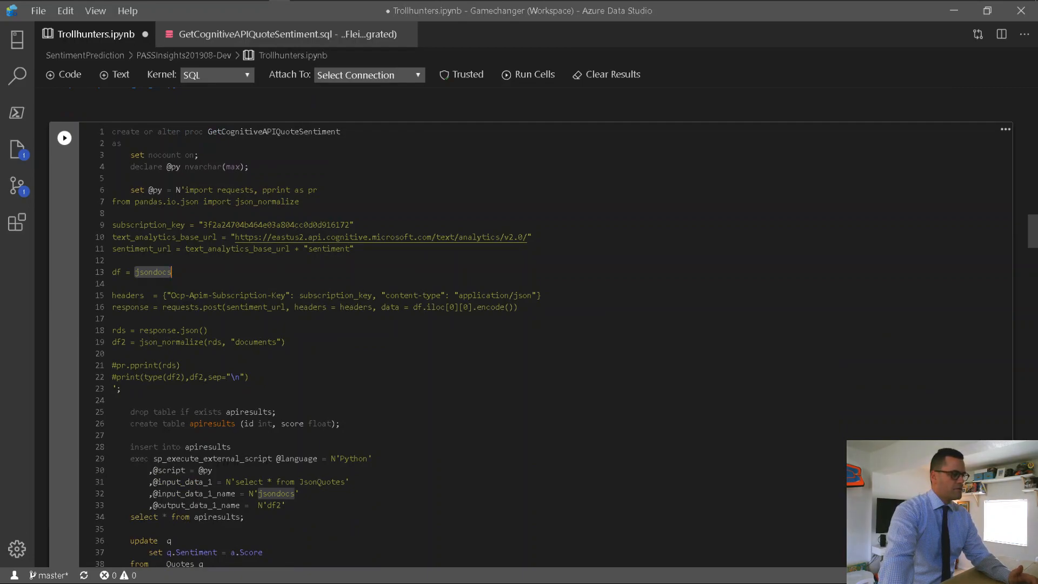
pyautogui.doubleClick(321, 481)
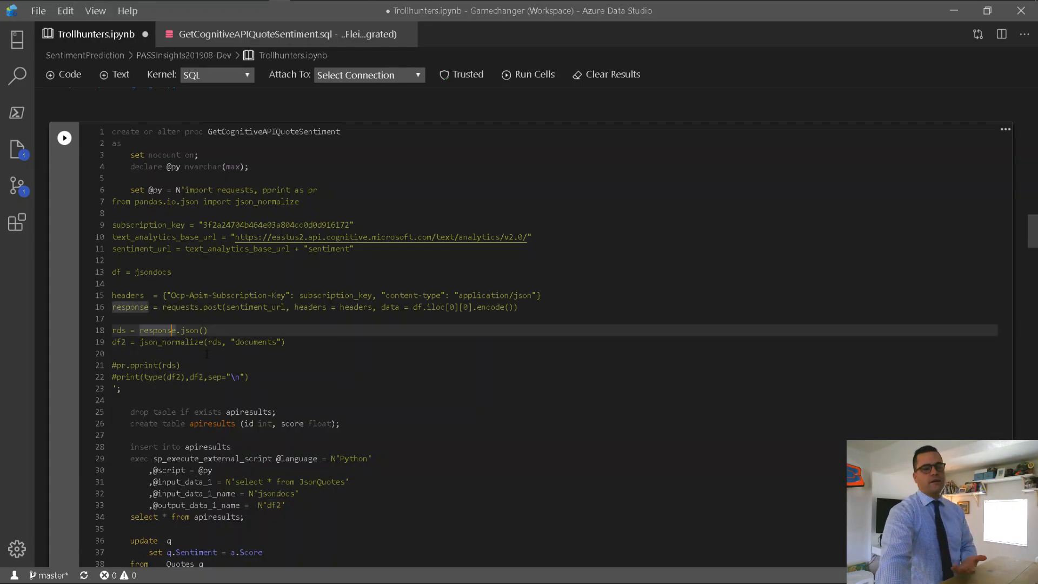
pyautogui.scroll(-3)
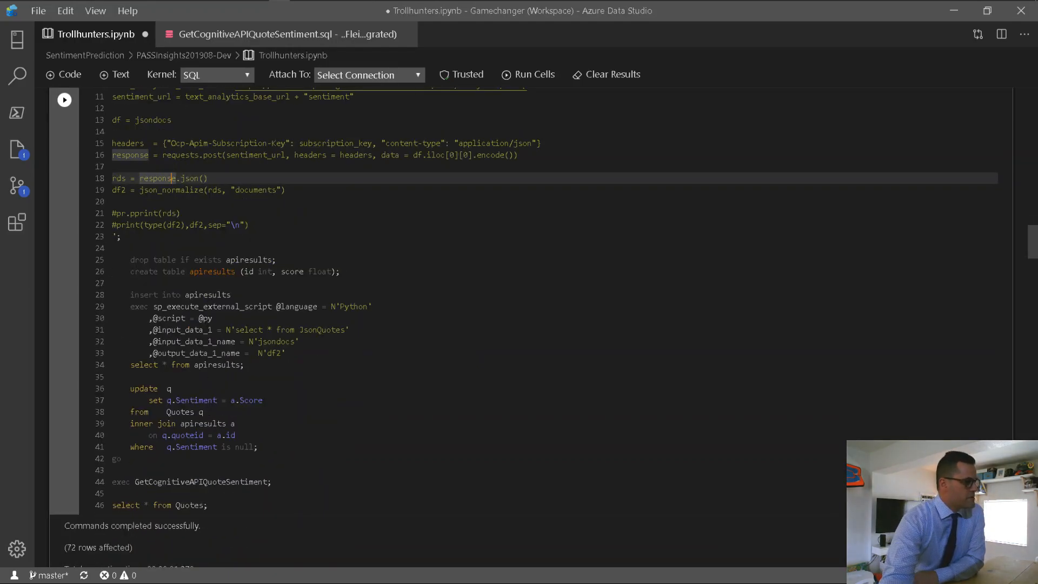
pyautogui.doubleClick(216, 364)
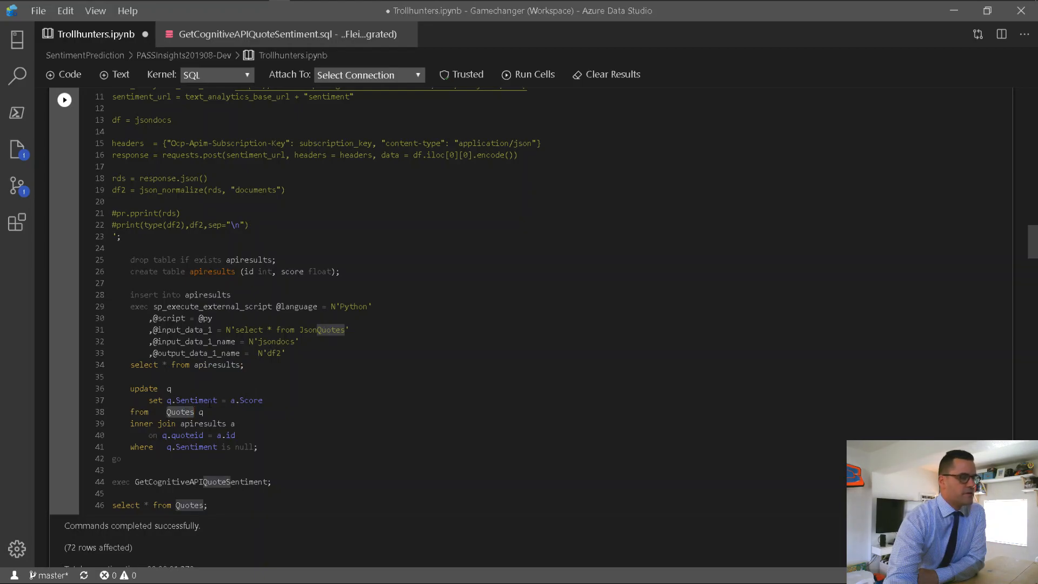
pyautogui.scroll(-3)
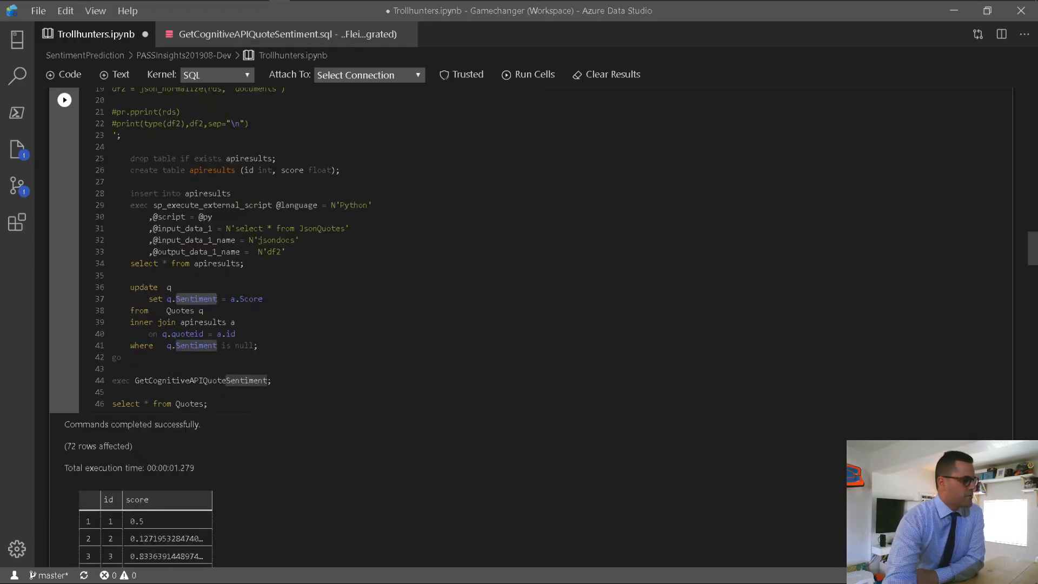
pyautogui.doubleClick(200, 379)
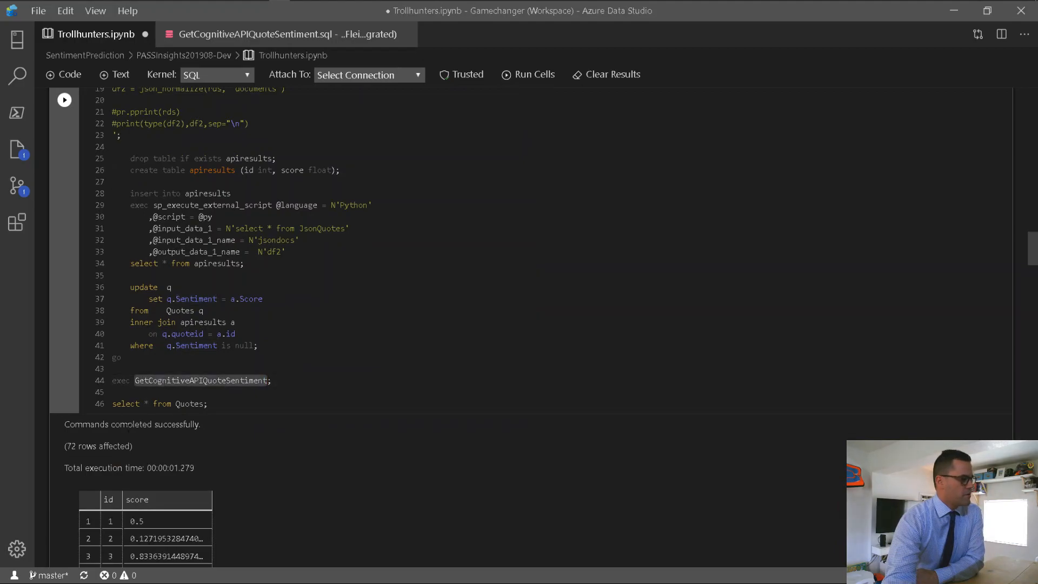
pyautogui.scroll(-3)
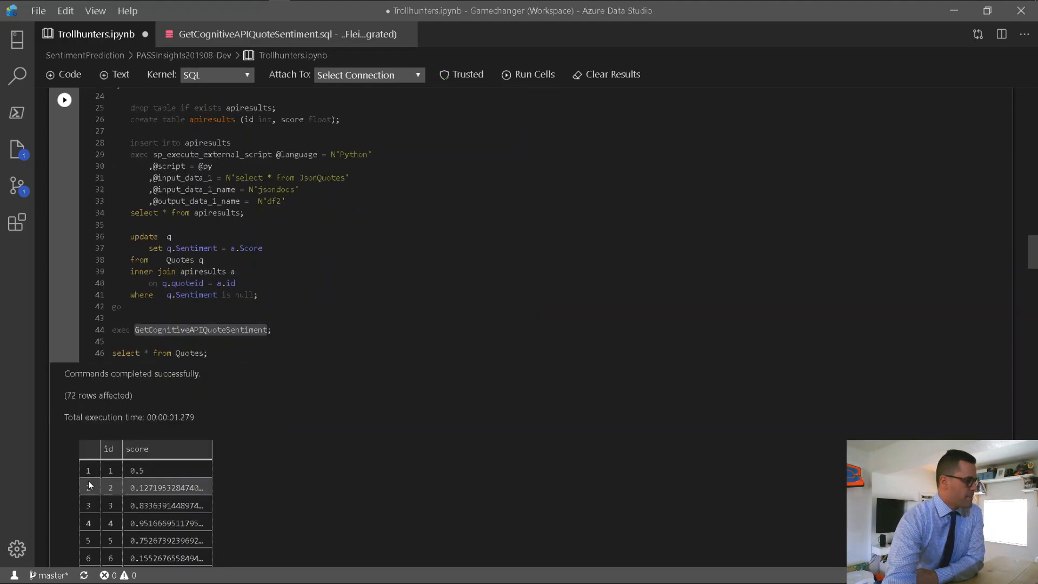
pyautogui.scroll(-3)
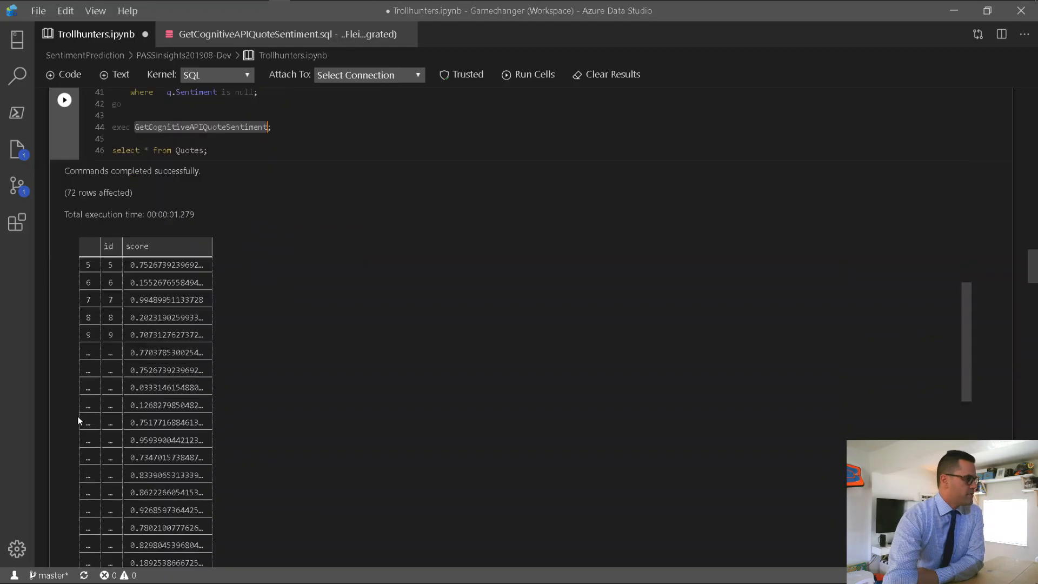
pyautogui.scroll(-3)
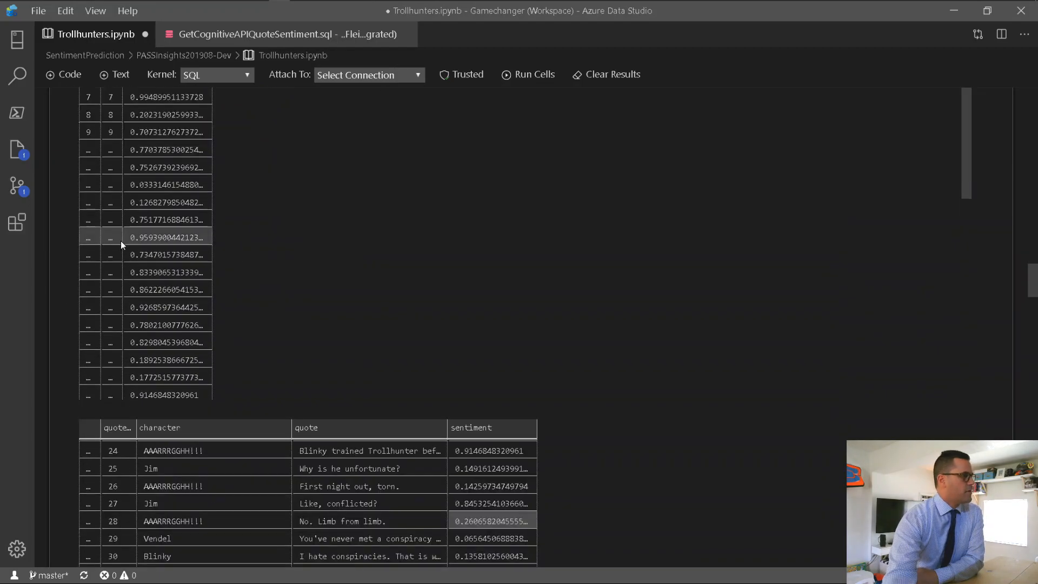
pyautogui.scroll(3)
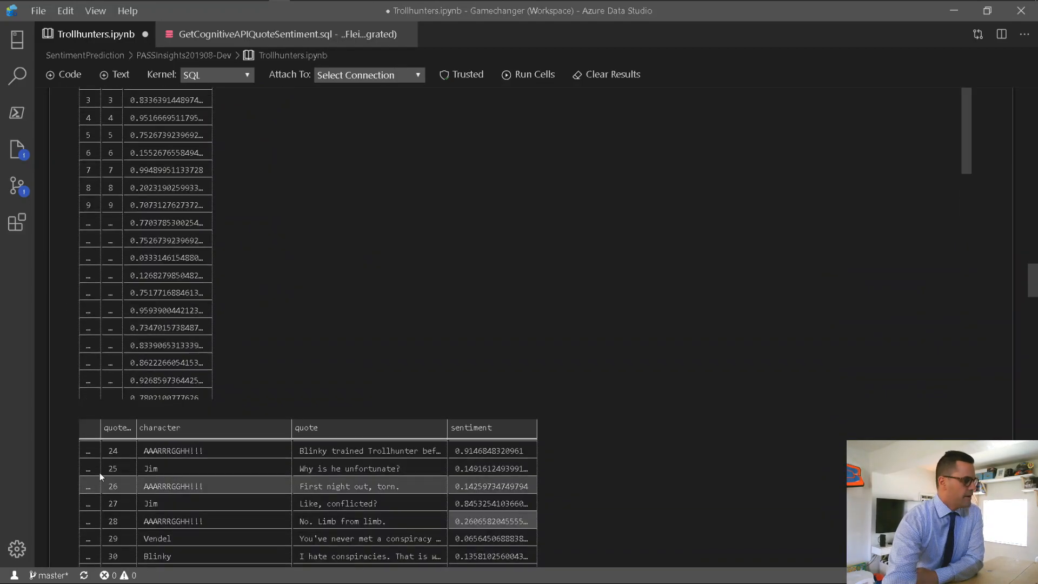
pyautogui.scroll(-3)
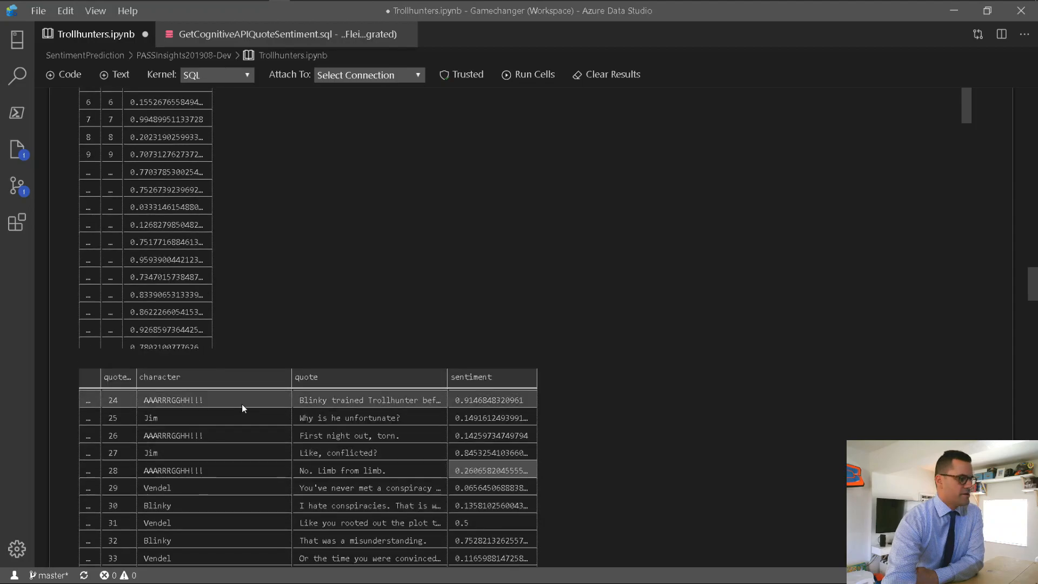
pyautogui.scroll(3)
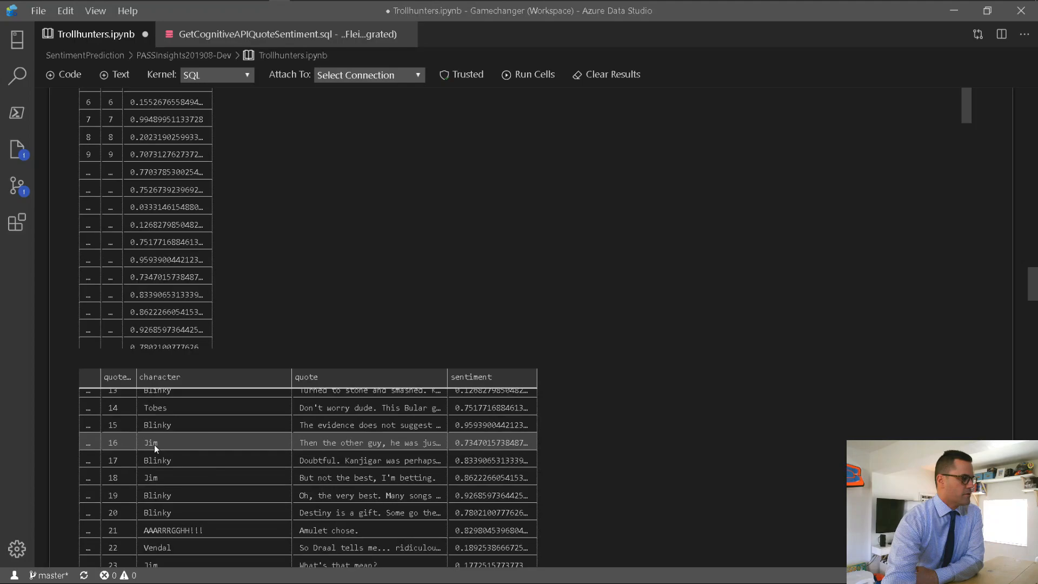
pyautogui.scroll(3)
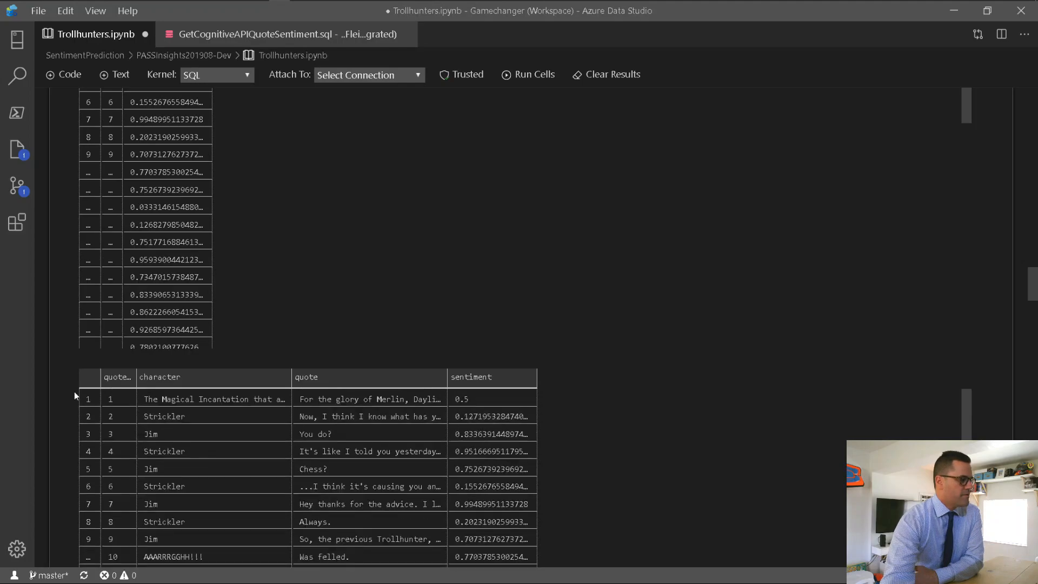
pyautogui.scroll(-3)
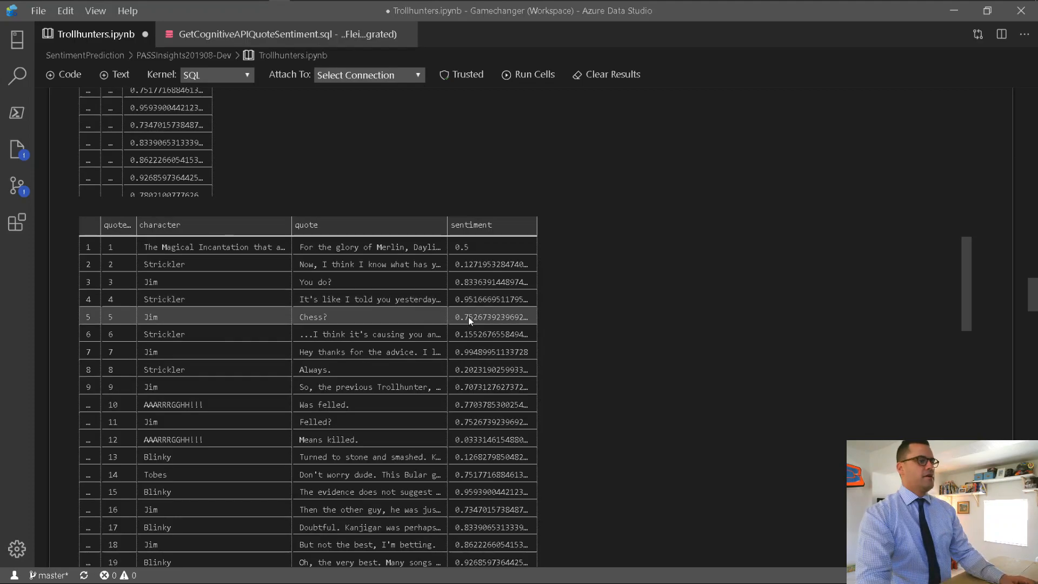
pyautogui.click(491, 317)
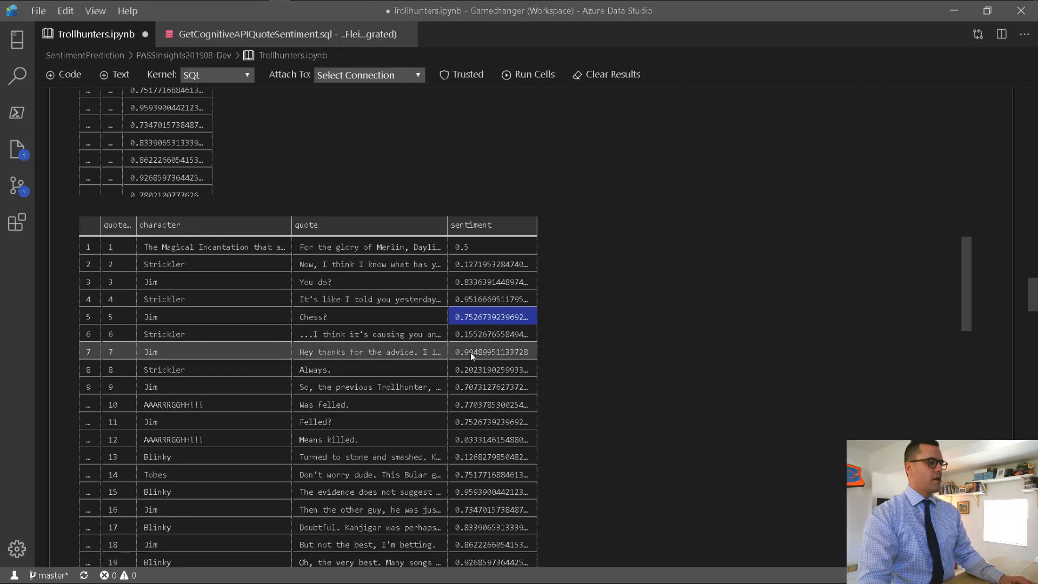
pyautogui.click(491, 387)
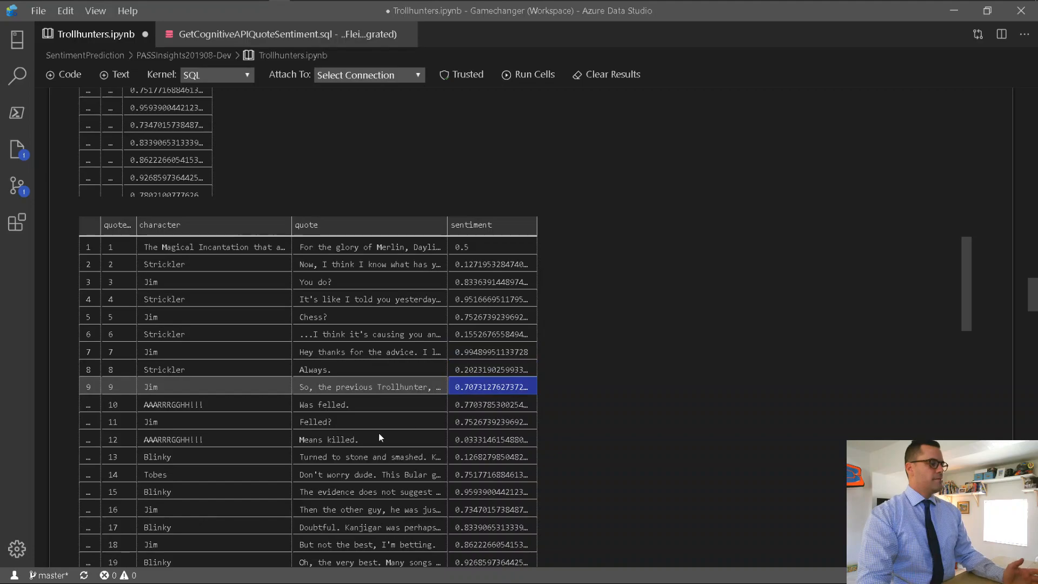
pyautogui.scroll(-3)
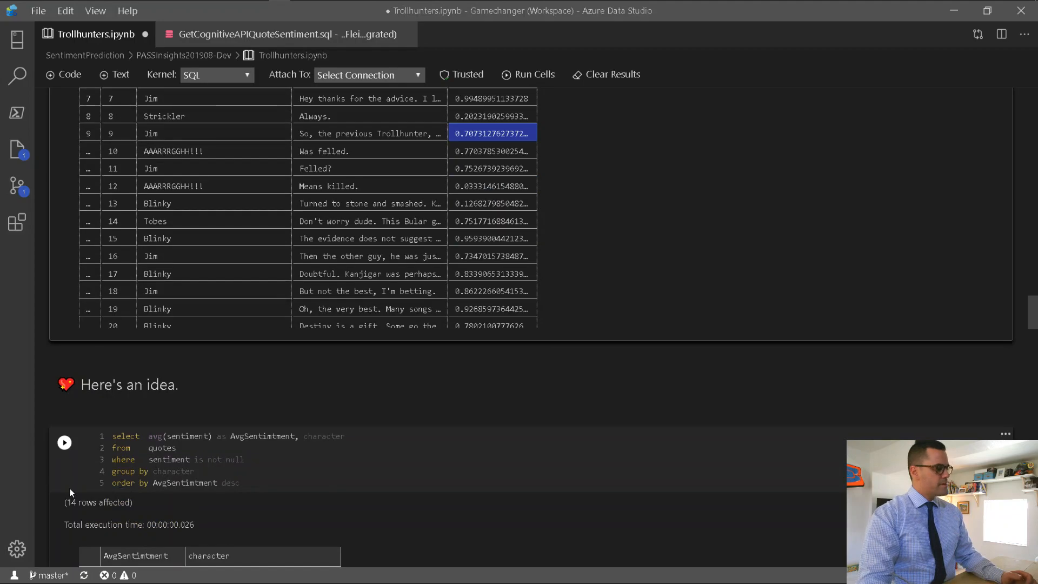
# Review the AvgSentimtment results: Claire and Tobes most positive, Barbara Lake neutral at 0.5
pyautogui.scroll(-3)
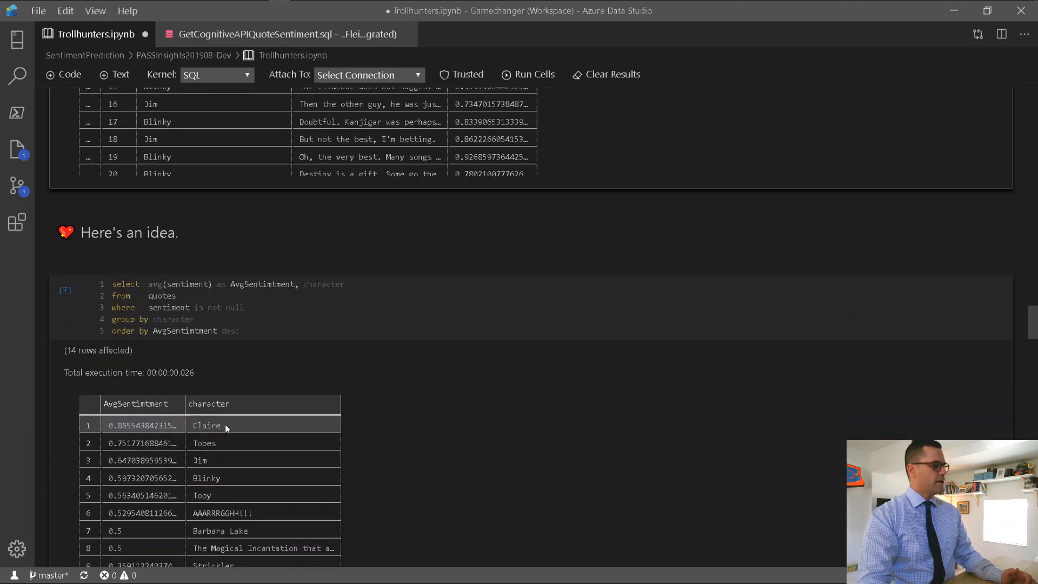
pyautogui.click(225, 426)
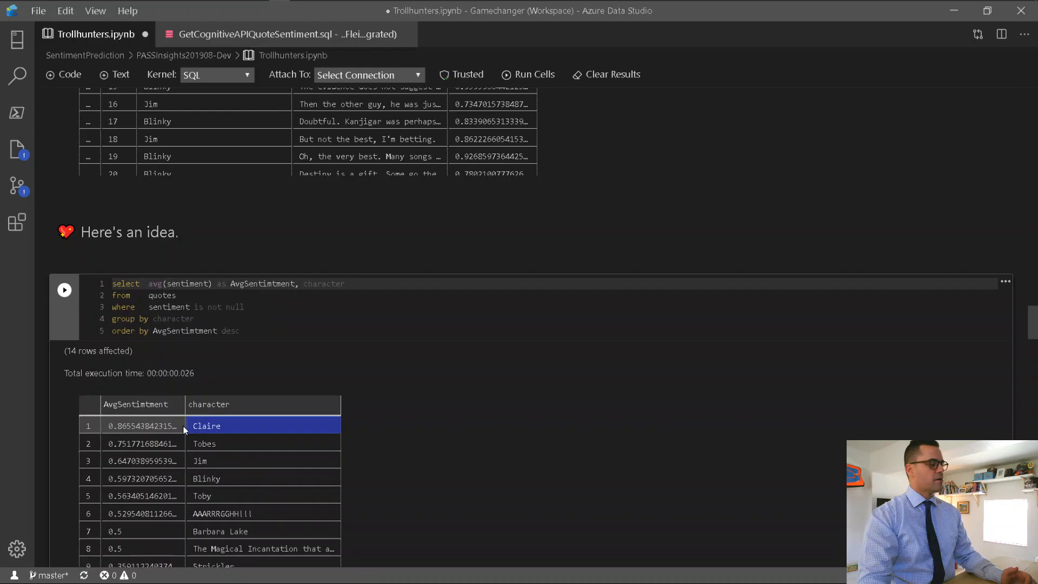
pyautogui.moveTo(208, 449)
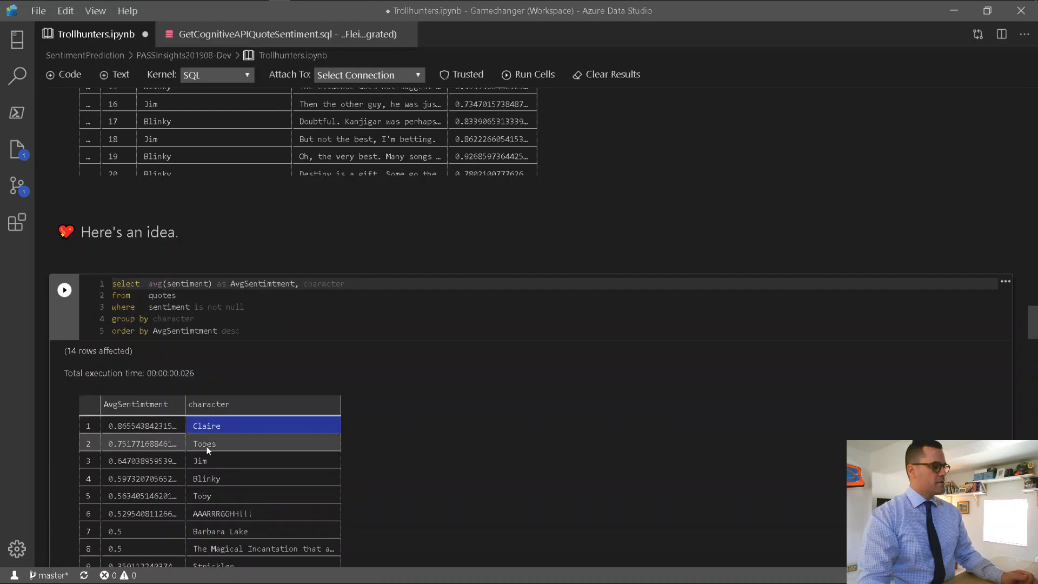
pyautogui.click(206, 443)
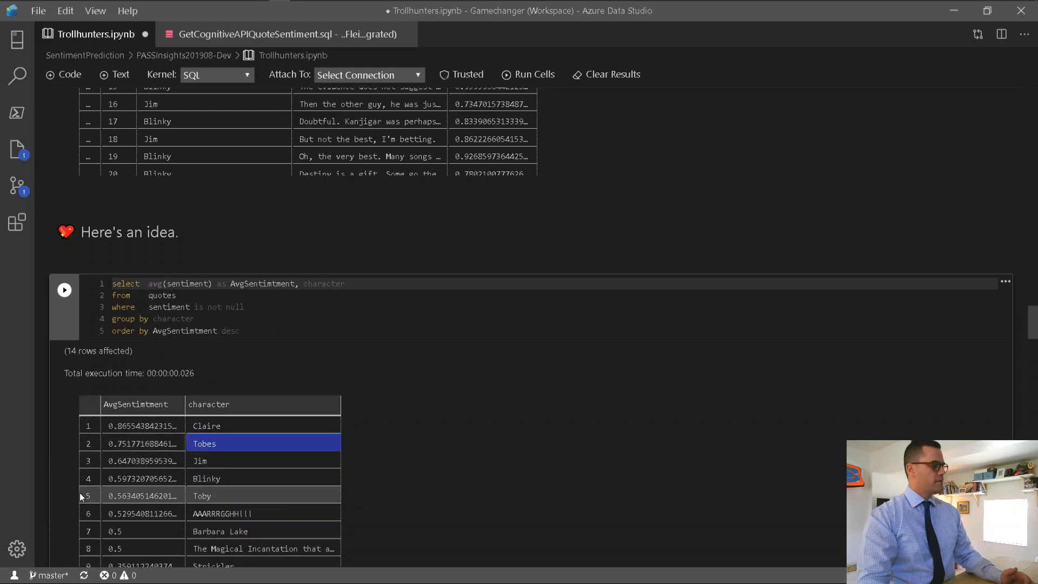
pyautogui.scroll(-3)
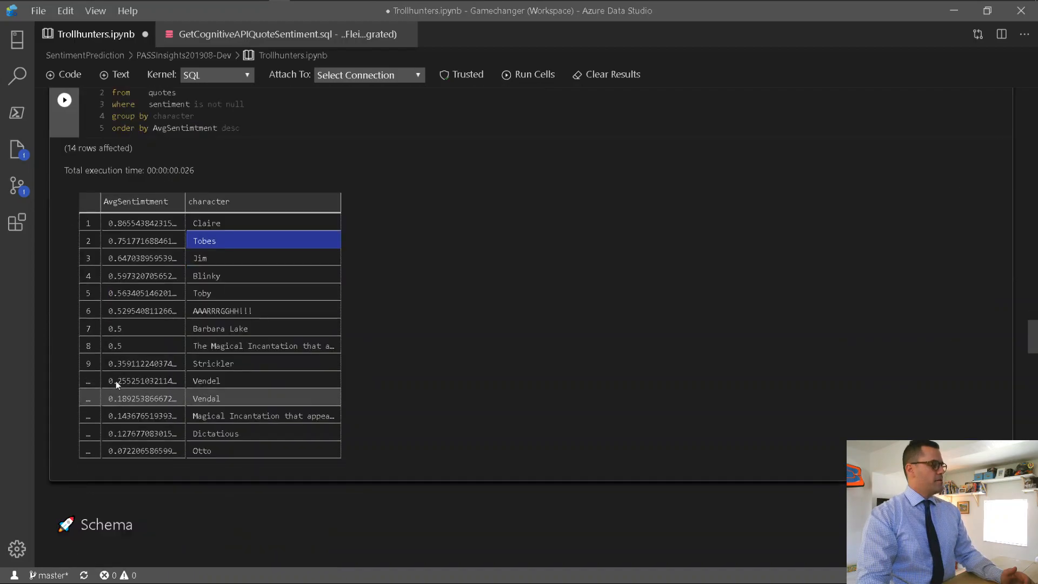
pyautogui.click(132, 327)
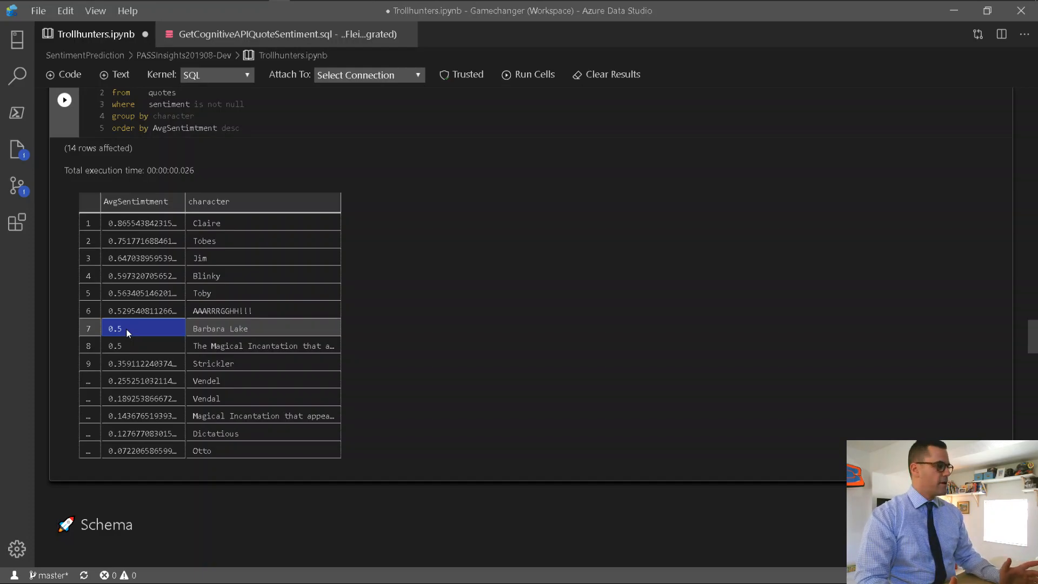
pyautogui.moveTo(121, 344)
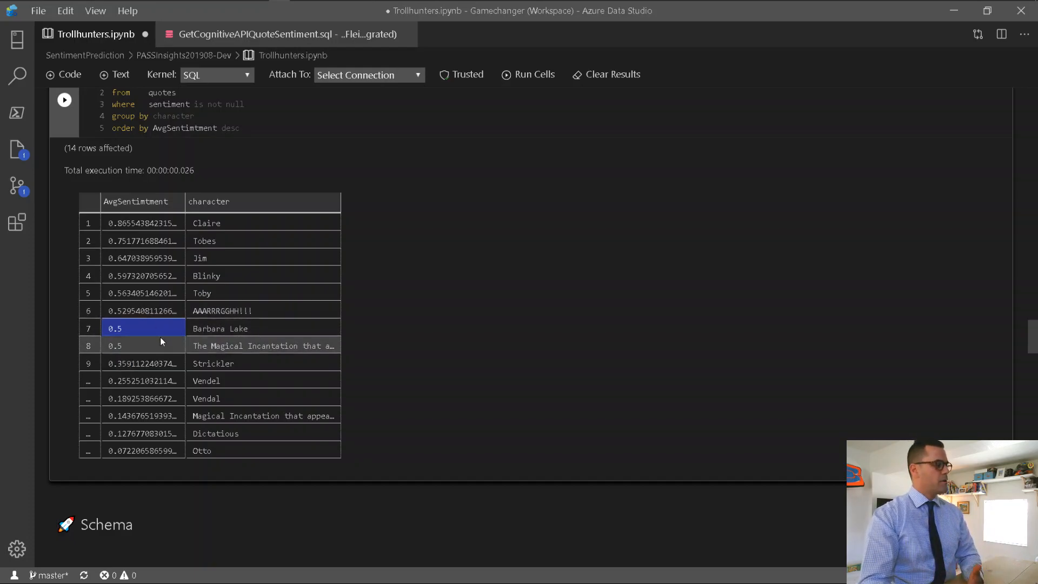
pyautogui.moveTo(142, 350)
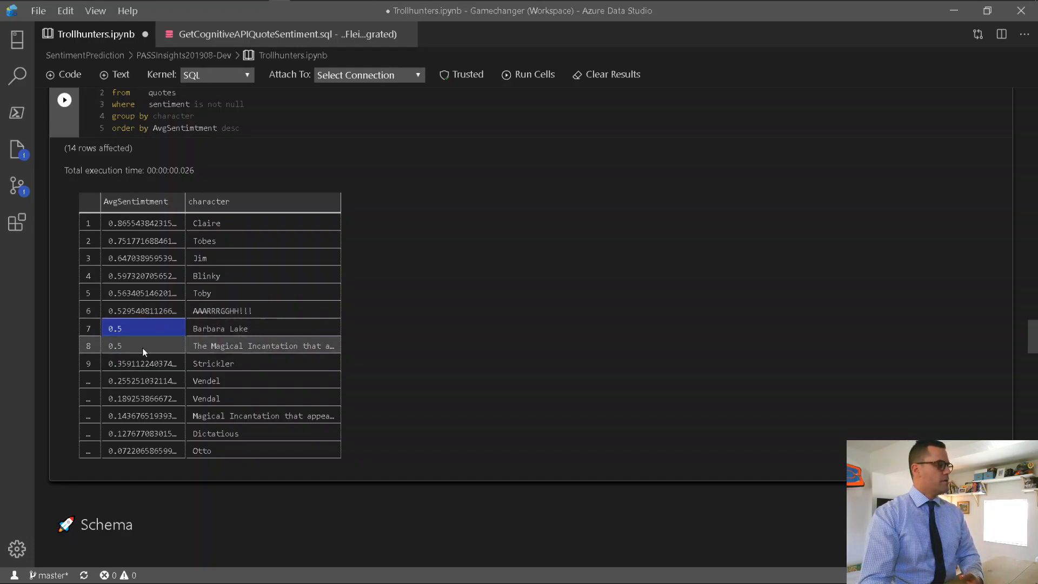
pyautogui.moveTo(105, 422)
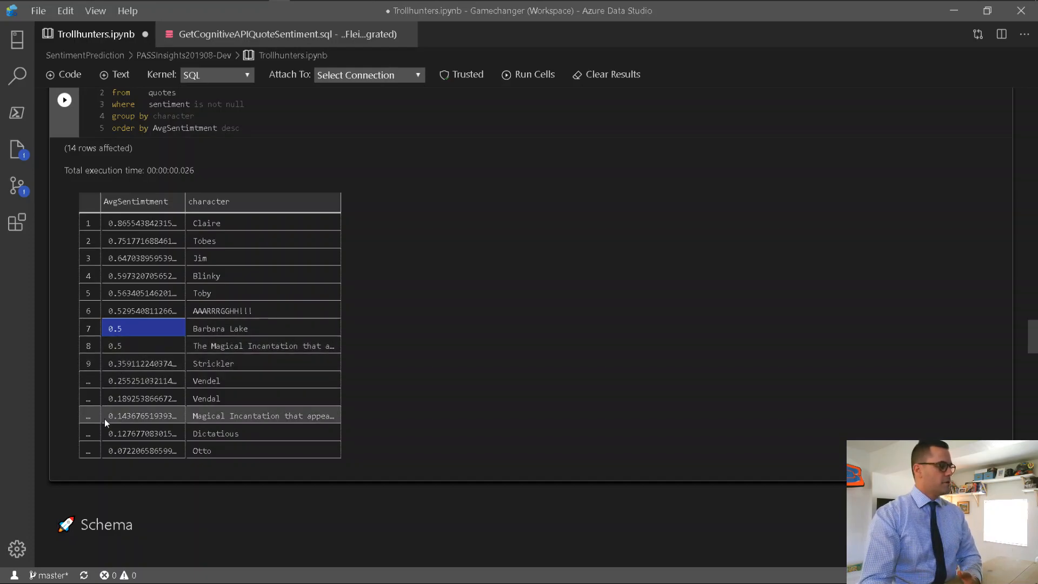
pyautogui.moveTo(175, 450)
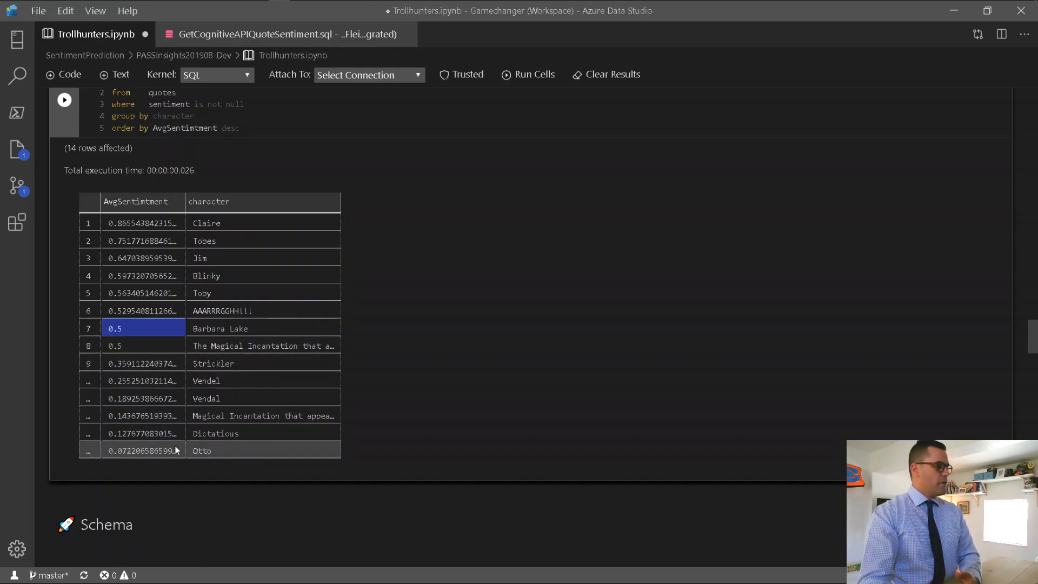
# Point out Otto's lowest score and the Magical Incantation entry, then bring up the Summary slide
pyautogui.click(142, 451)
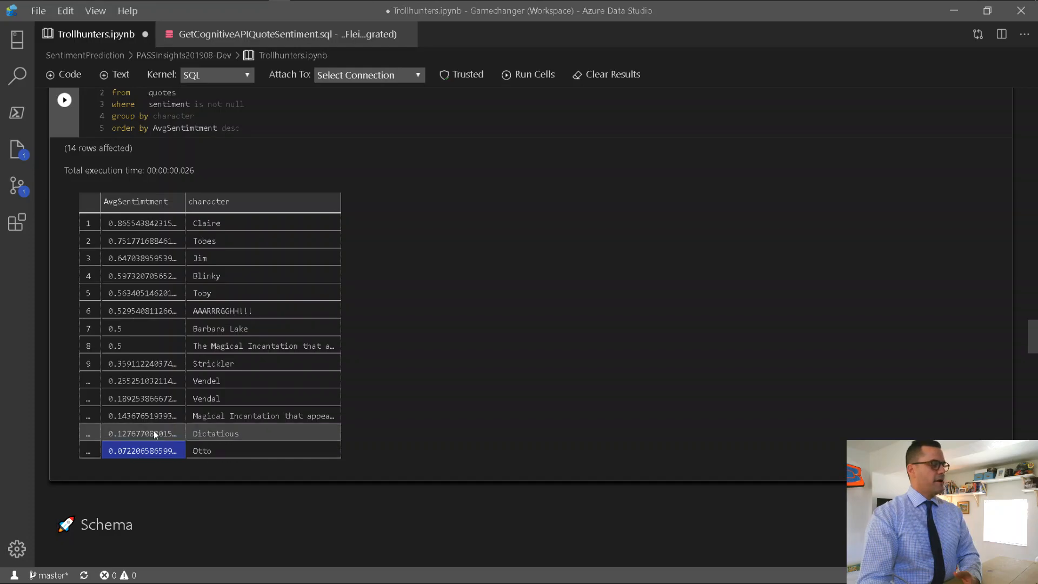
pyautogui.click(143, 415)
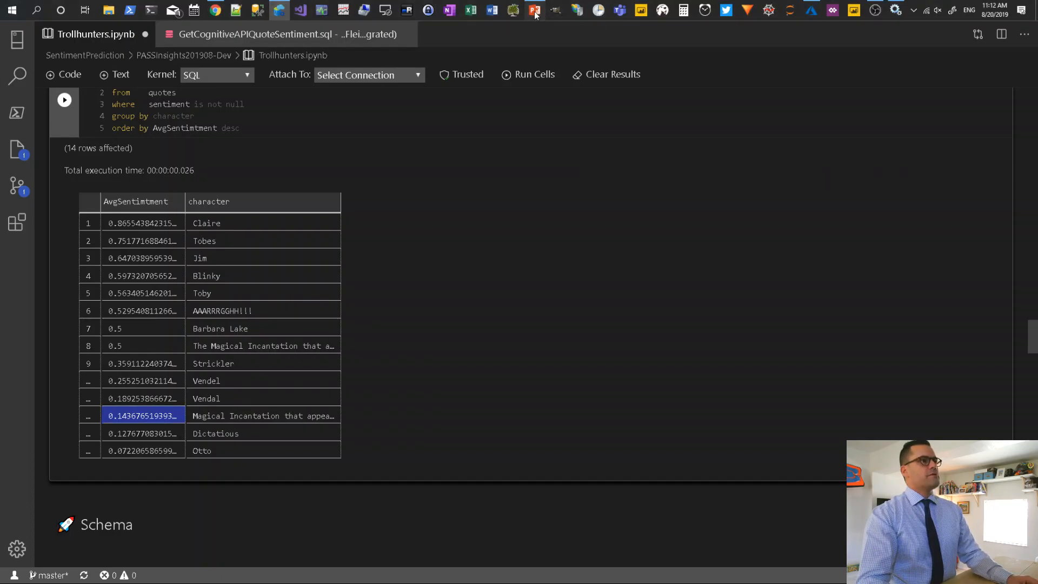
pyautogui.click(533, 9)
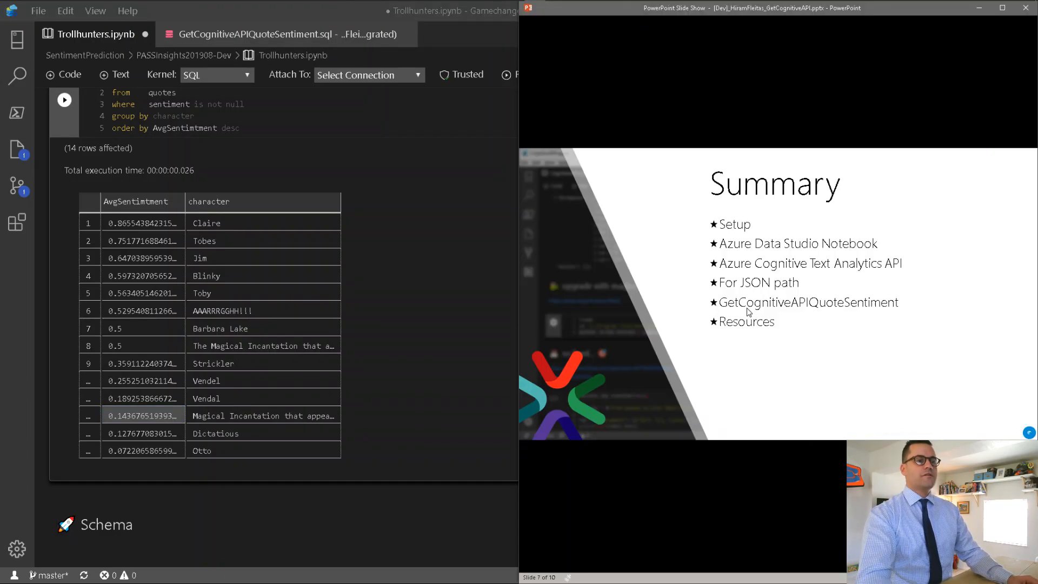
pyautogui.moveTo(748, 240)
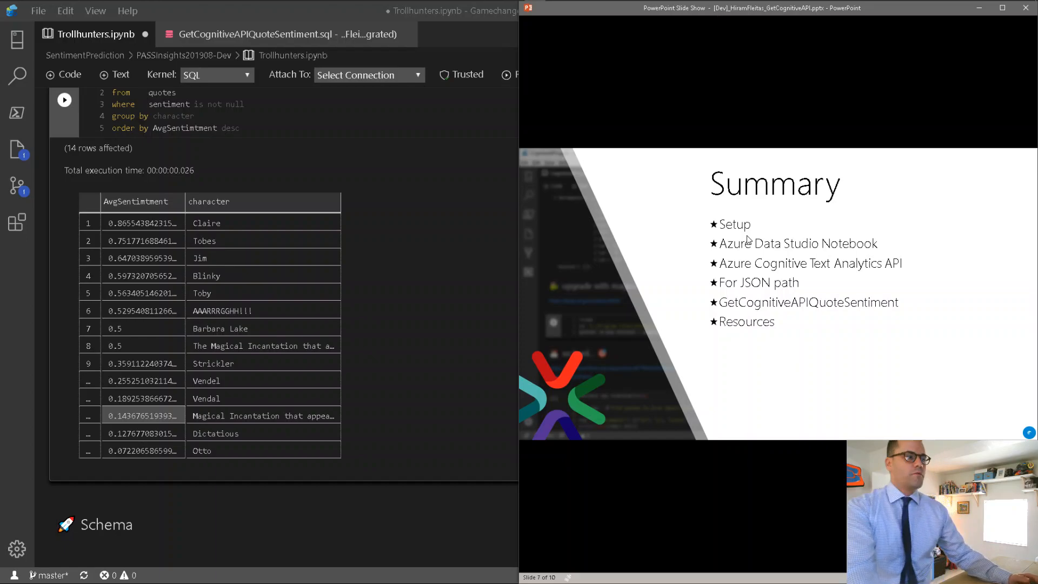
pyautogui.moveTo(727, 252)
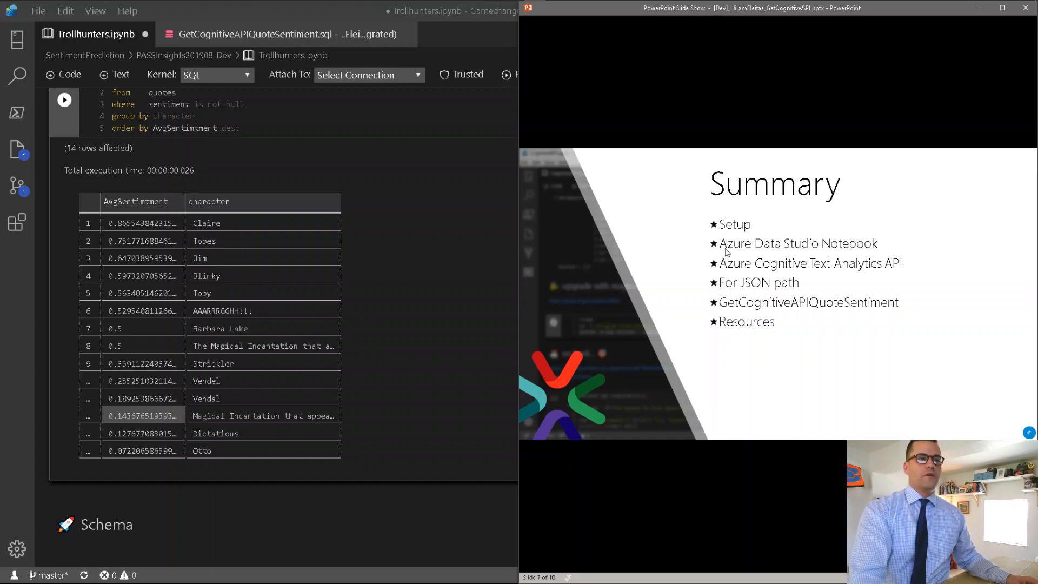
pyautogui.moveTo(829, 255)
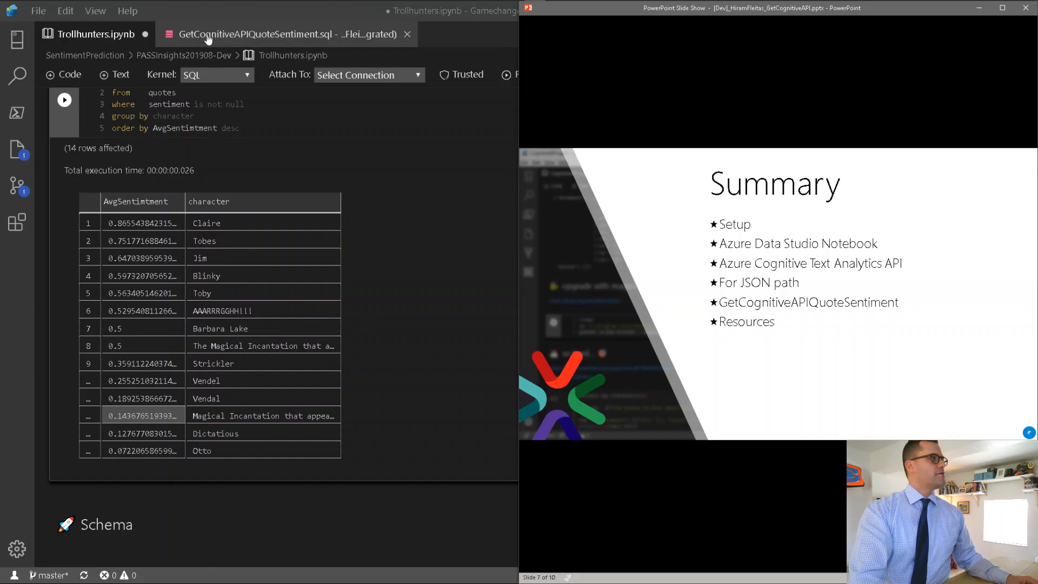
# Return from the Summary slide to the GetCognitiveAPIQuoteSentiment.sql script in Azure Data Studio
pyautogui.click(288, 33)
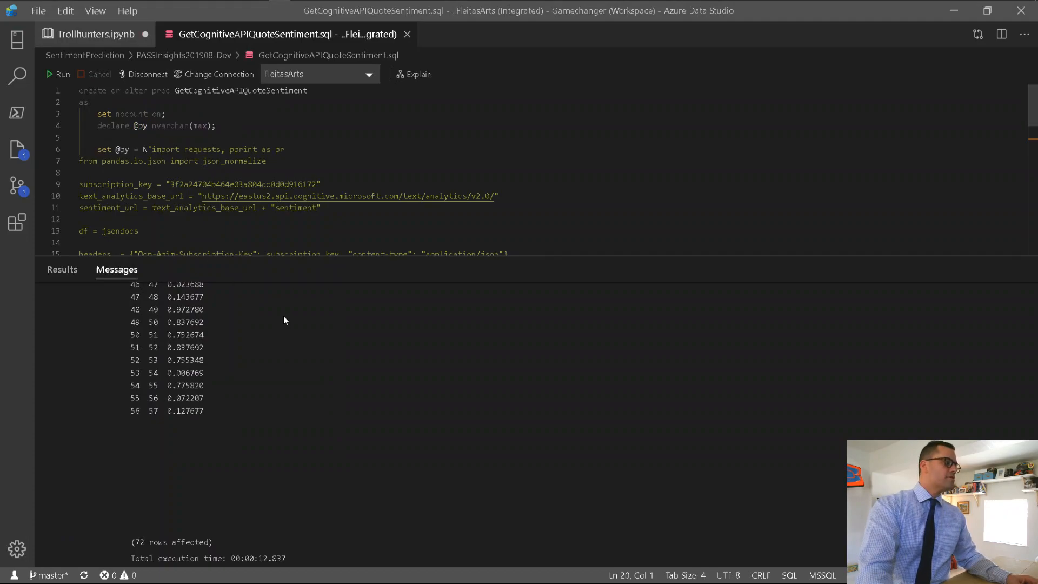
# Highlight the rds variable uses and the empty errors list in the Messages output, then bring the slide show forward
pyautogui.scroll(-3)
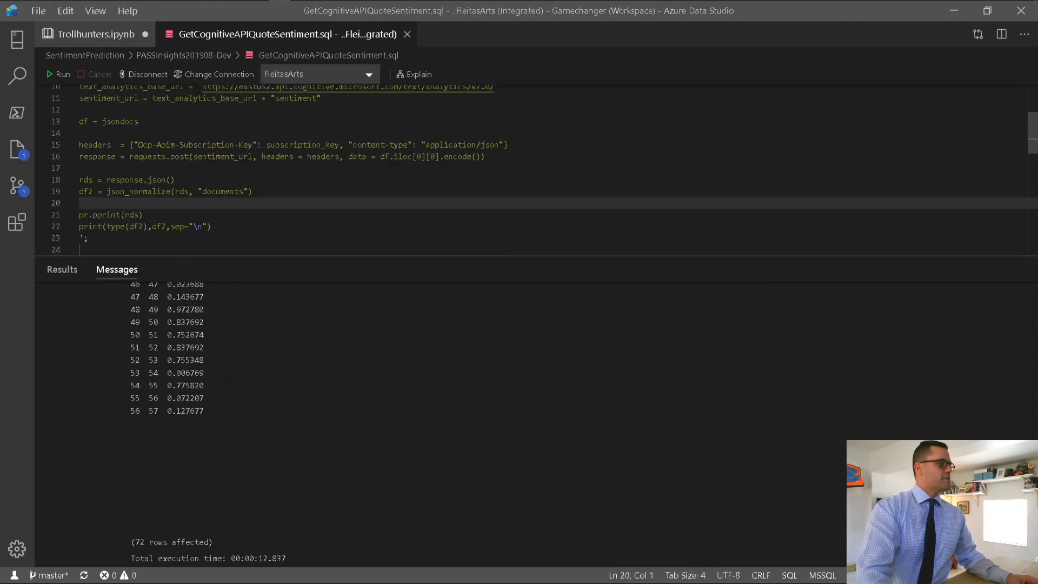
pyautogui.doubleClick(131, 214)
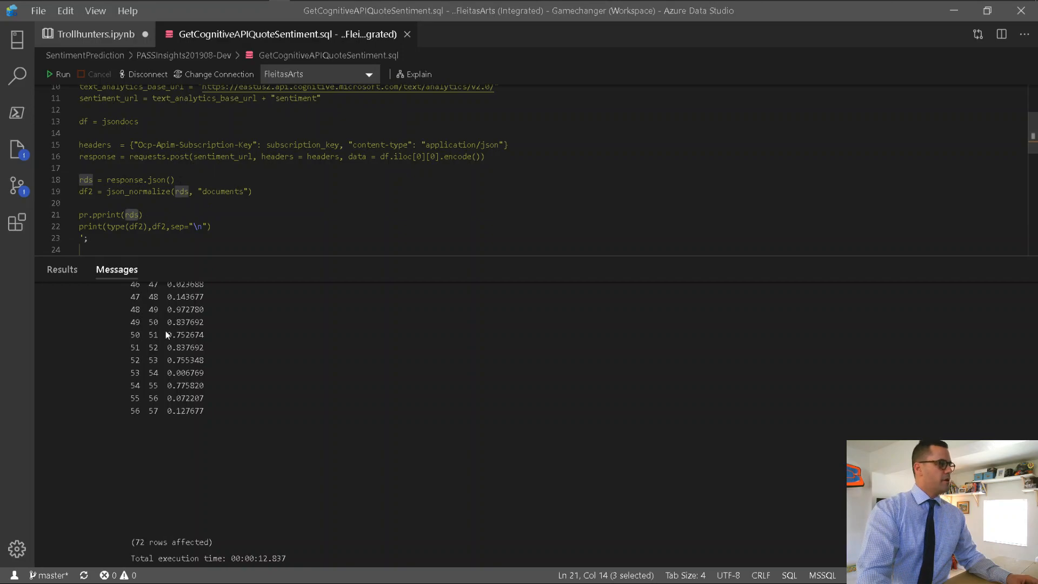
pyautogui.scroll(3)
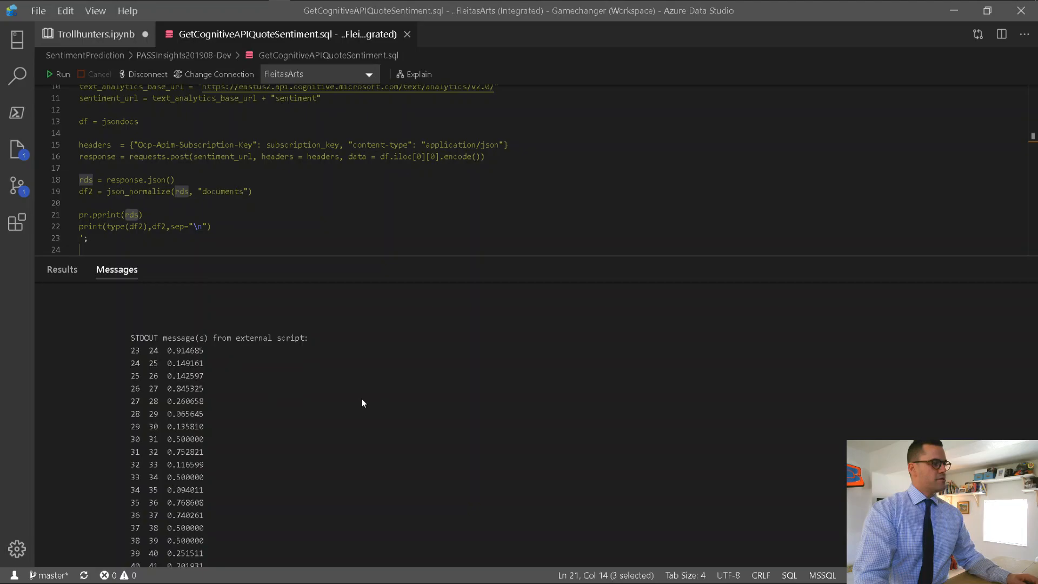
pyautogui.scroll(3)
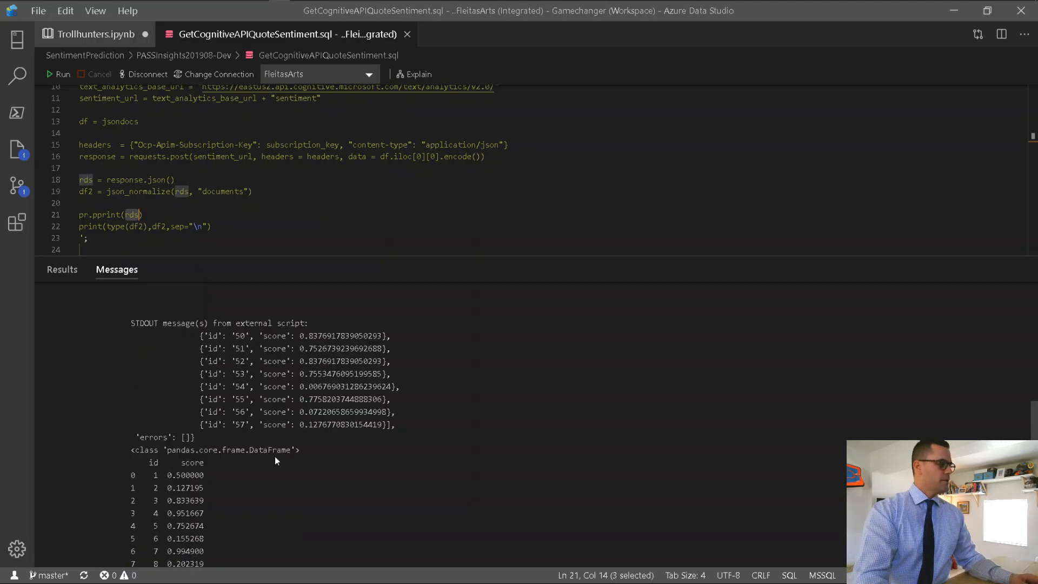
pyautogui.doubleClick(159, 437)
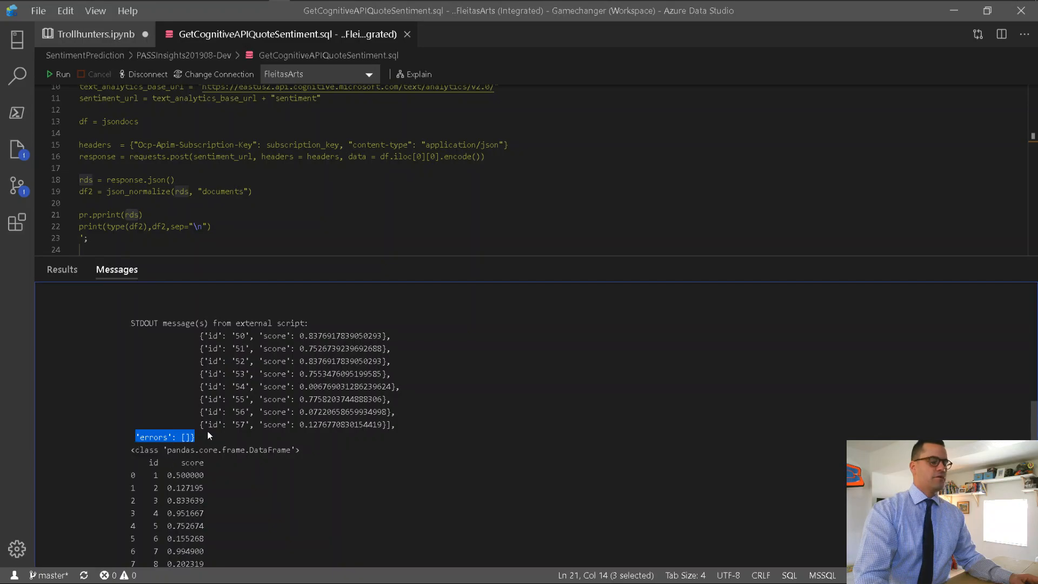
pyautogui.moveTo(136, 456)
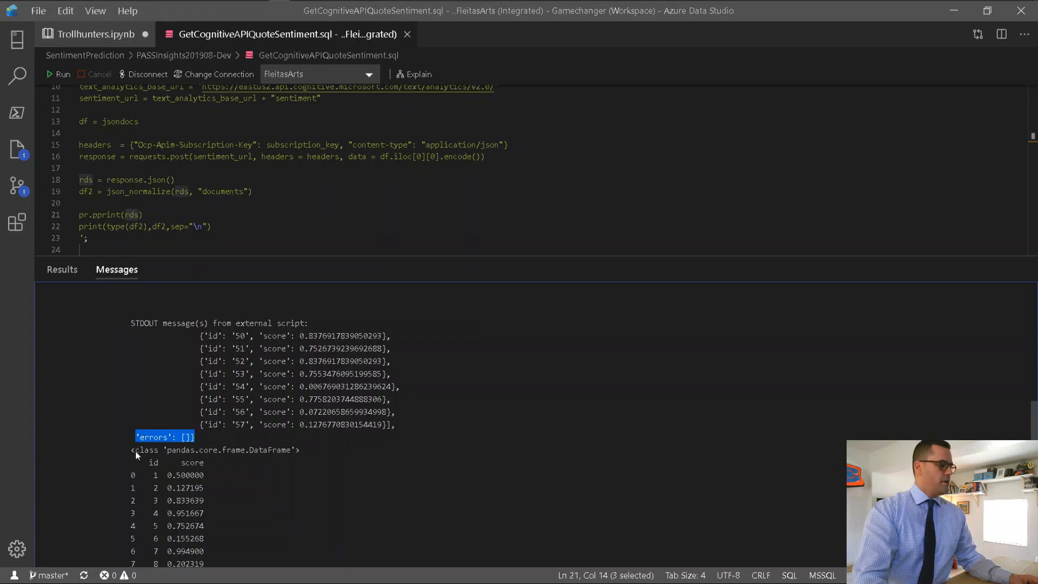
pyautogui.moveTo(120, 397)
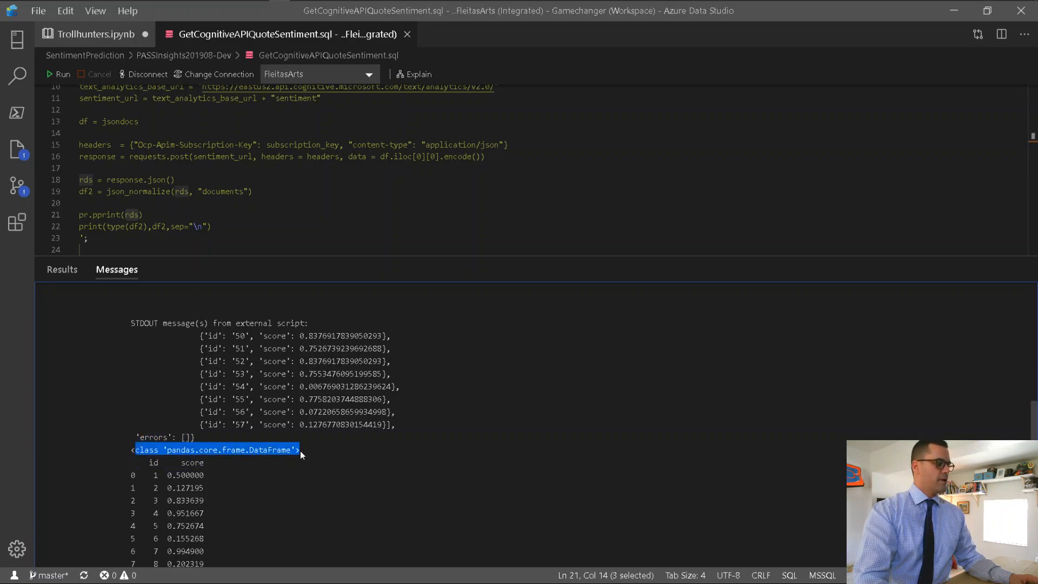
pyautogui.moveTo(382, 468)
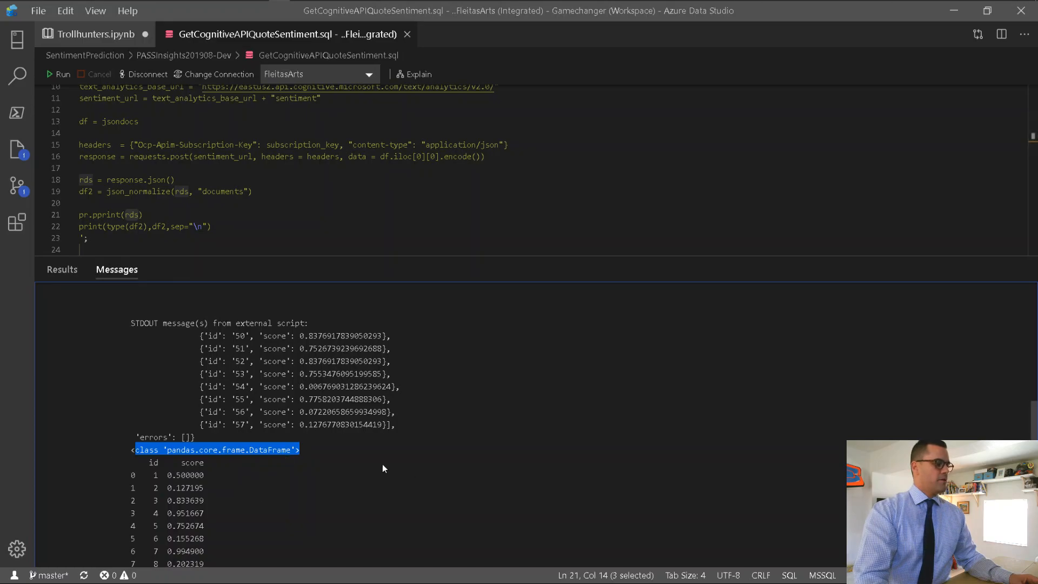
pyautogui.moveTo(95, 54)
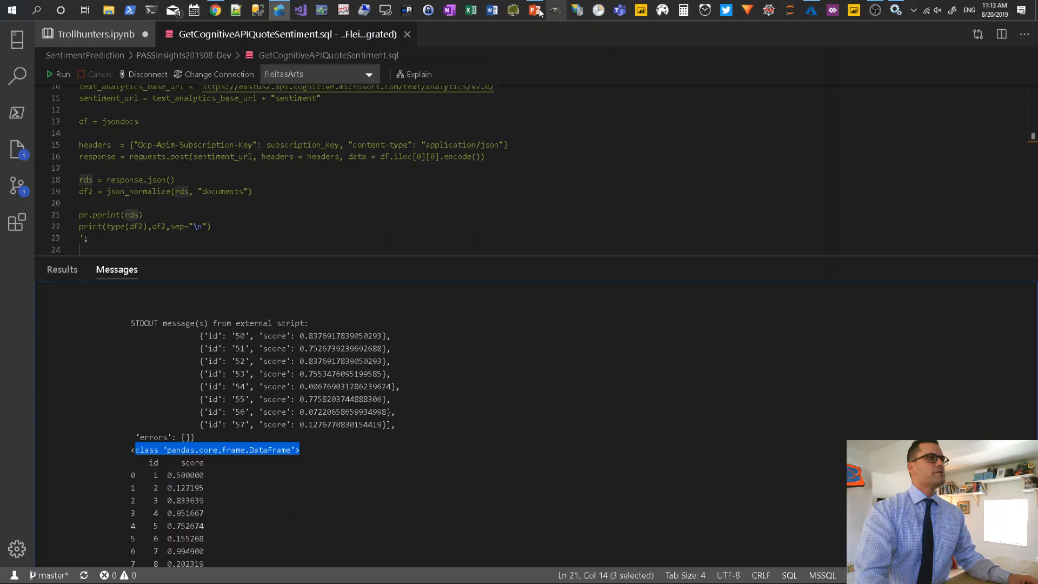
pyautogui.click(532, 10)
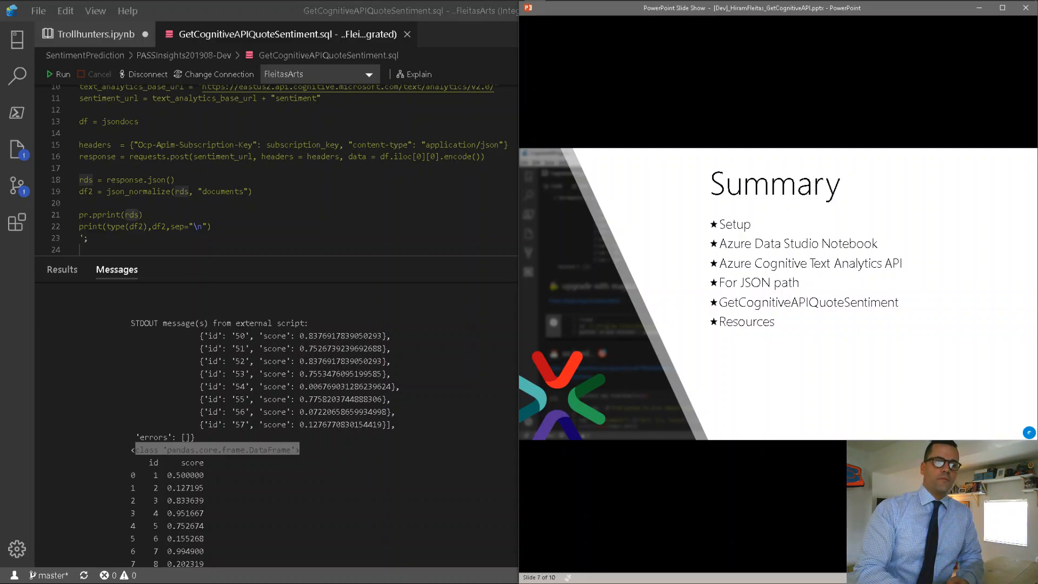
pyautogui.moveTo(715, 296)
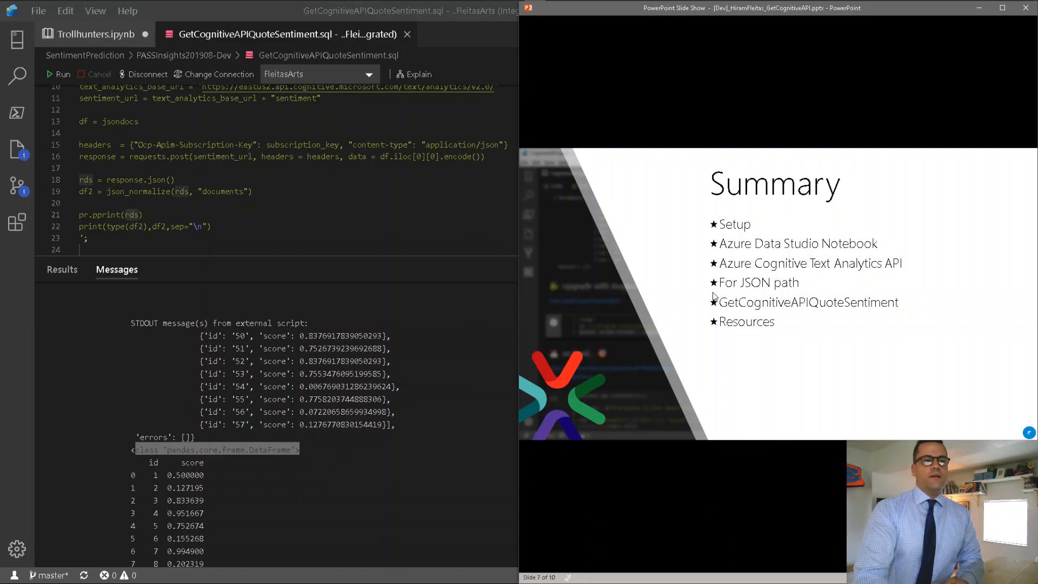
pyautogui.moveTo(740, 316)
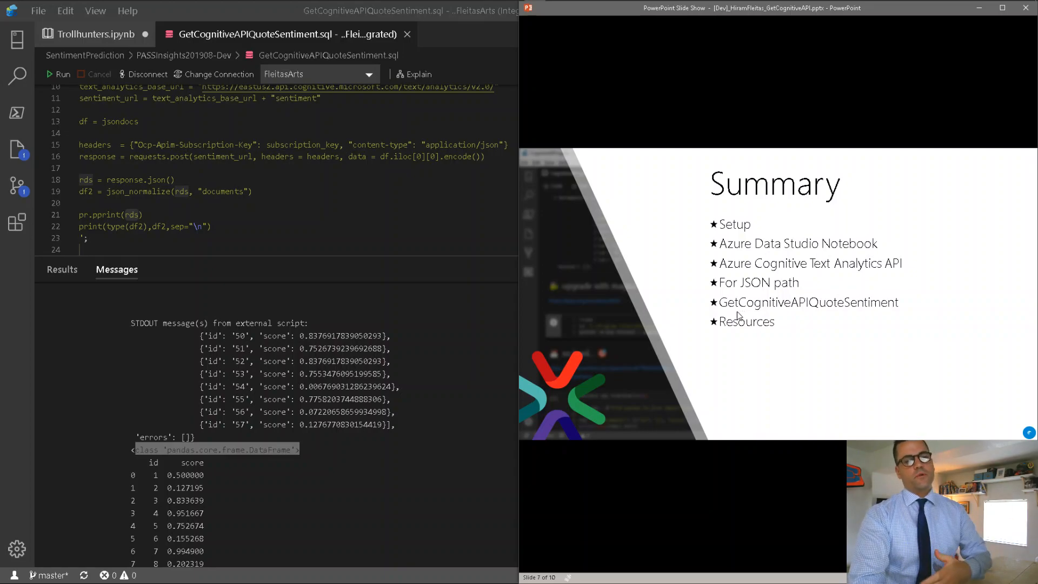
pyautogui.moveTo(713, 354)
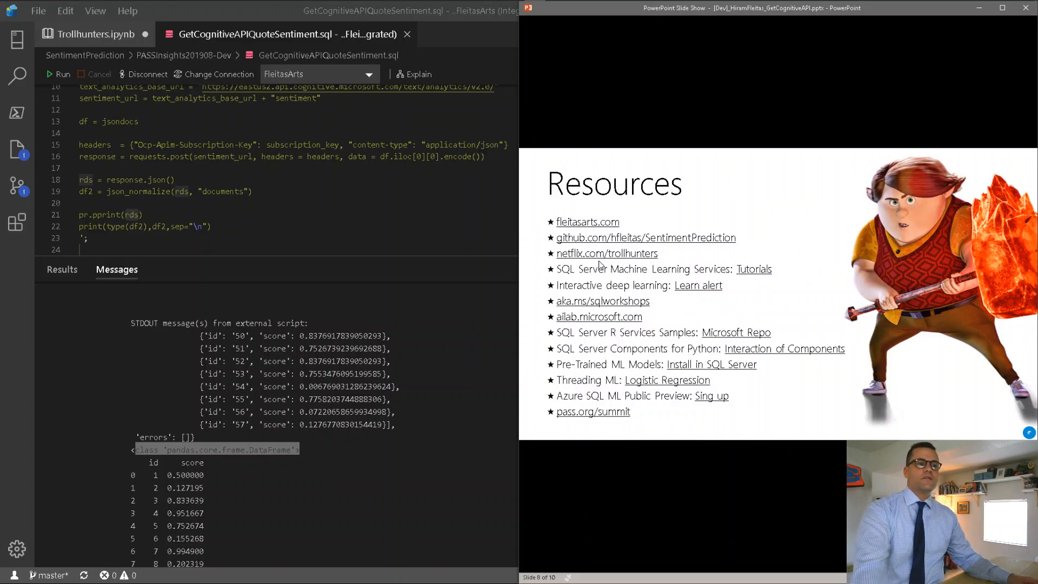
pyautogui.moveTo(743, 249)
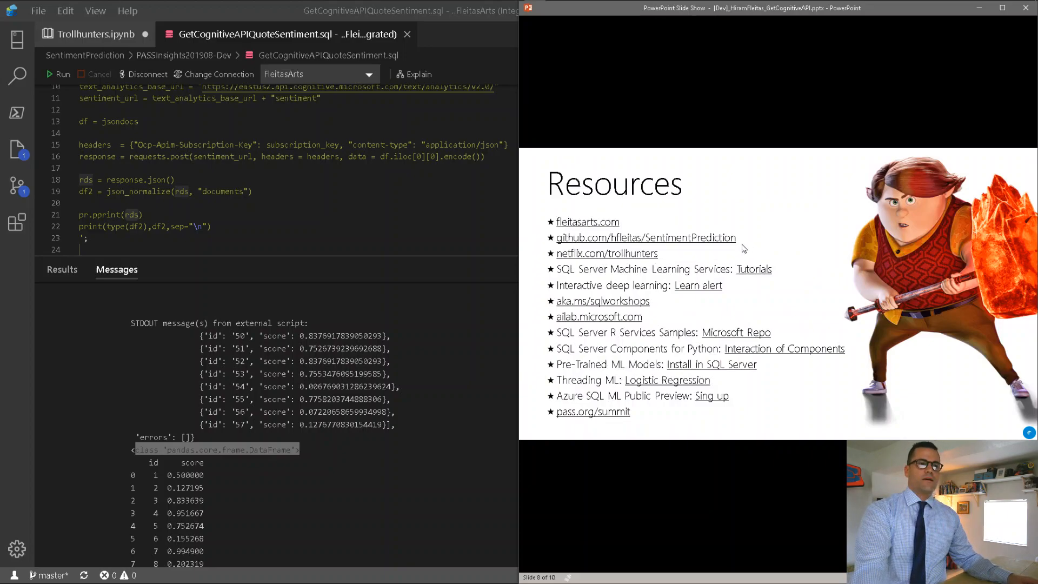
pyautogui.moveTo(665, 259)
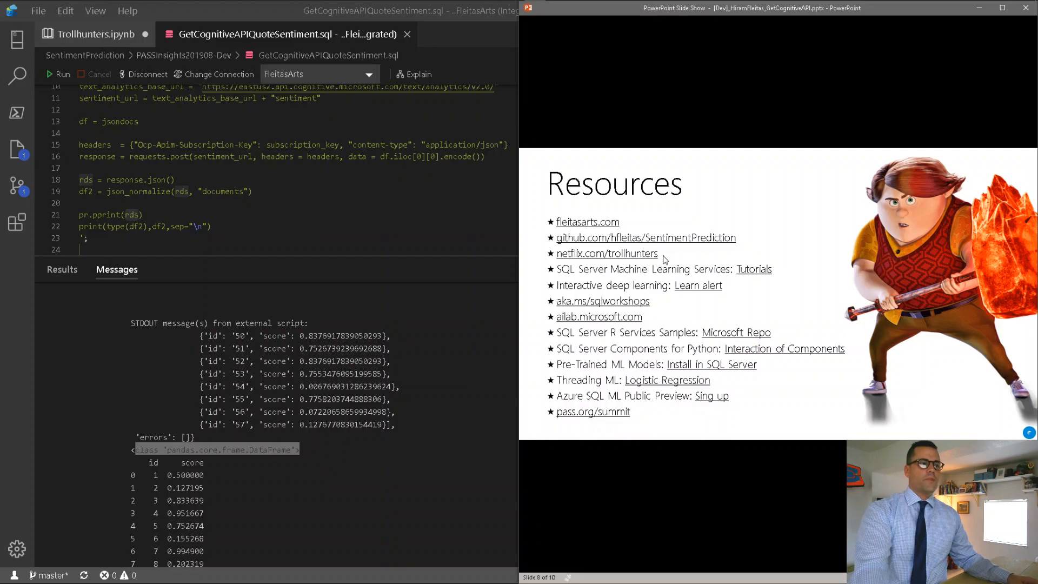
pyautogui.moveTo(650, 264)
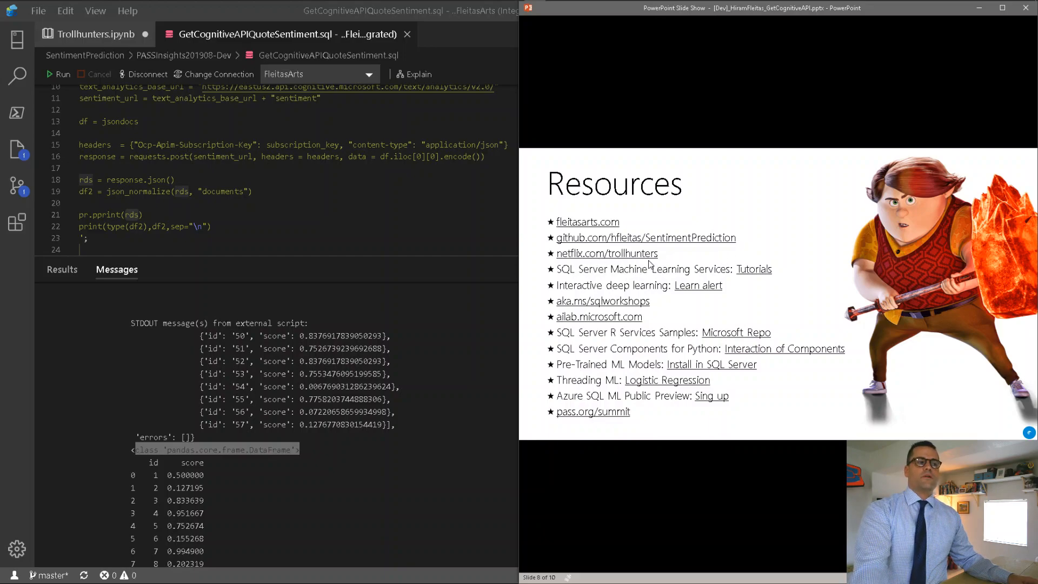
pyautogui.moveTo(924, 224)
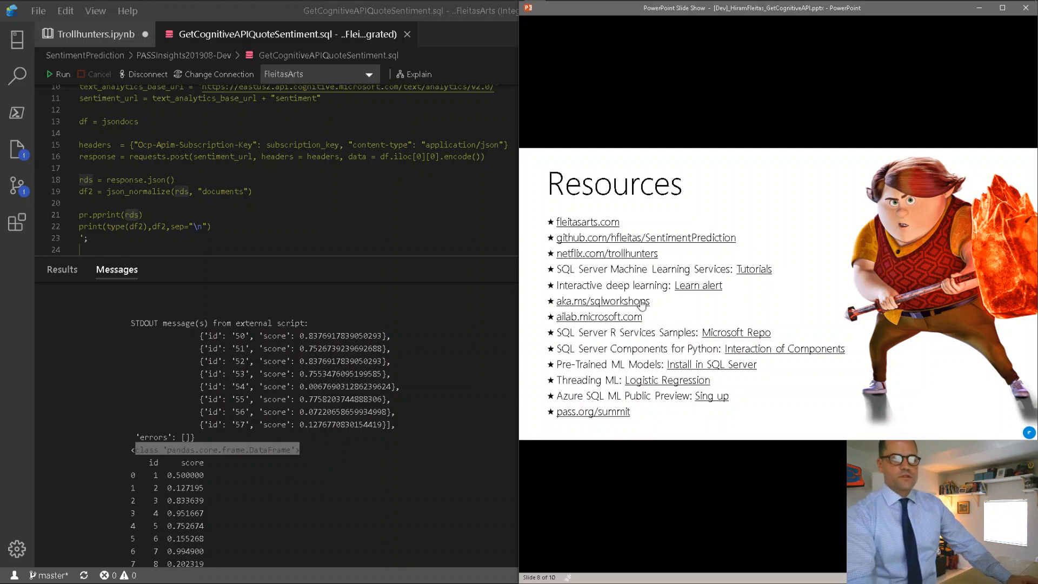
pyautogui.moveTo(653, 347)
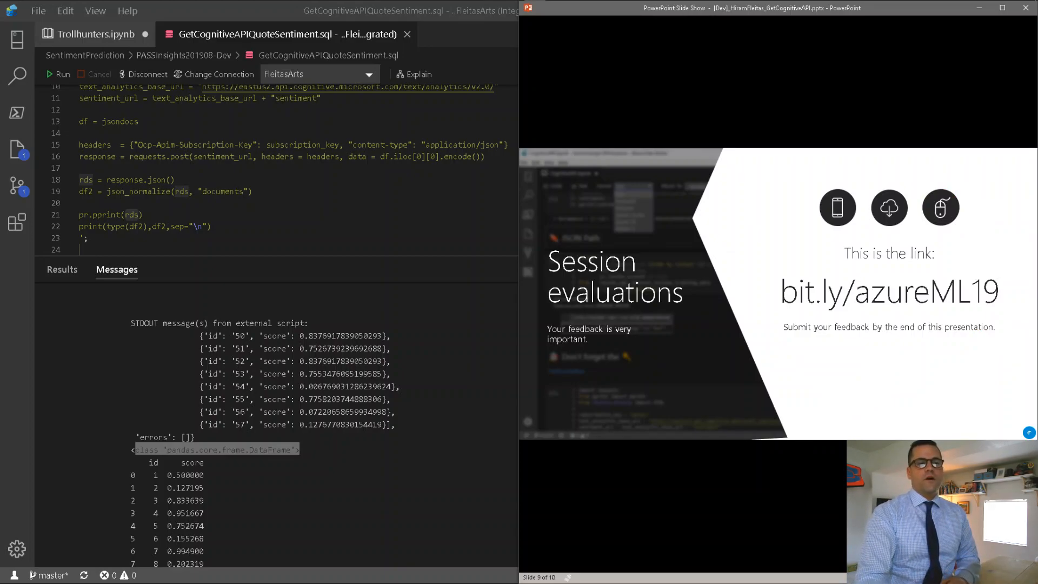
pyautogui.moveTo(854, 376)
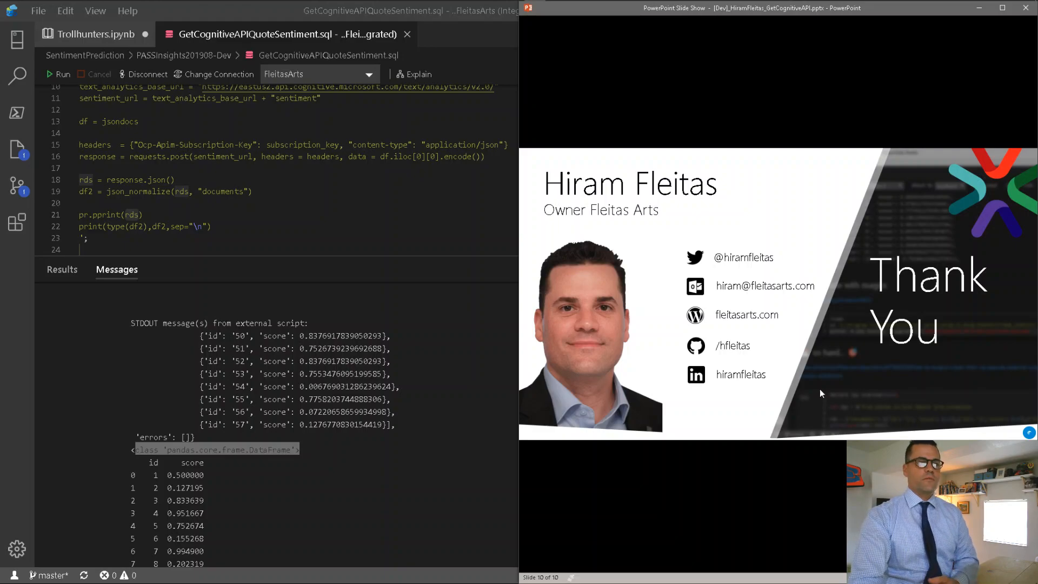
pyautogui.moveTo(743, 406)
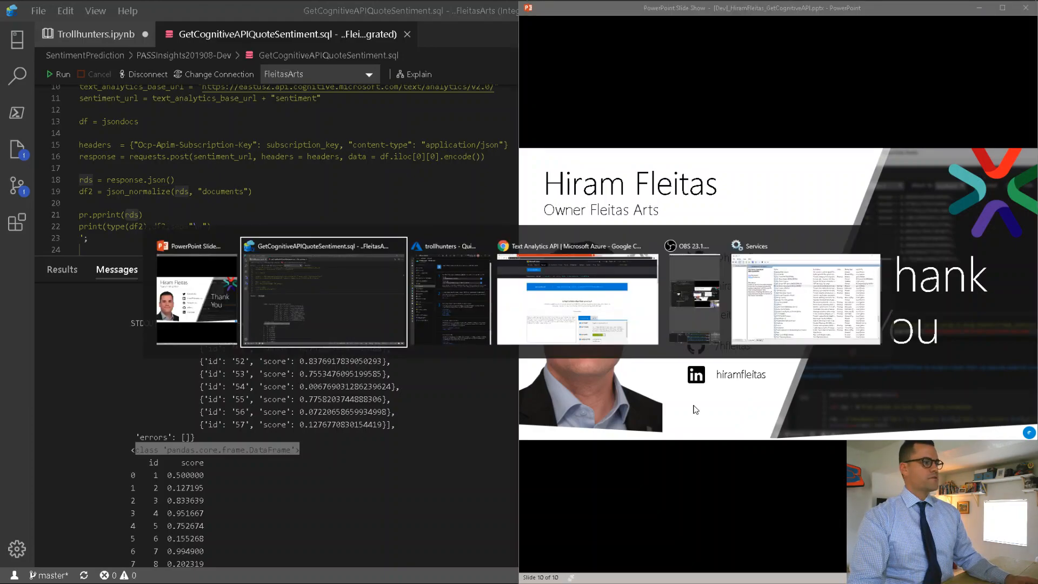
# Leave the closing Thank You slide and switch over to the Chrome browser window
pyautogui.click(577, 291)
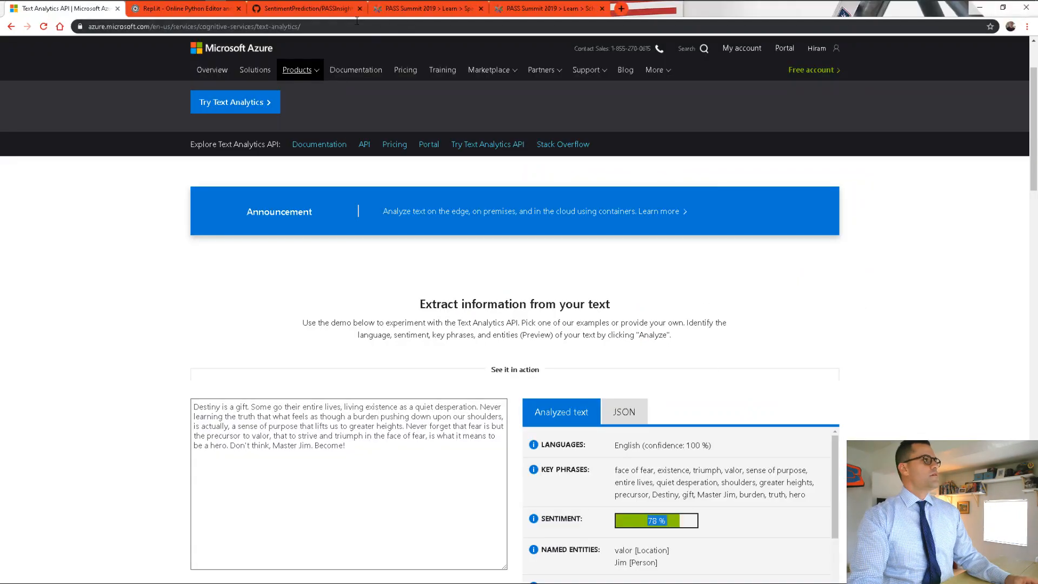
# Find Hiram's Friday real-time sentiment session on the PASS Summit schedule, then switch to the SentimentPrediction repository
pyautogui.click(427, 9)
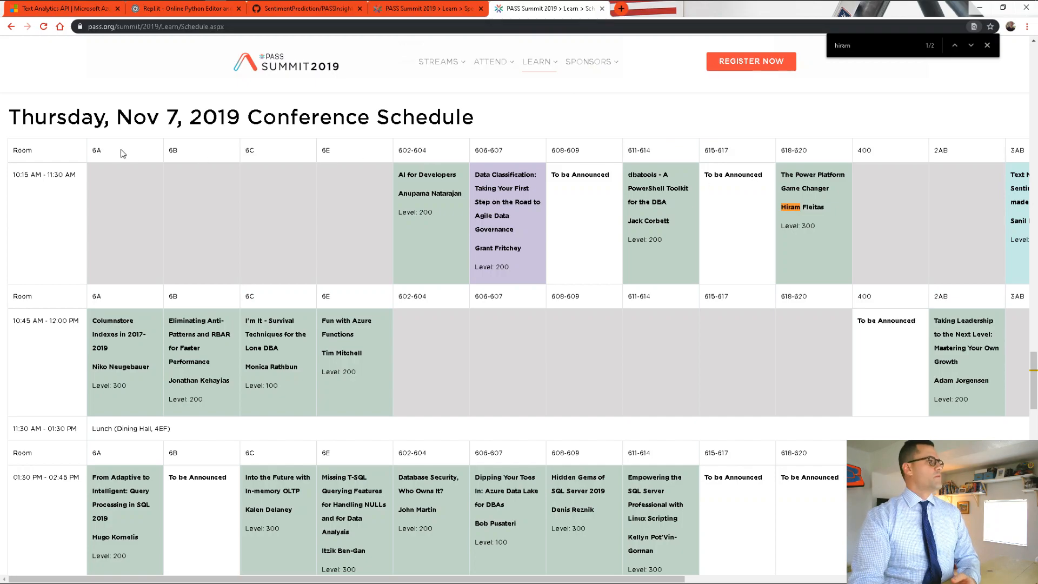
pyautogui.moveTo(861, 242)
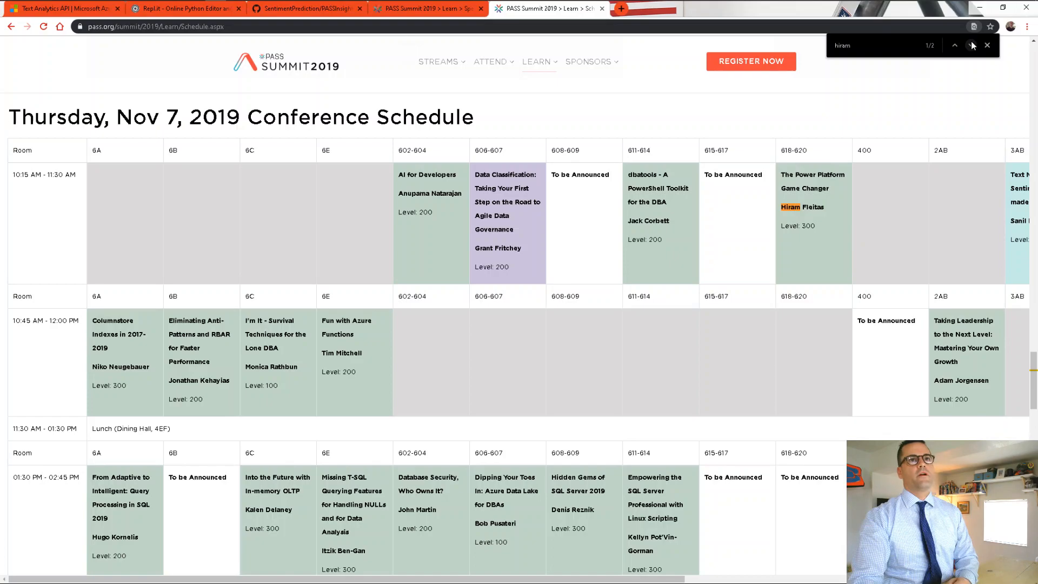
pyautogui.click(955, 45)
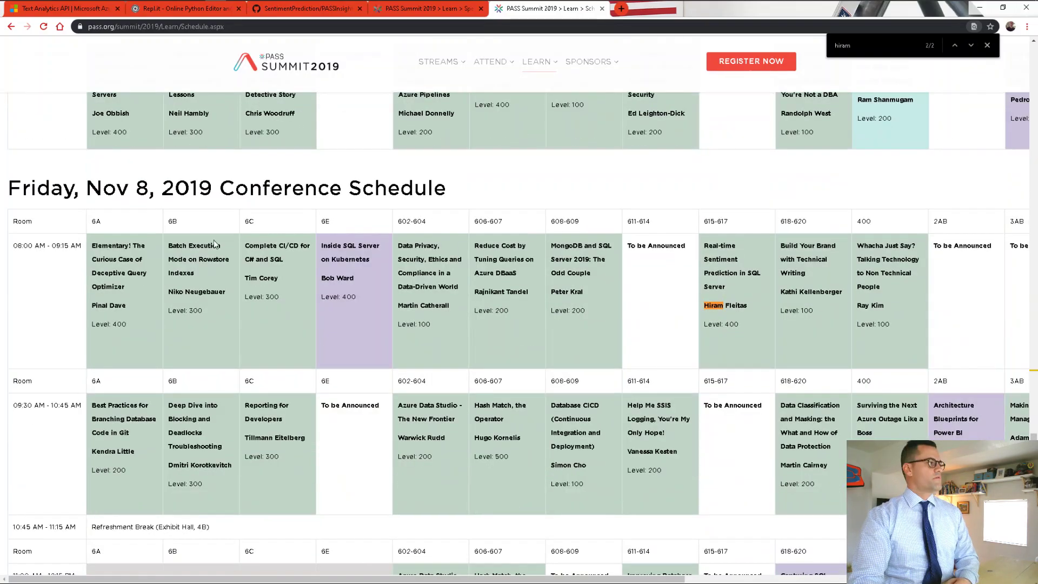
pyautogui.moveTo(722, 295)
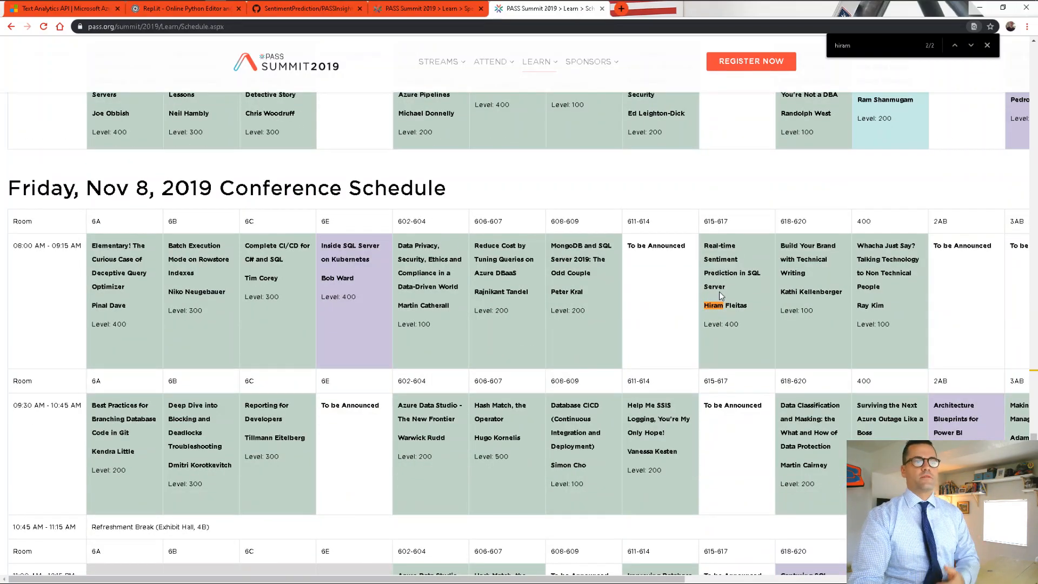
pyautogui.moveTo(405, 47)
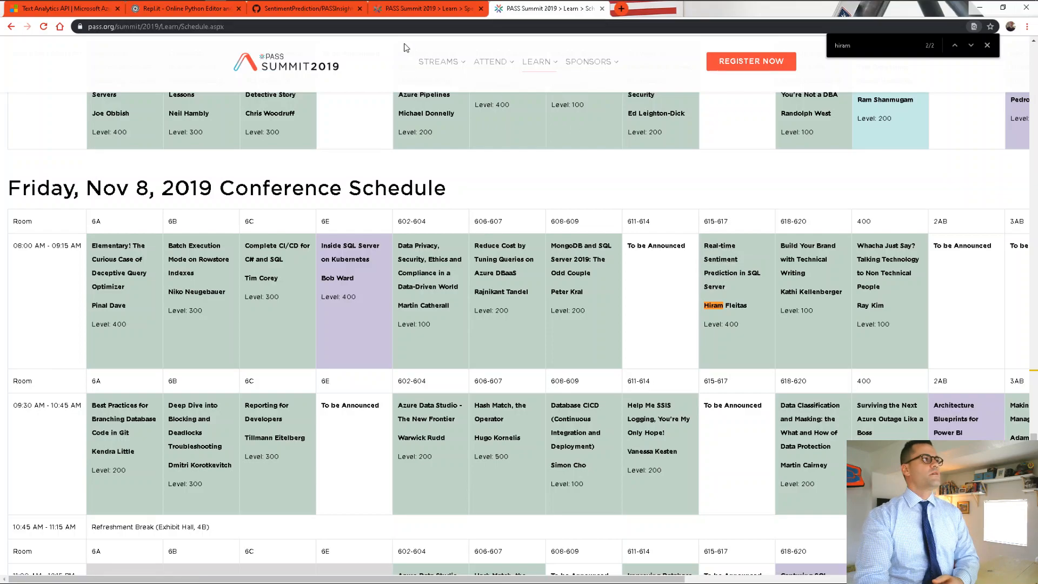
pyautogui.click(307, 8)
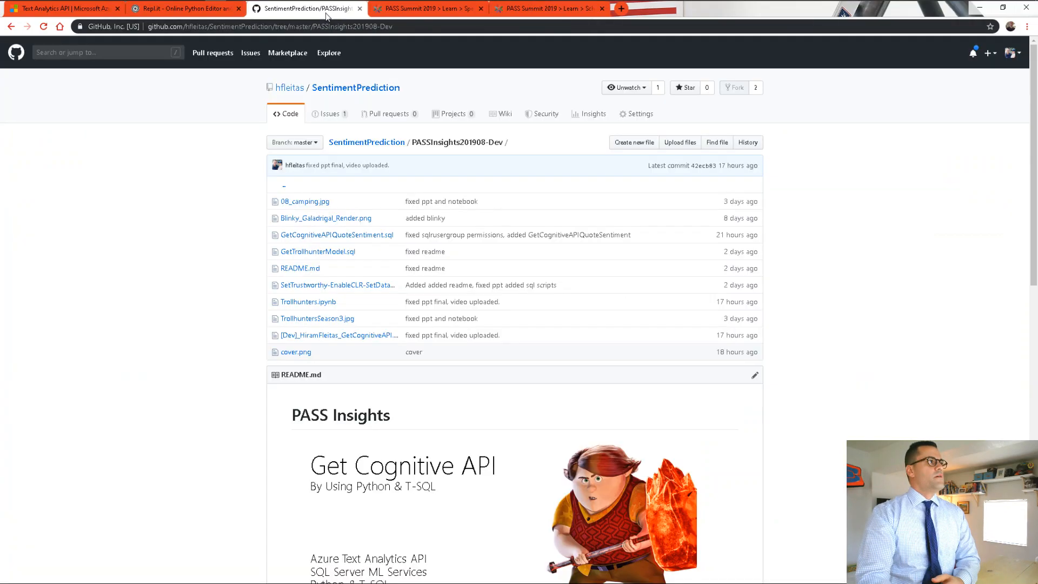
# Scroll the README down to the Resources links and the Comparisons list of sentiment services
pyautogui.scroll(-3)
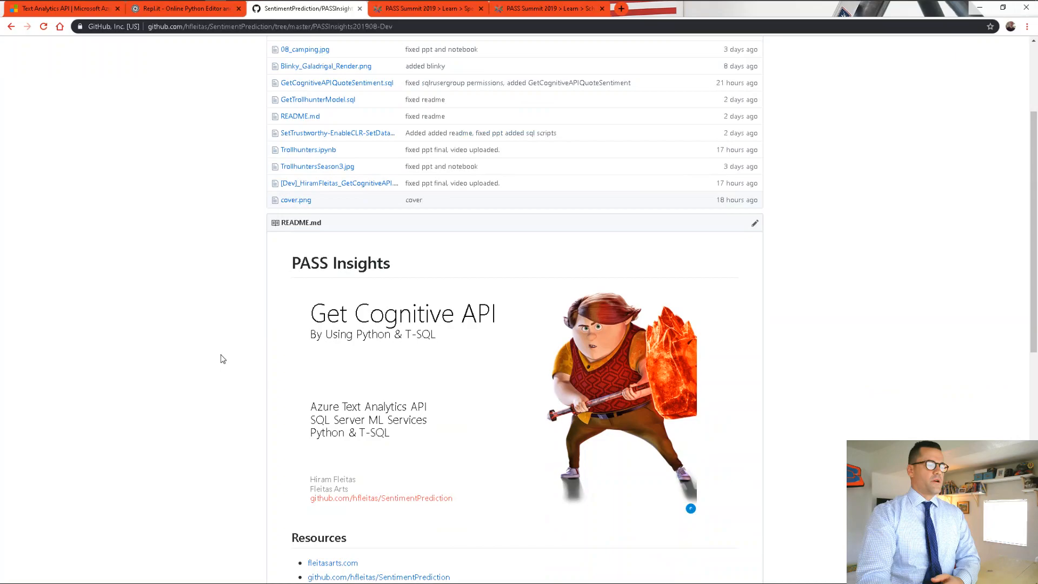
pyautogui.scroll(-3)
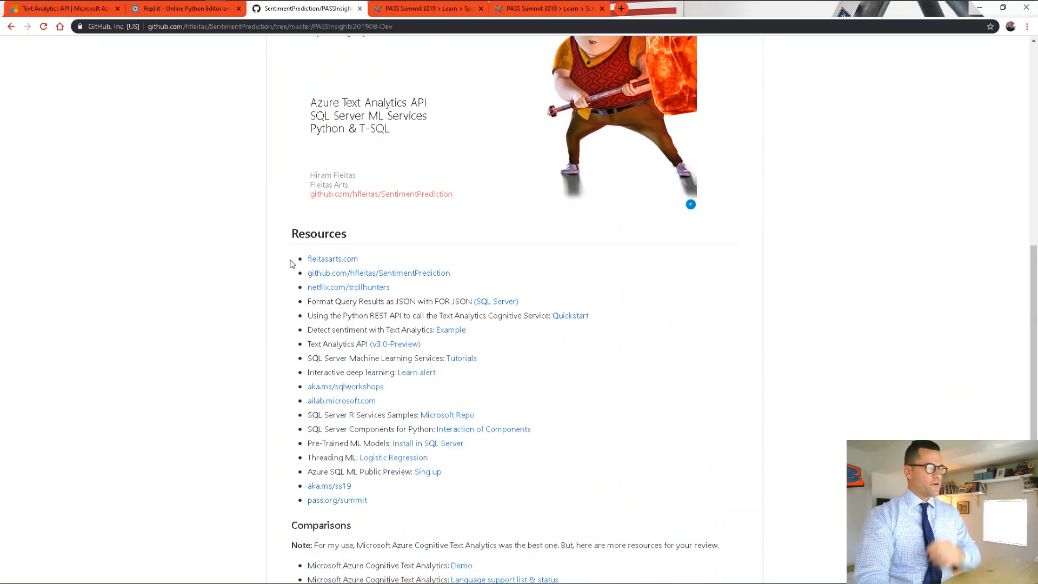
pyautogui.moveTo(281, 482)
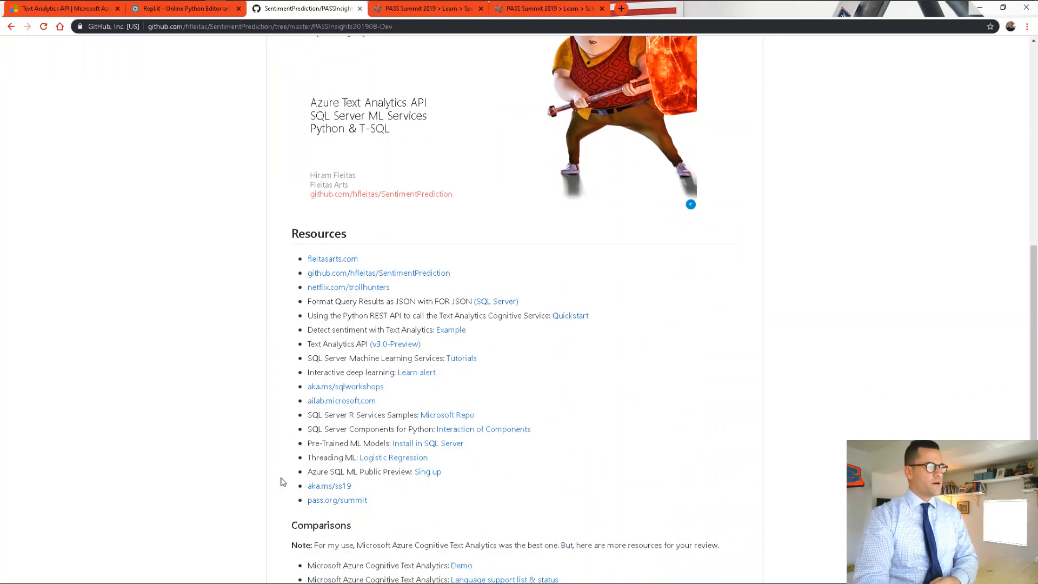
pyautogui.scroll(-3)
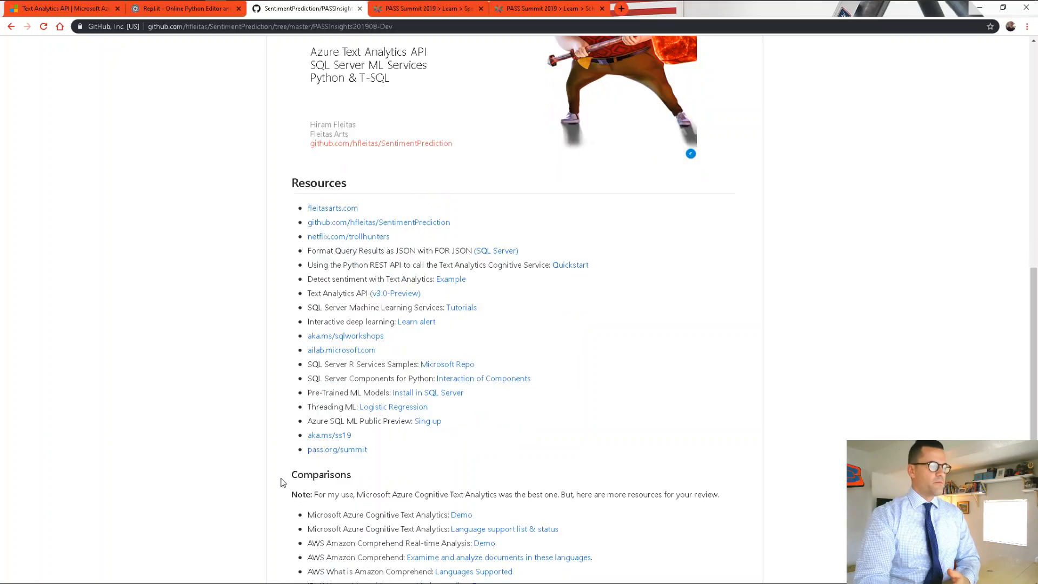
pyautogui.scroll(-3)
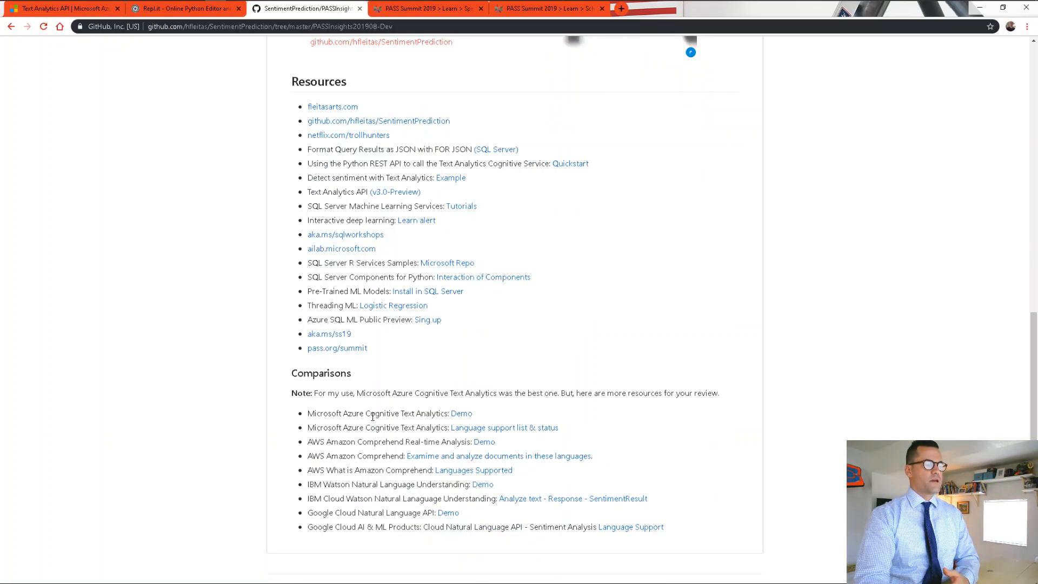
pyautogui.moveTo(331, 474)
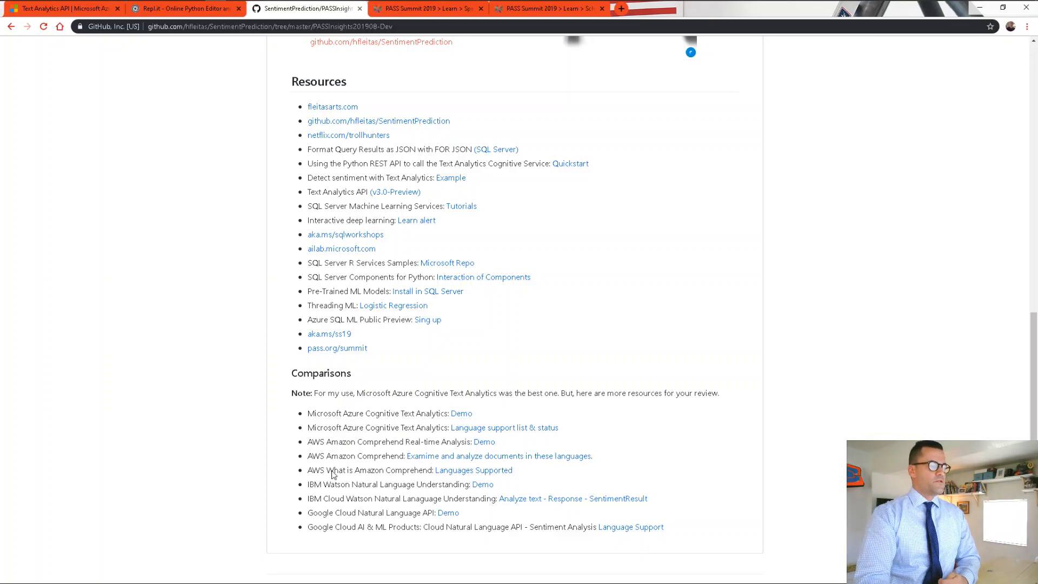
pyautogui.moveTo(326, 537)
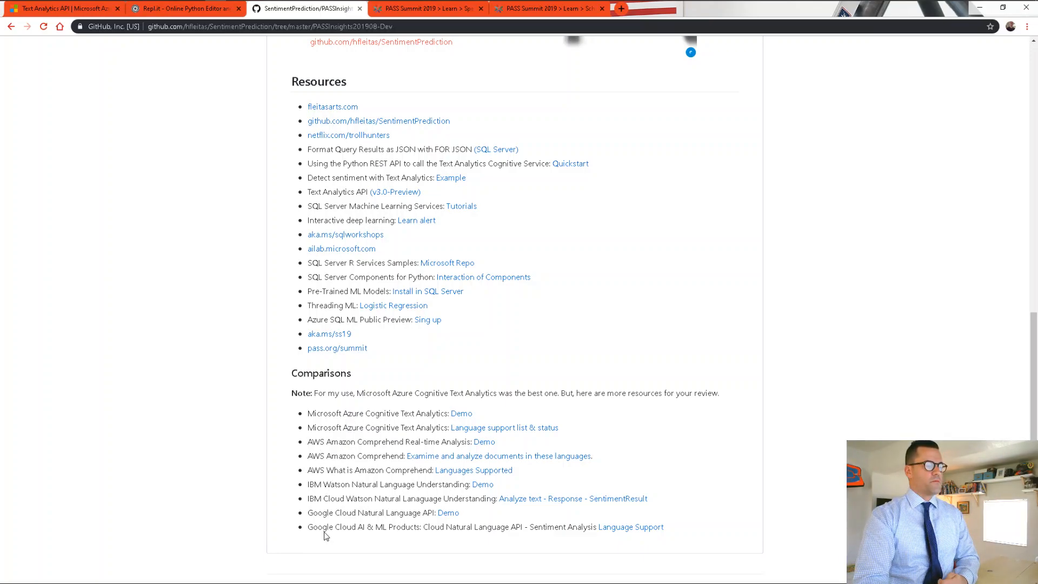